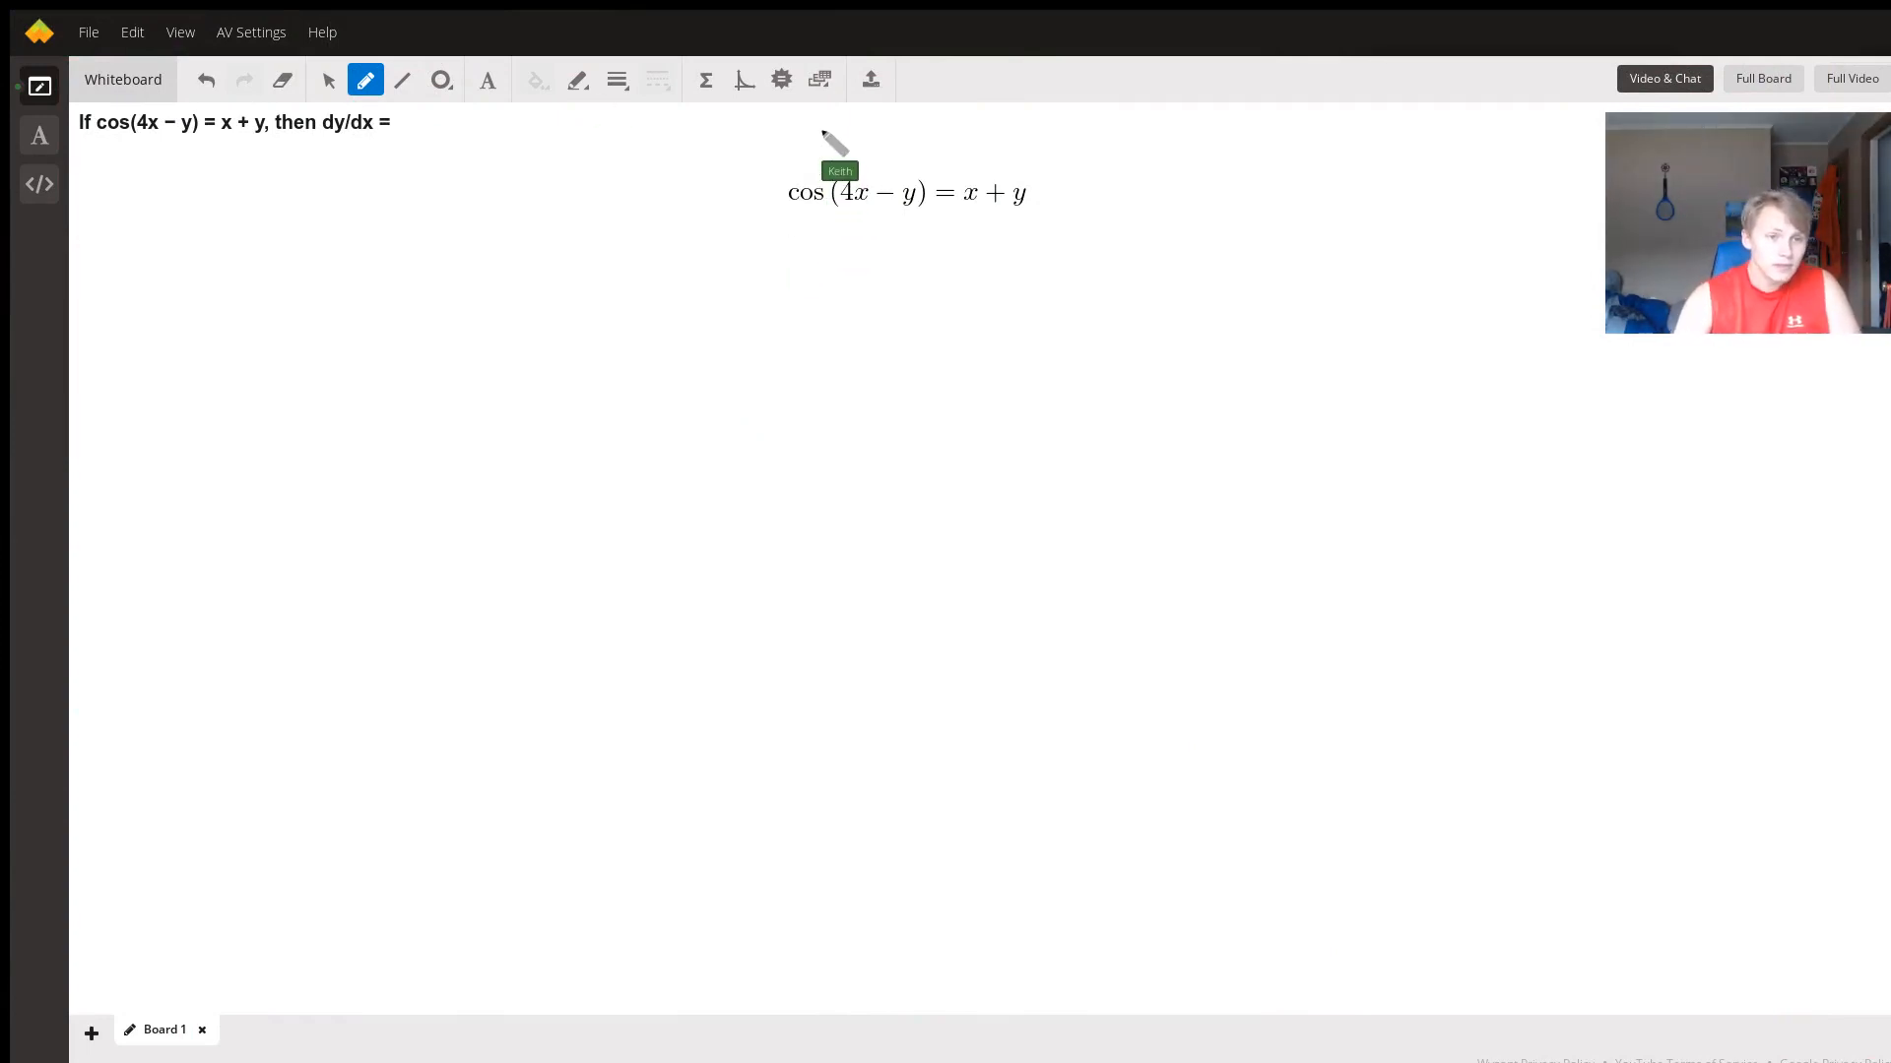
{"action": "mouse_move", "coordinate": [356, 157]}
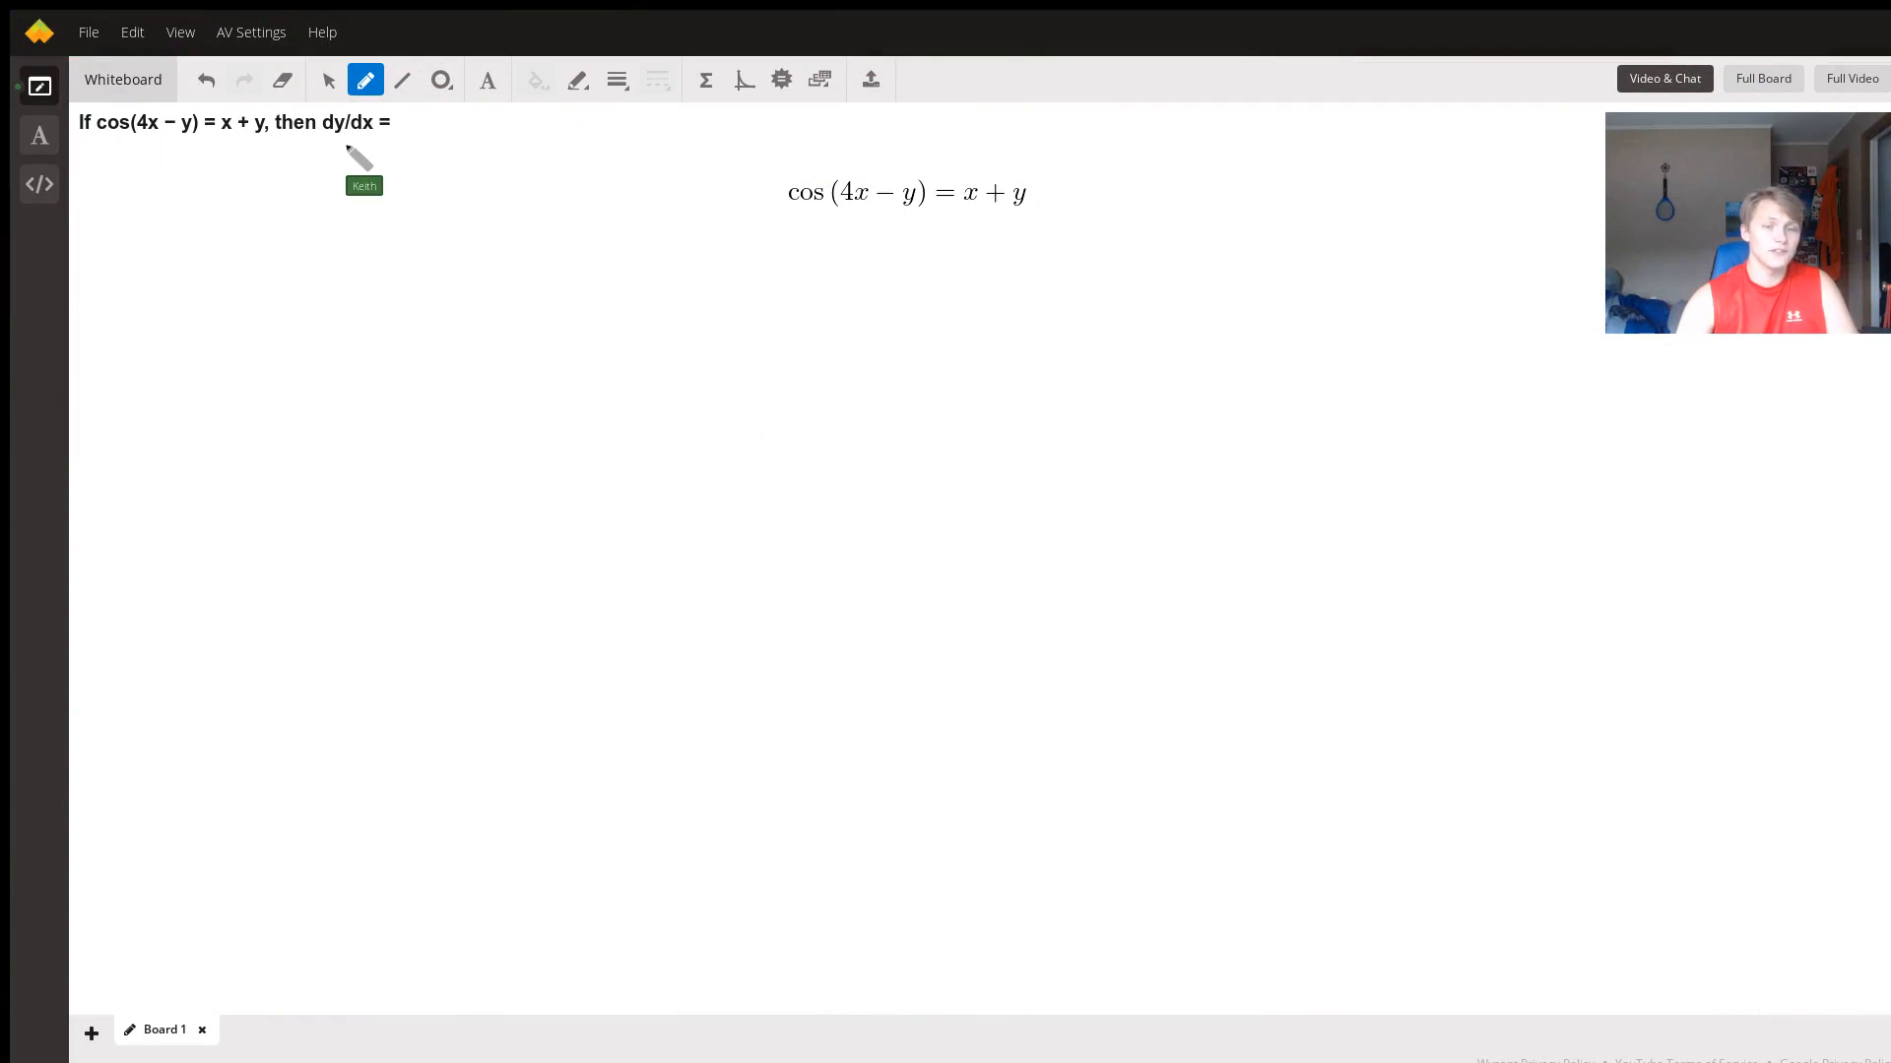
{"action": "mouse_move", "coordinate": [561, 193]}
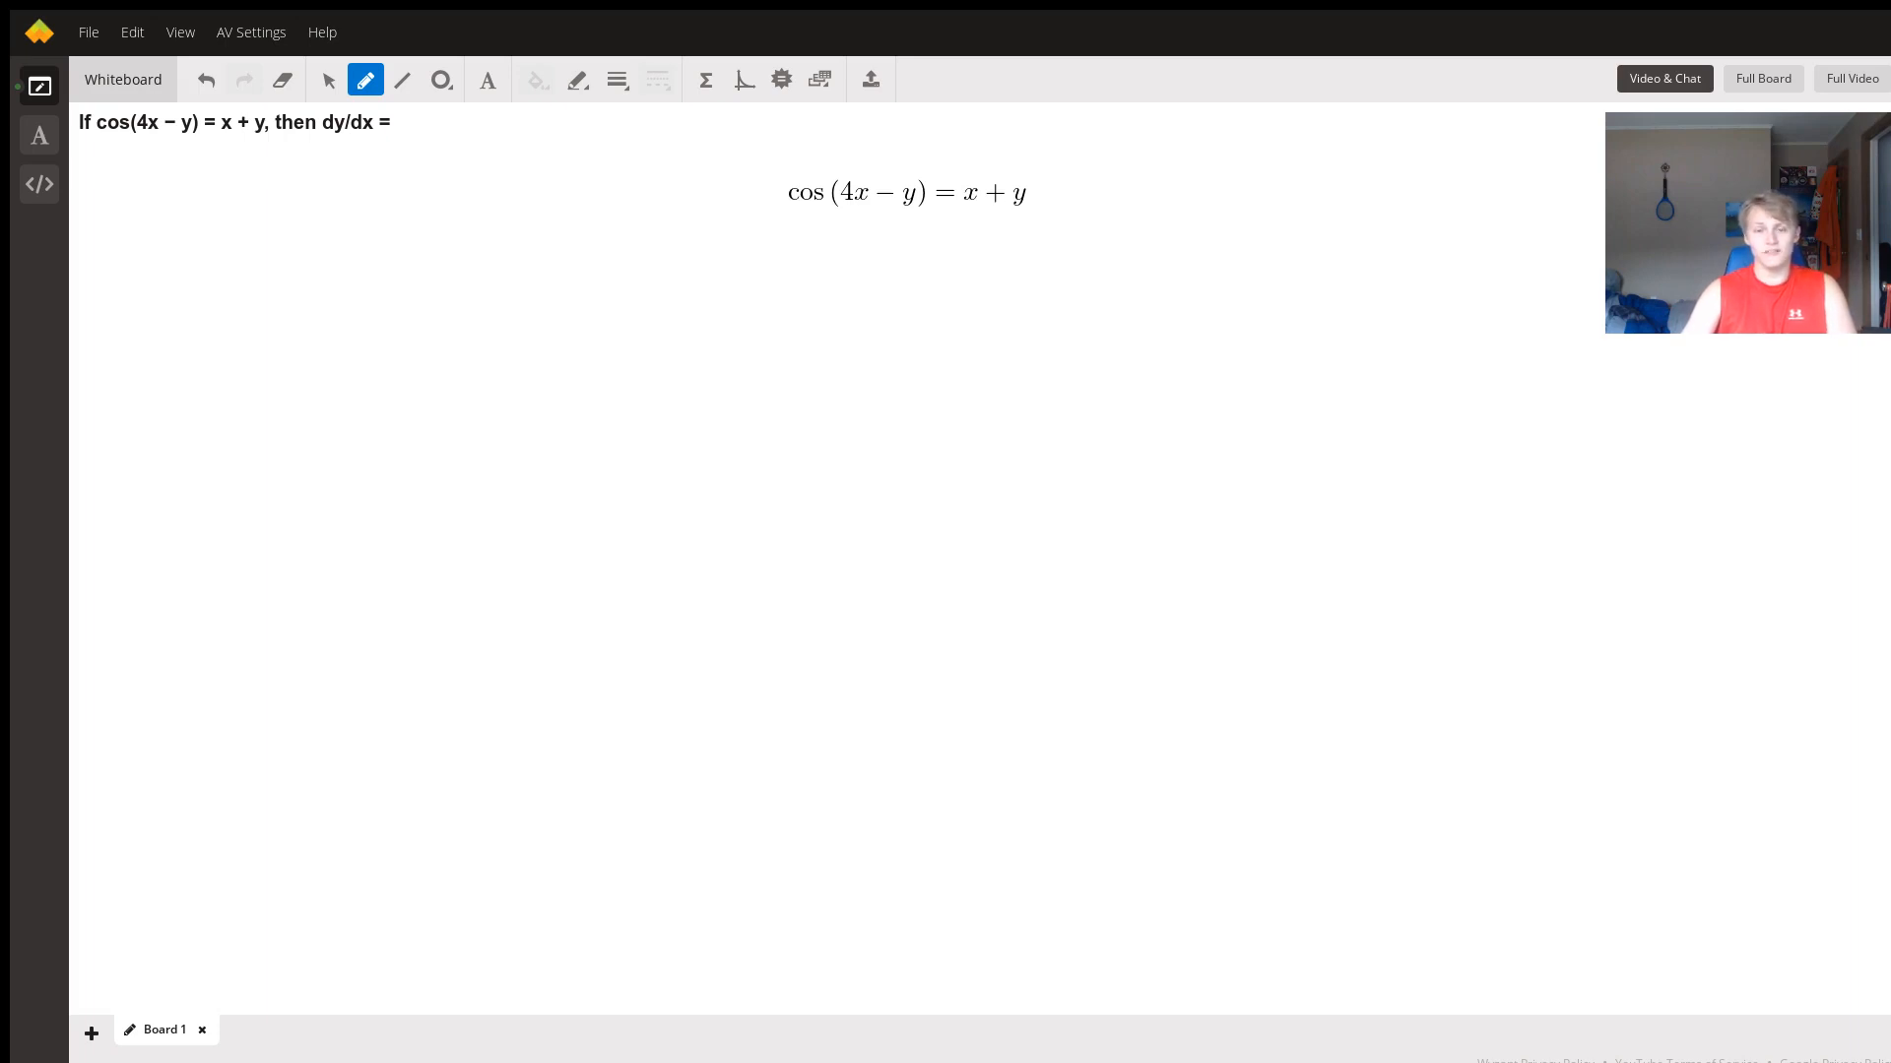
{"action": "mouse_move", "coordinate": [851, 216]}
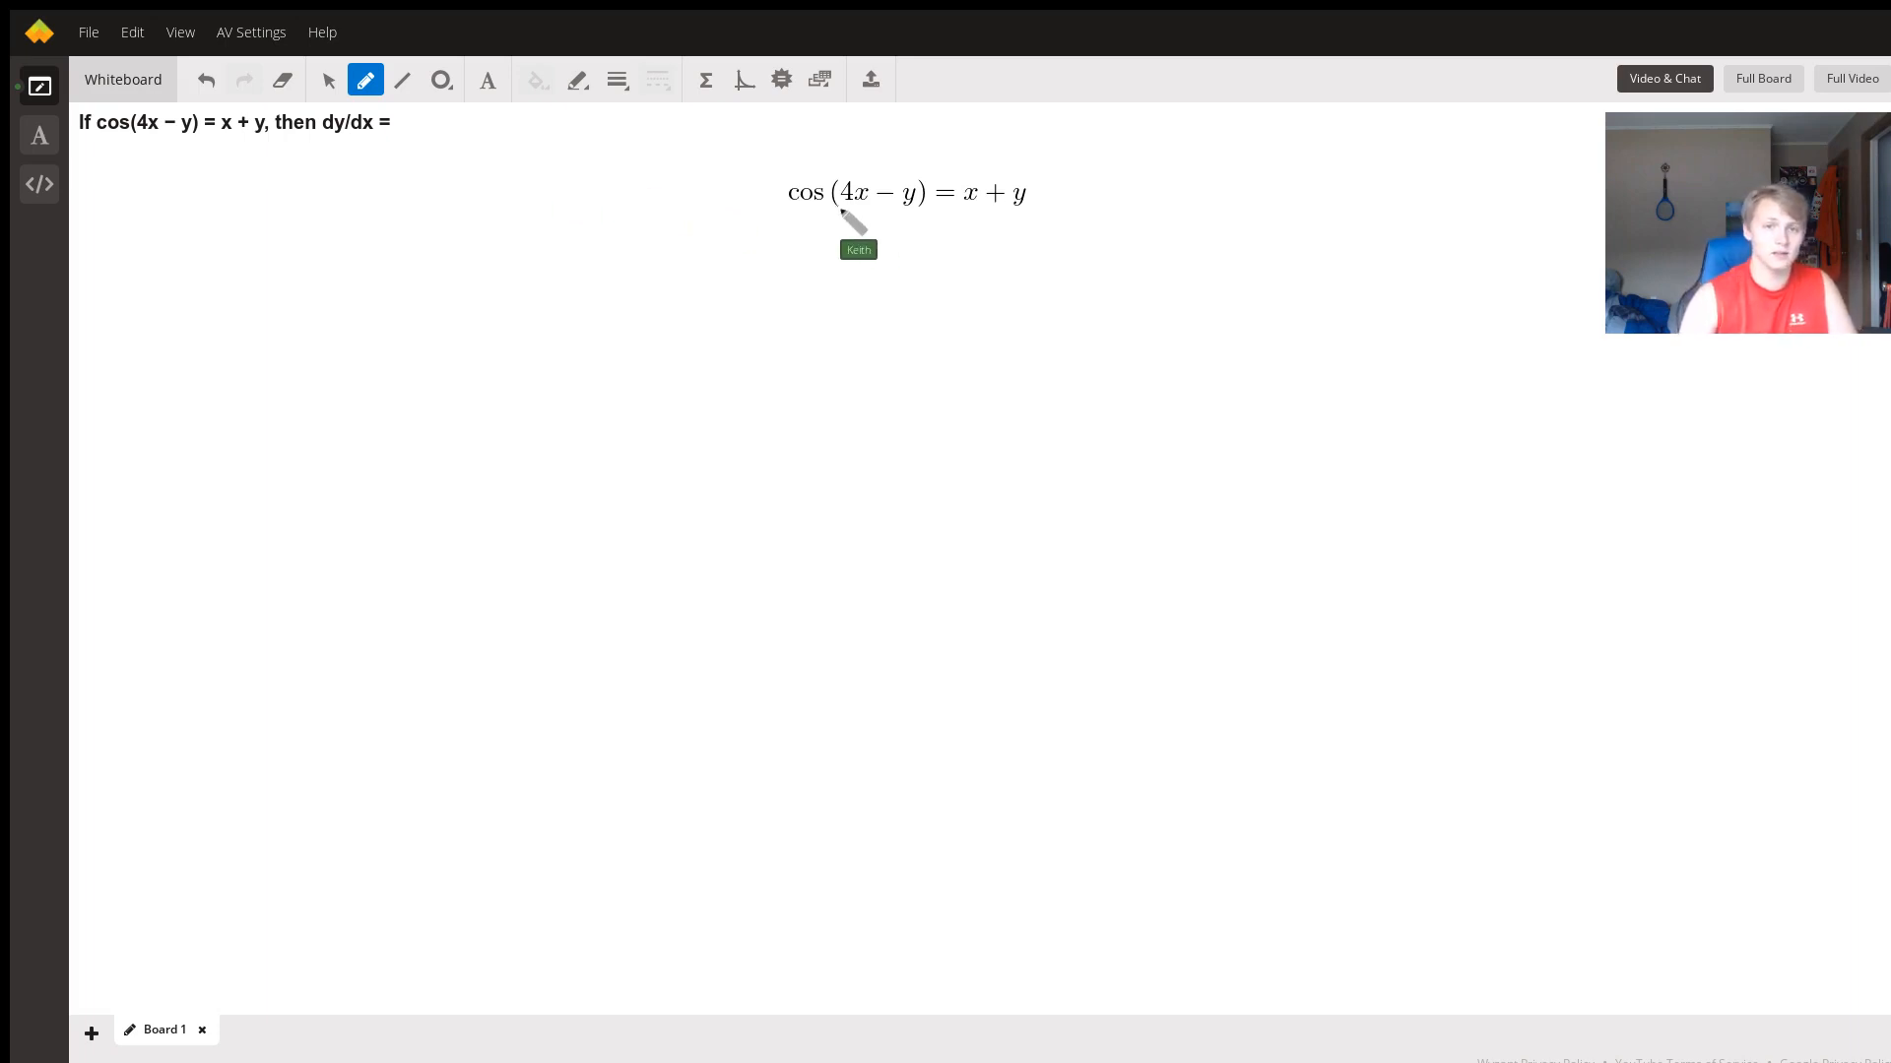
{"action": "mouse_move", "coordinate": [688, 152]}
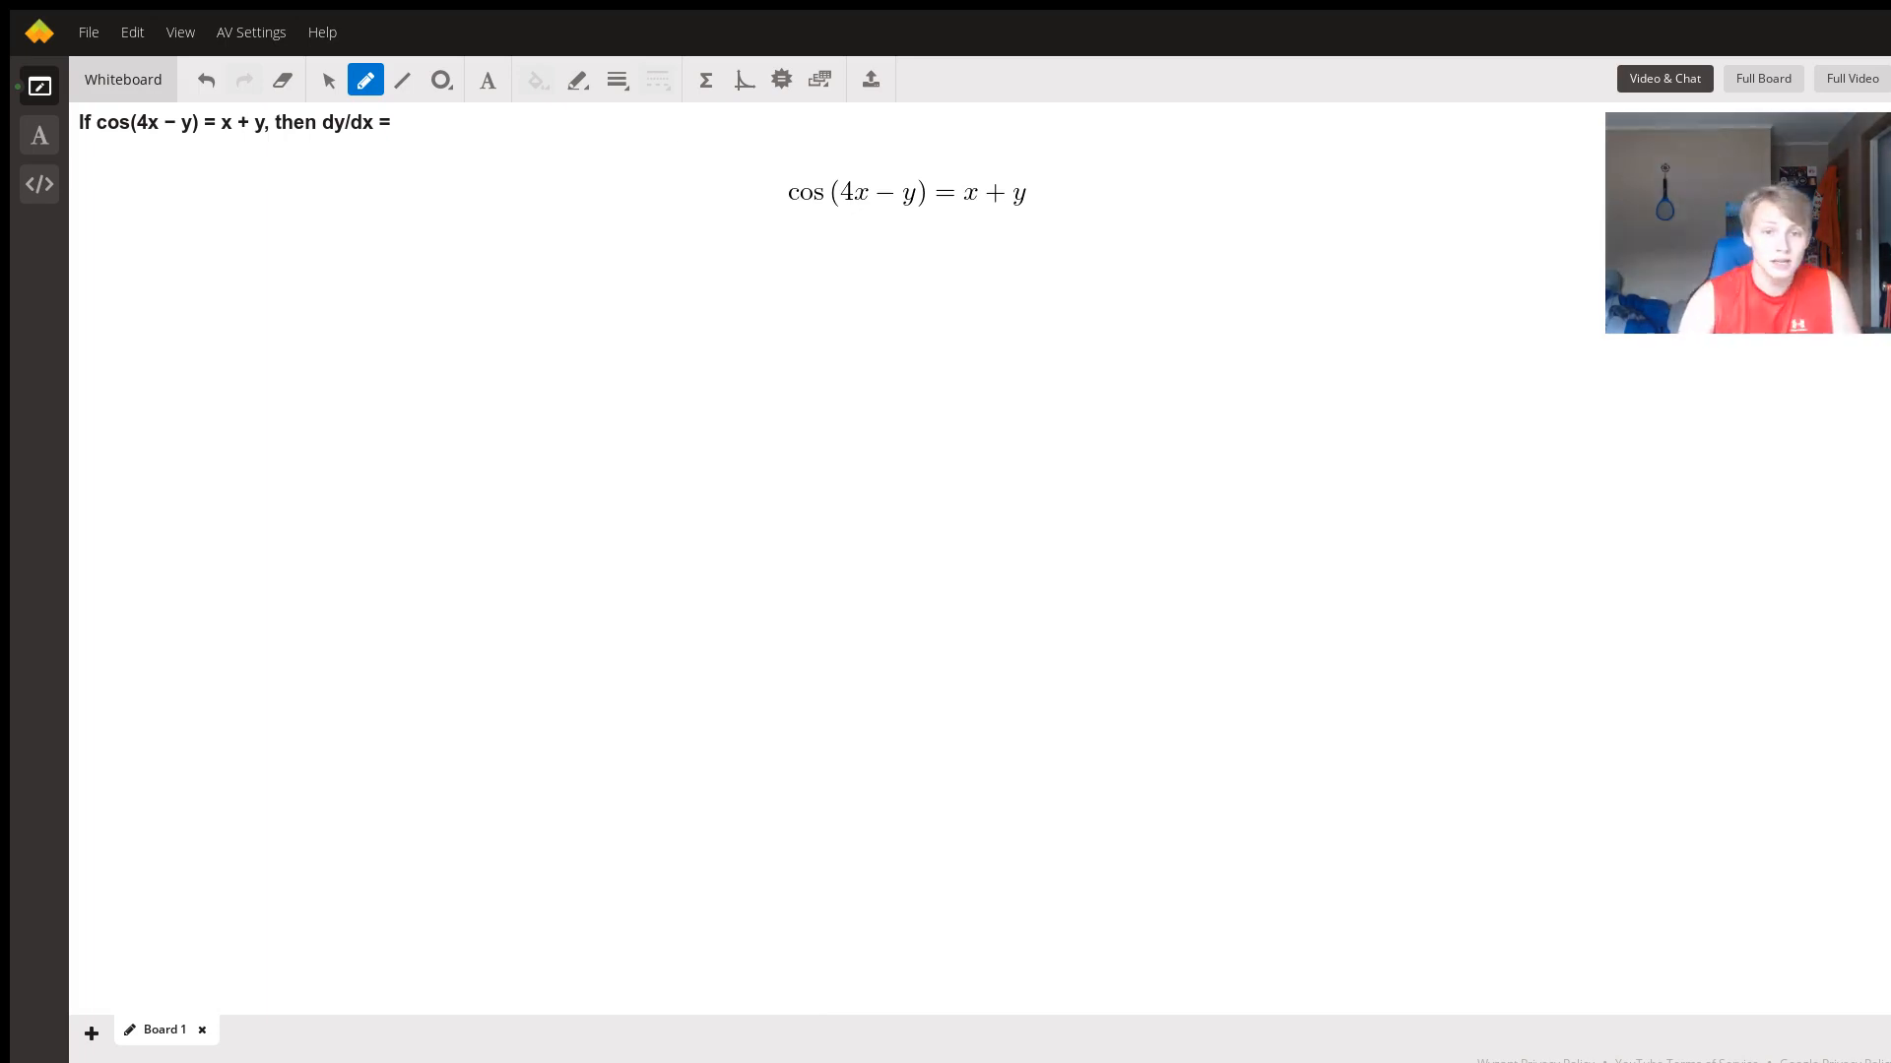
{"action": "mouse_move", "coordinate": [453, 138]}
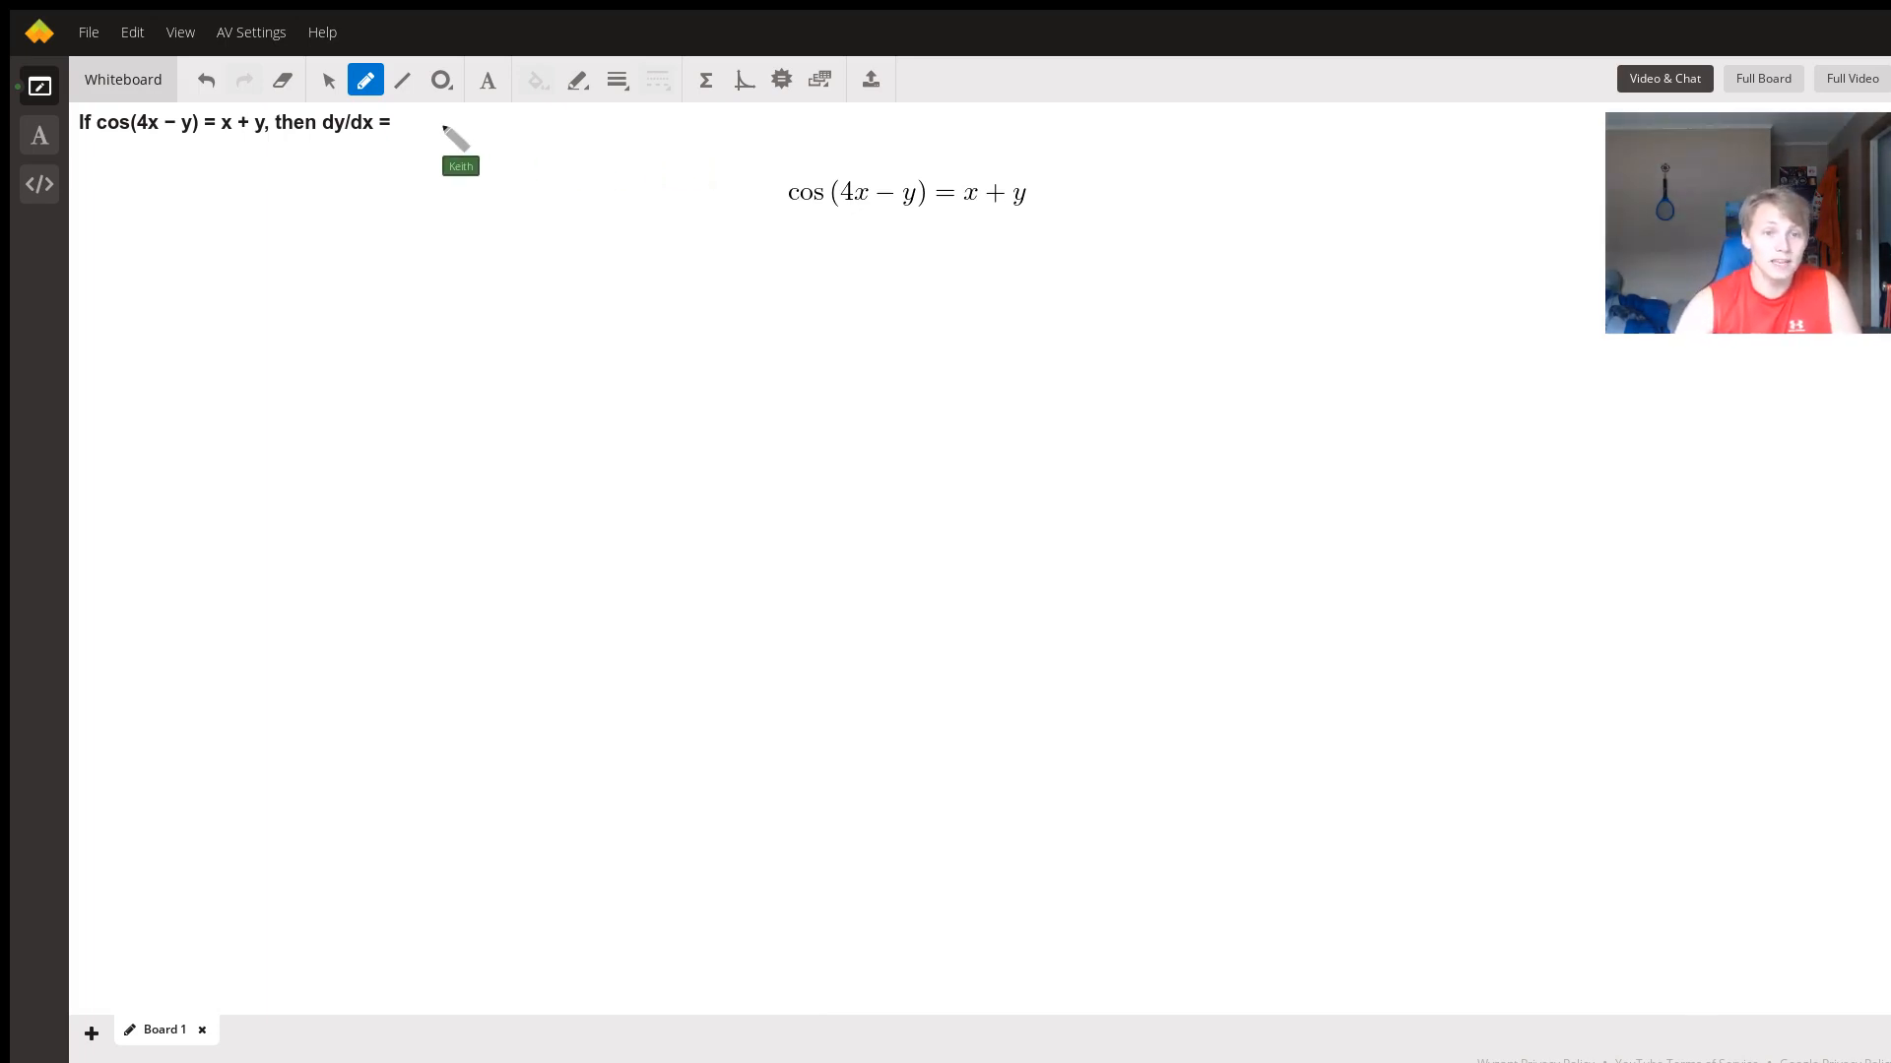
{"action": "mouse_move", "coordinate": [868, 296]}
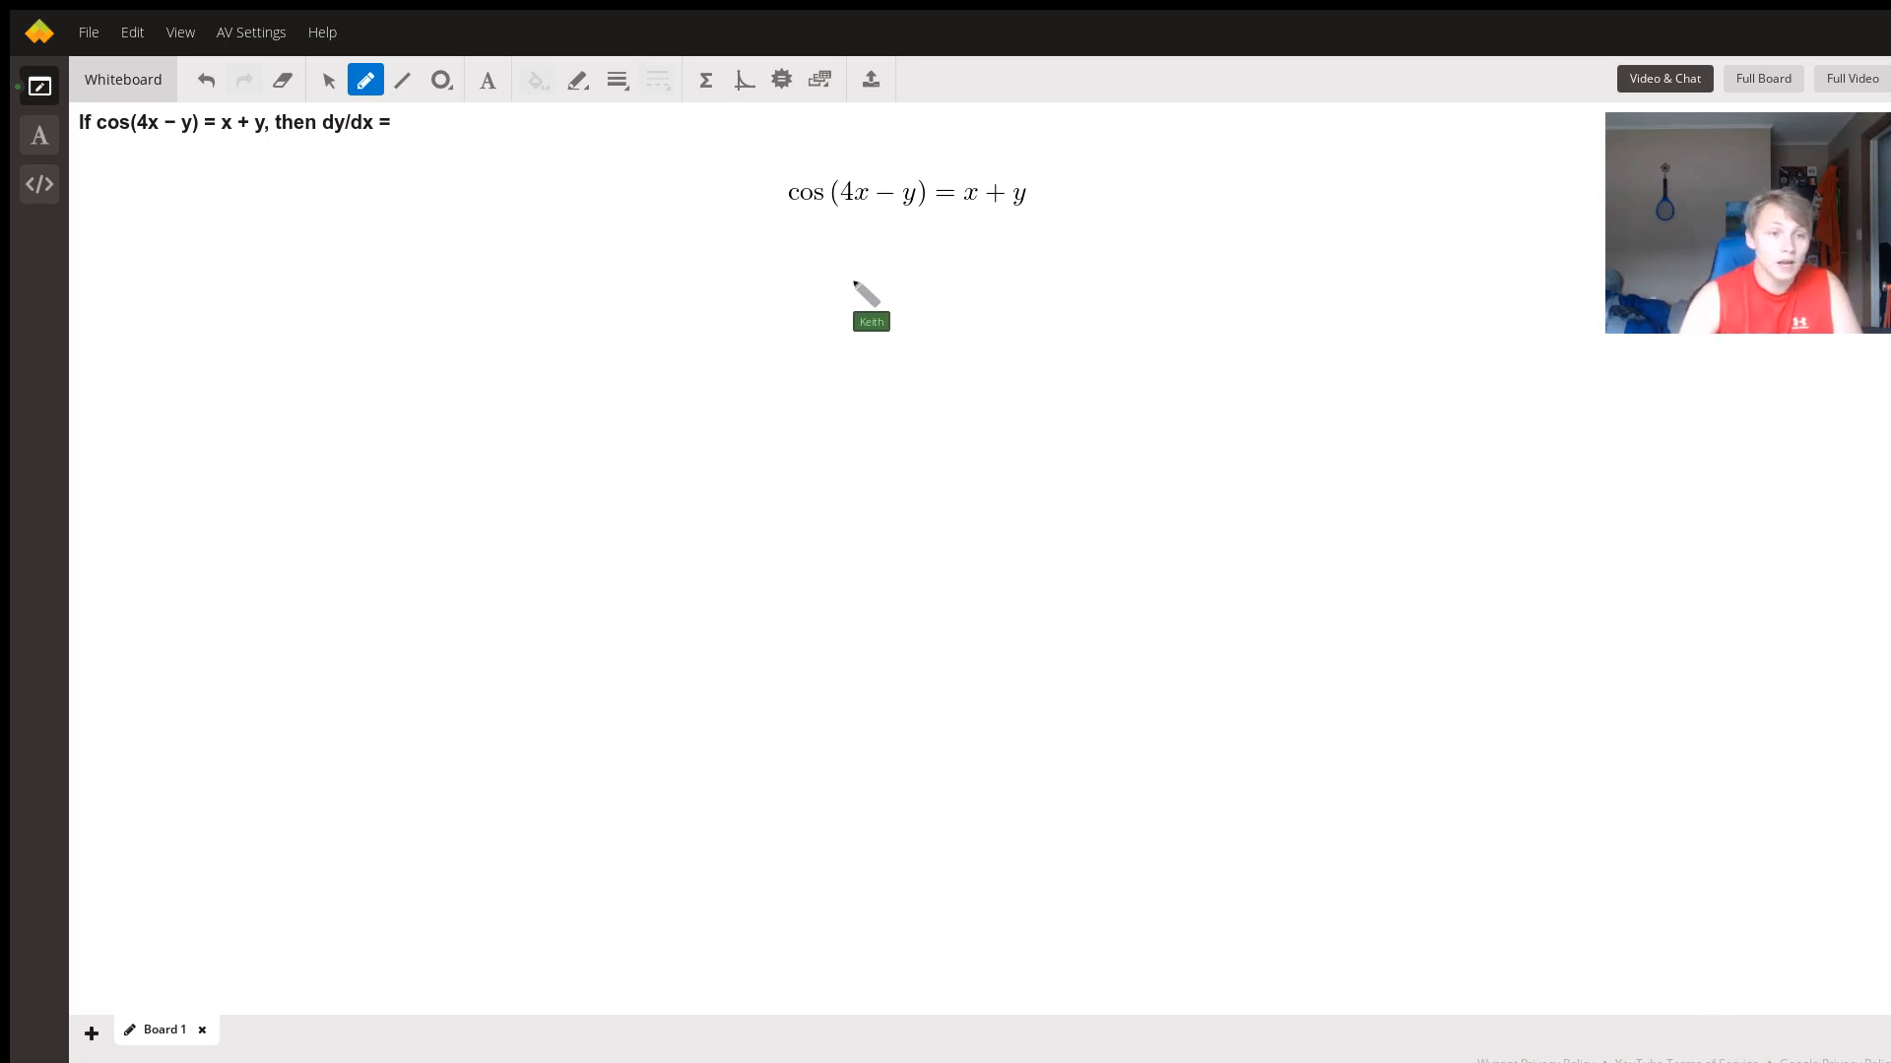
{"action": "mouse_move", "coordinate": [815, 325]}
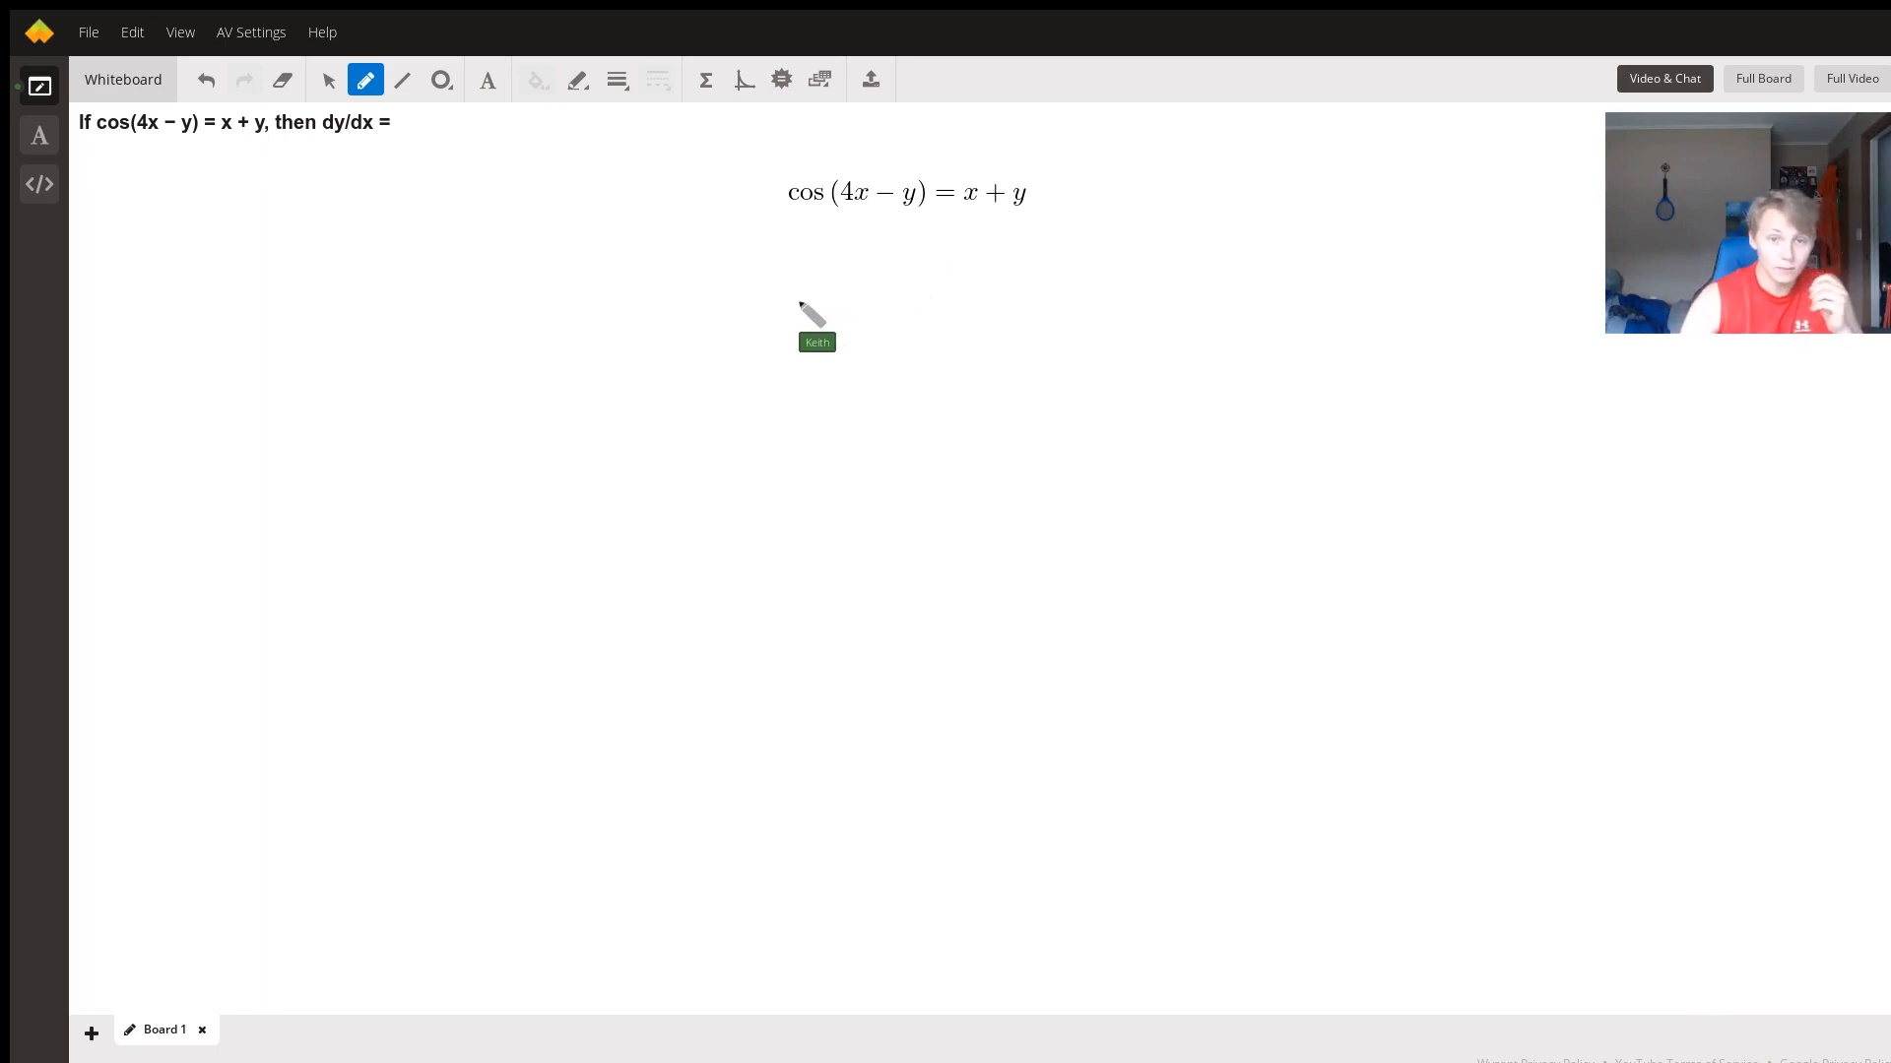
{"action": "mouse_move", "coordinate": [898, 260]}
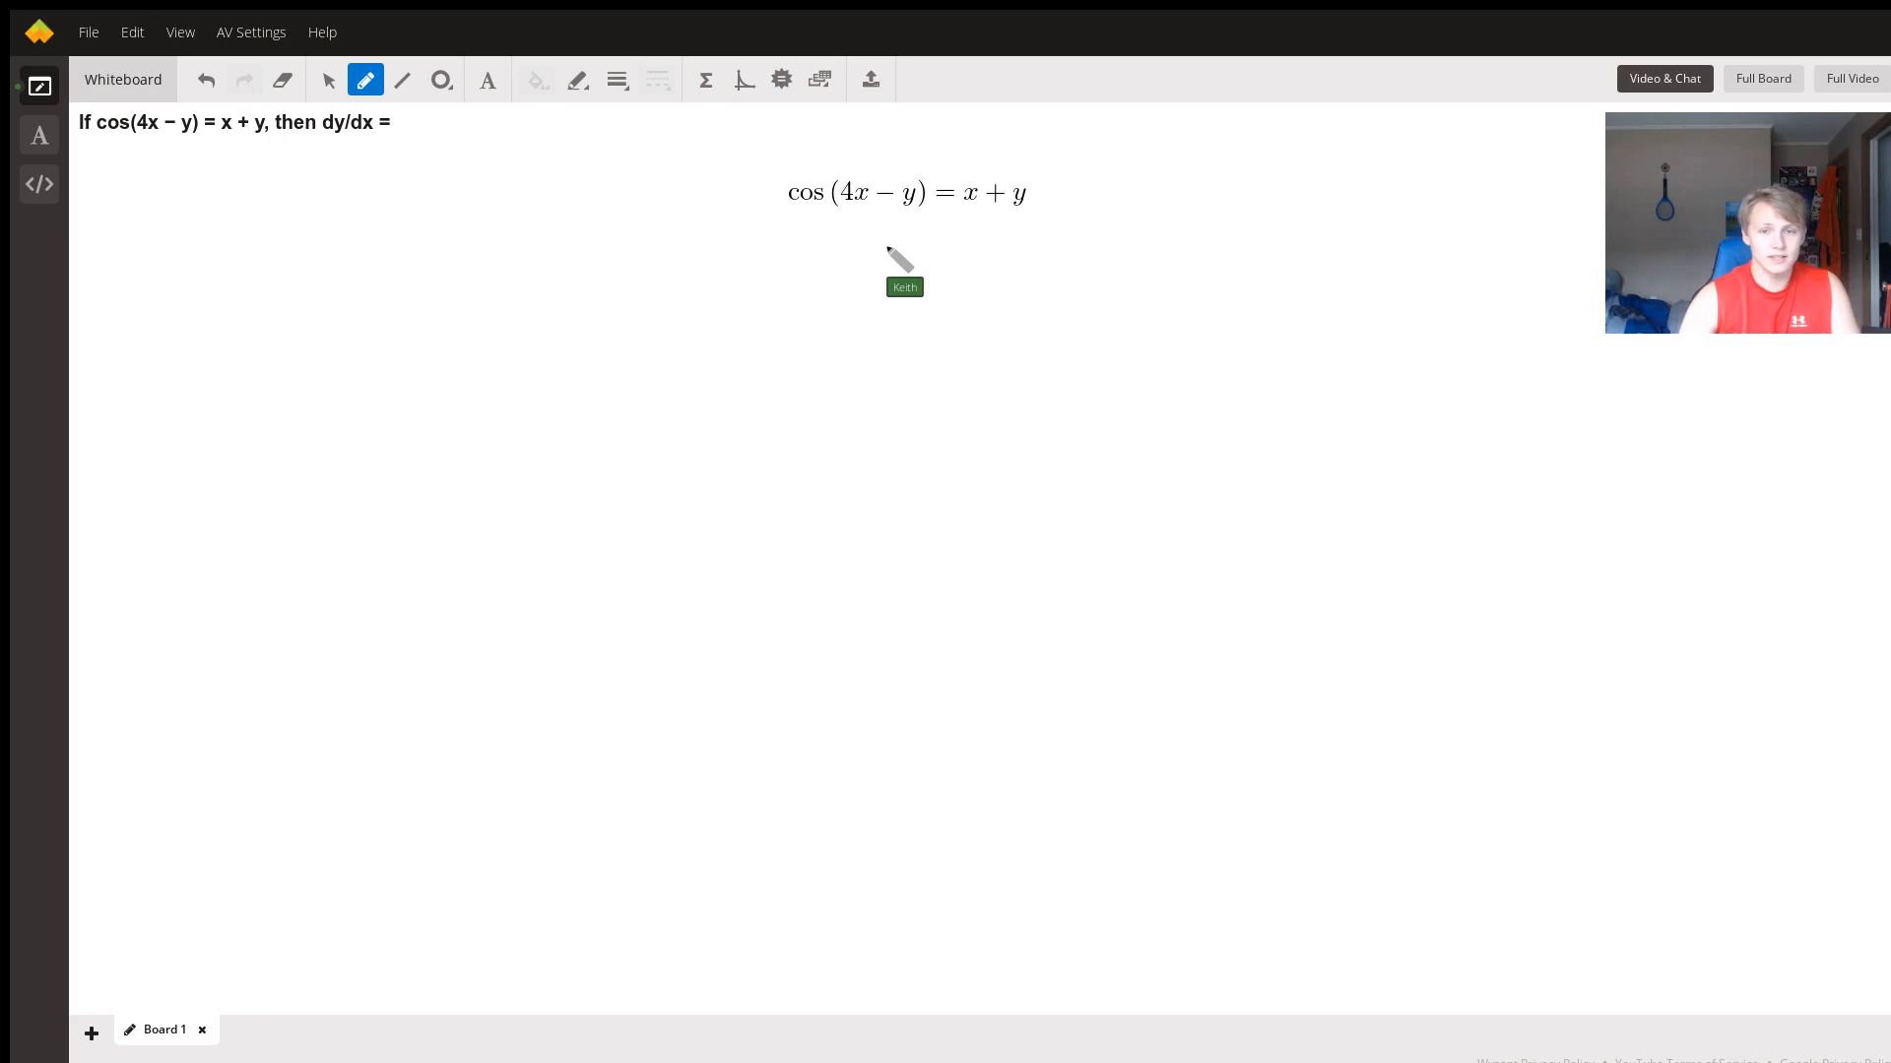
{"action": "mouse_move", "coordinate": [646, 248]}
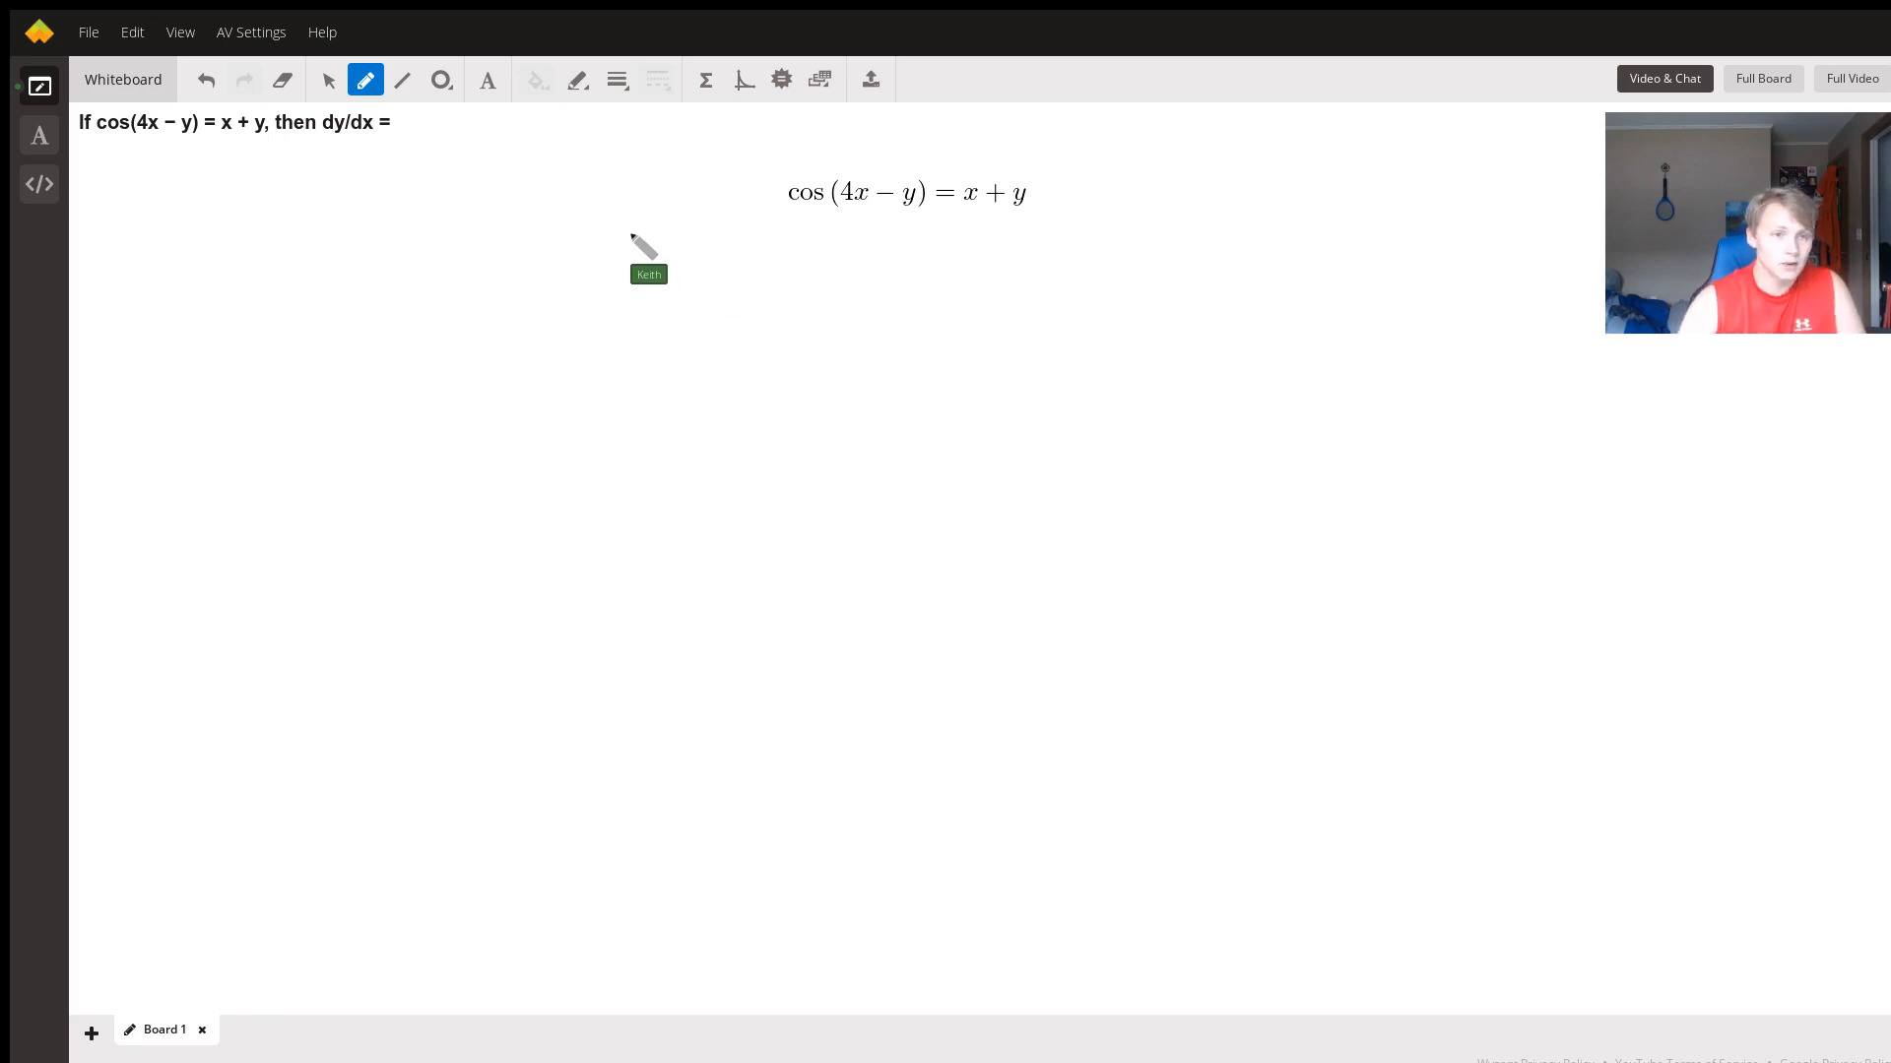
{"action": "mouse_move", "coordinate": [585, 228]}
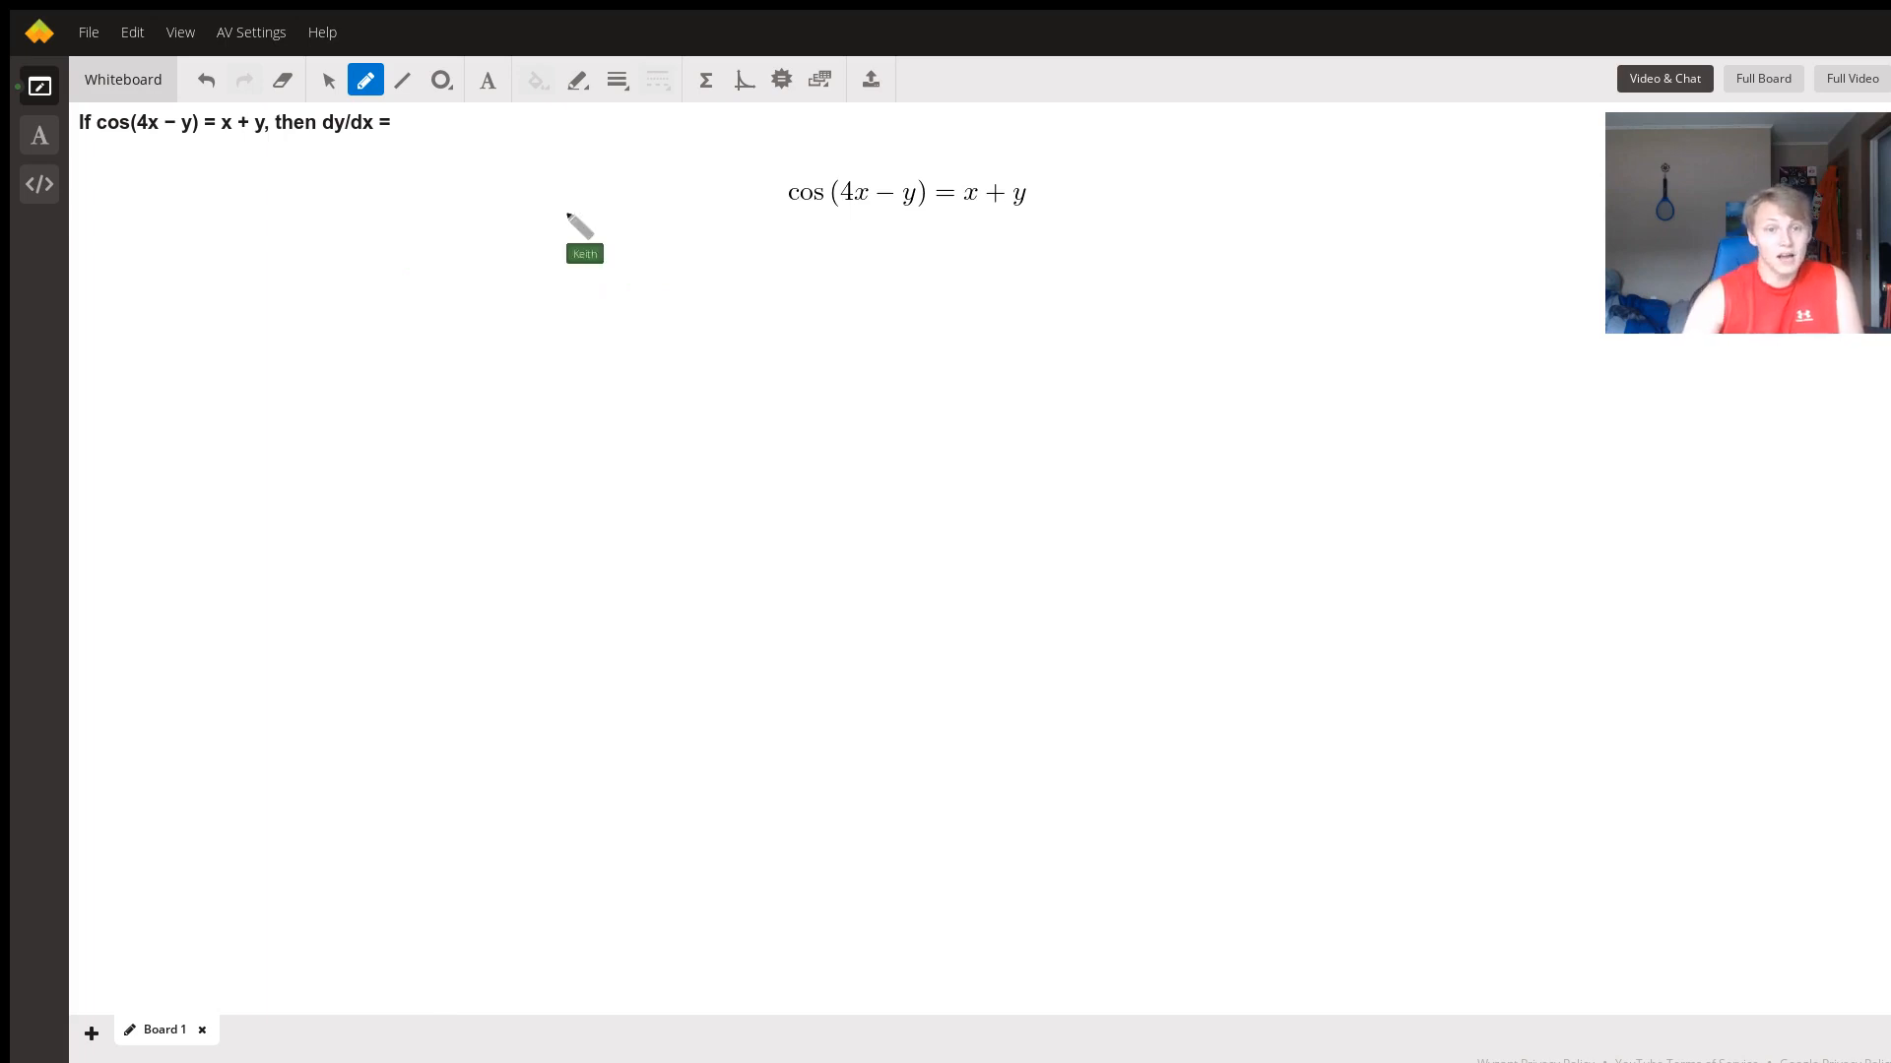
{"action": "mouse_move", "coordinate": [524, 238]}
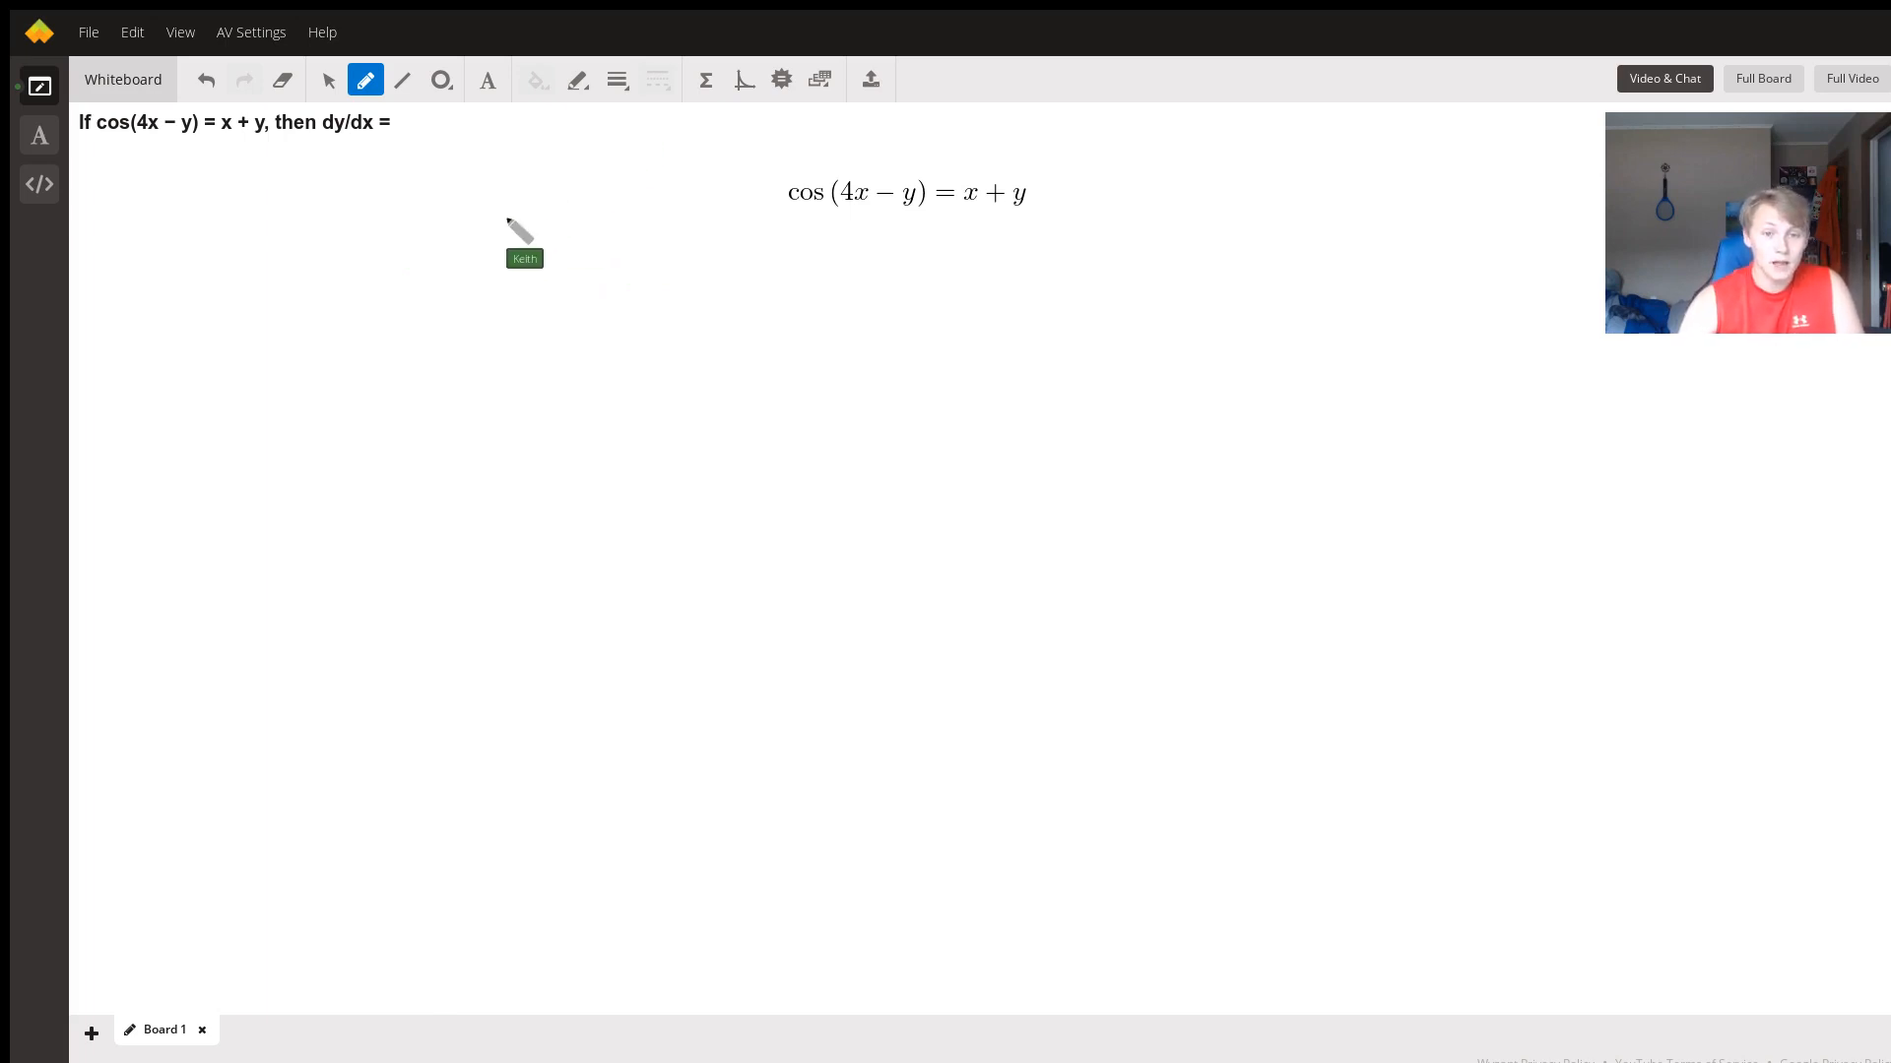
{"action": "mouse_move", "coordinate": [351, 152]}
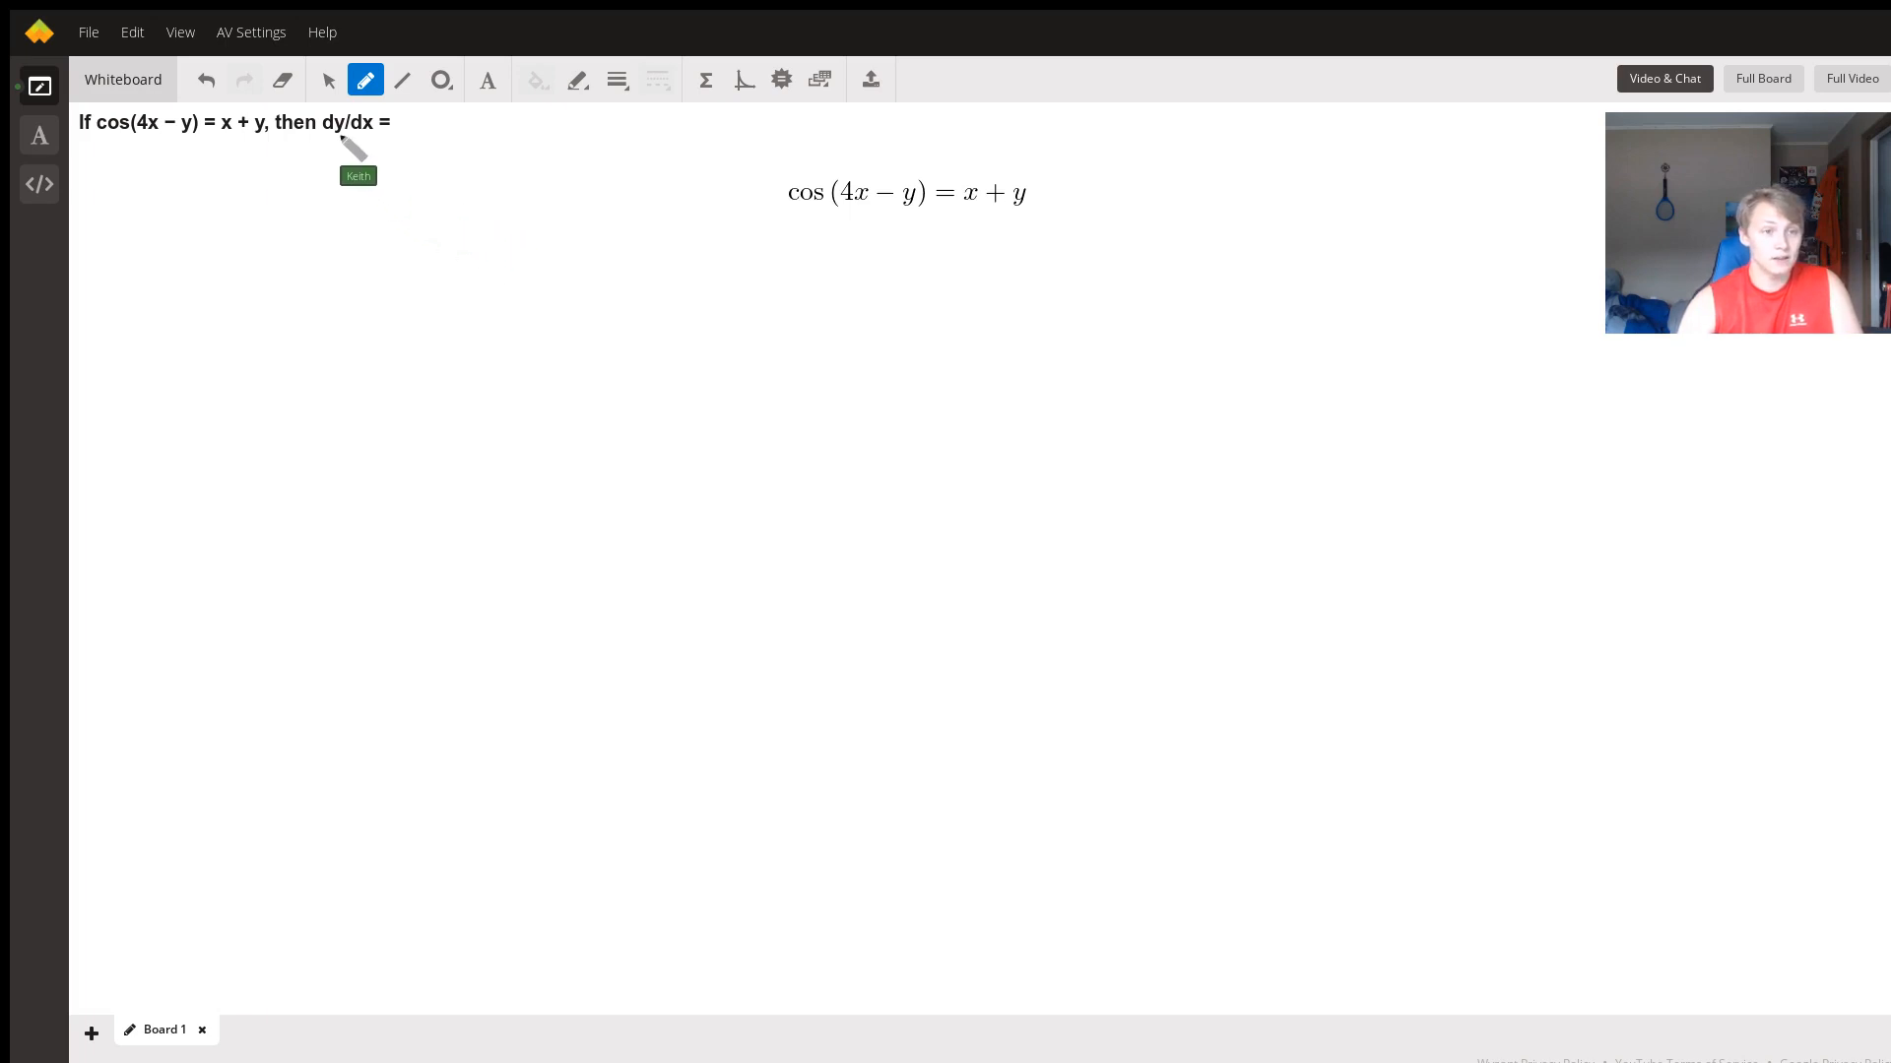
{"action": "mouse_move", "coordinate": [617, 144]}
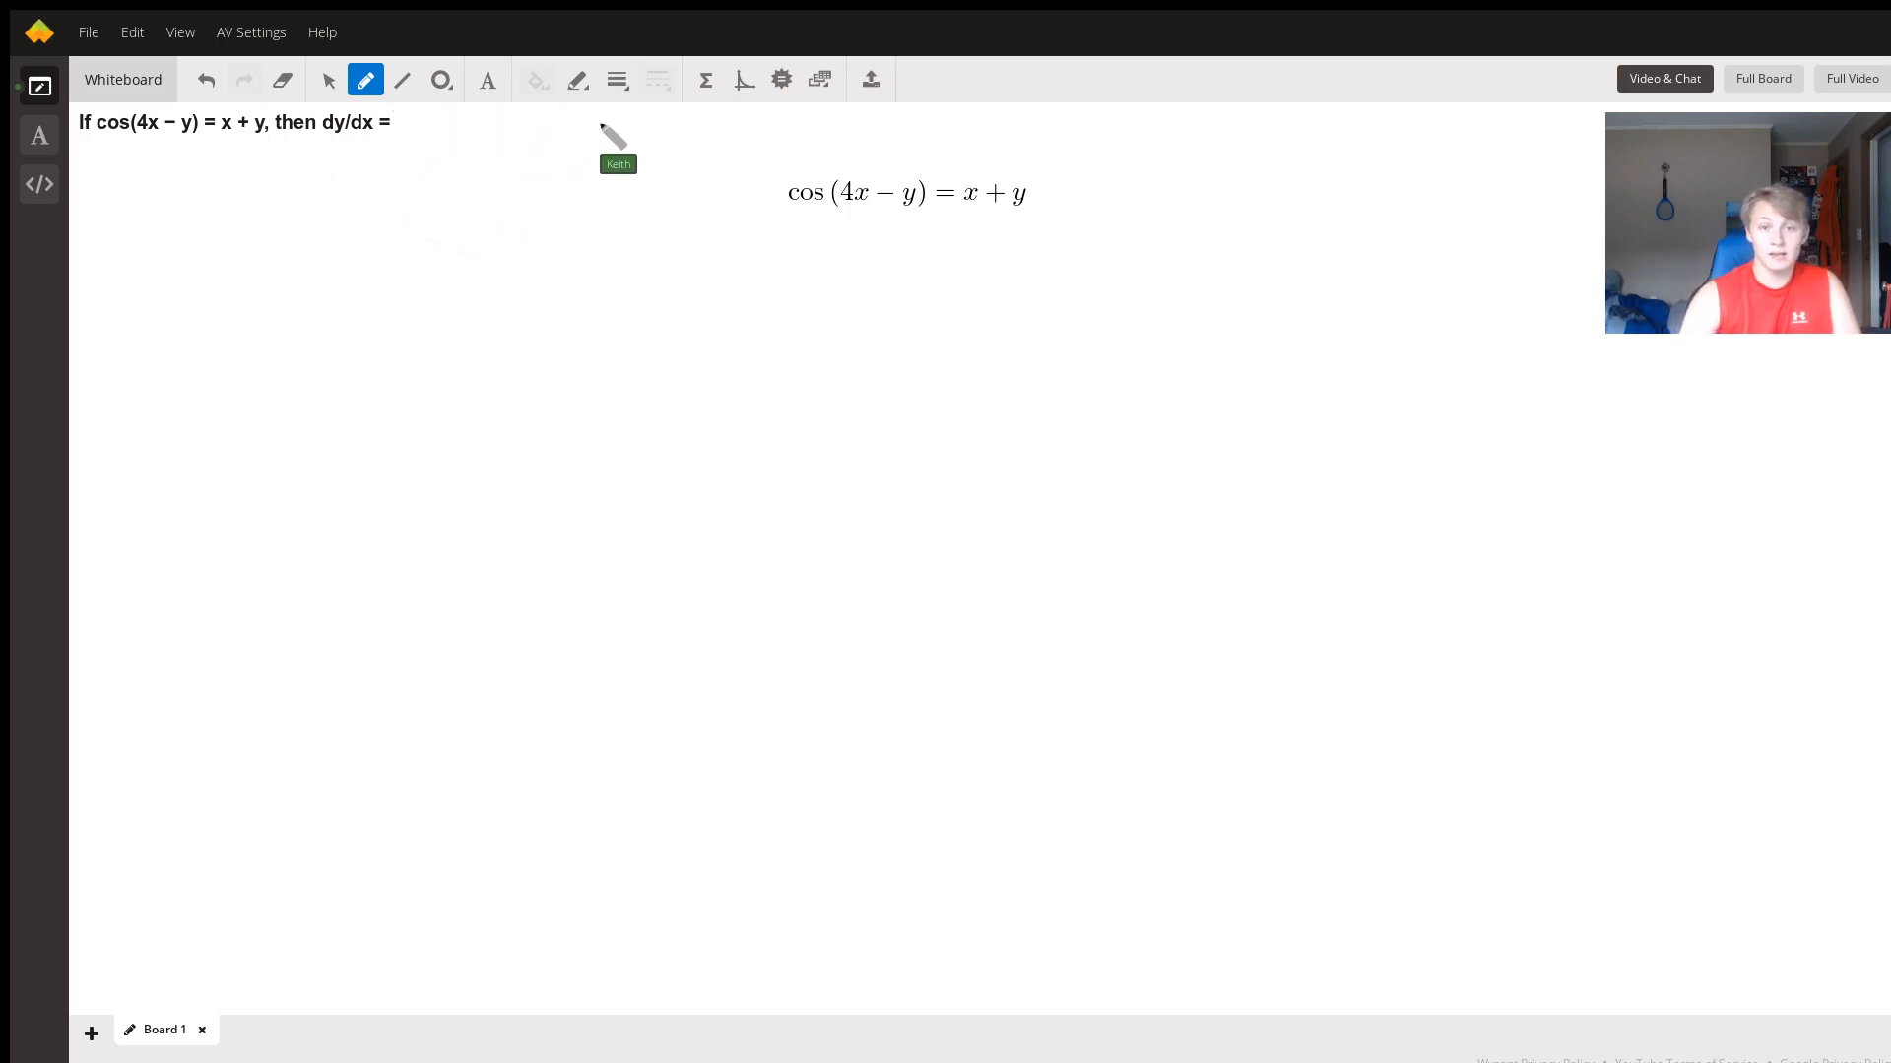
{"action": "mouse_move", "coordinate": [650, 295]}
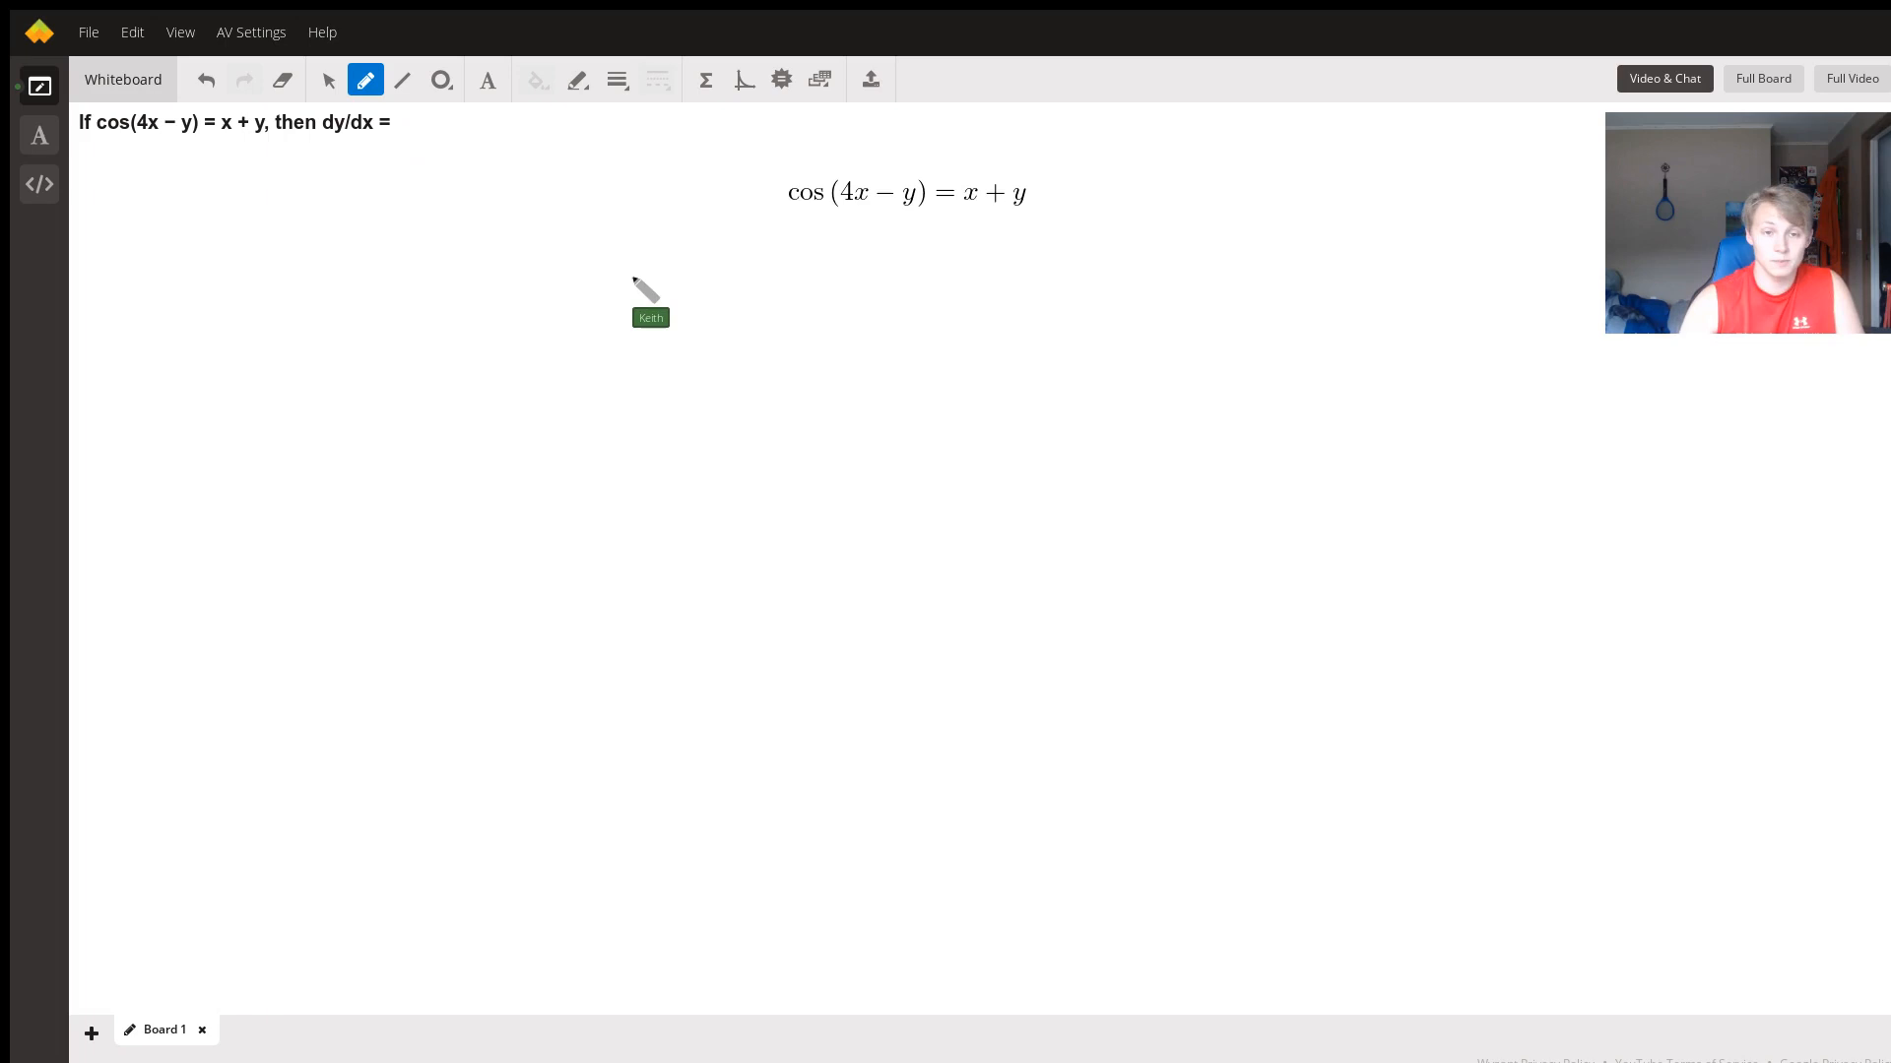
{"action": "mouse_move", "coordinate": [575, 311]}
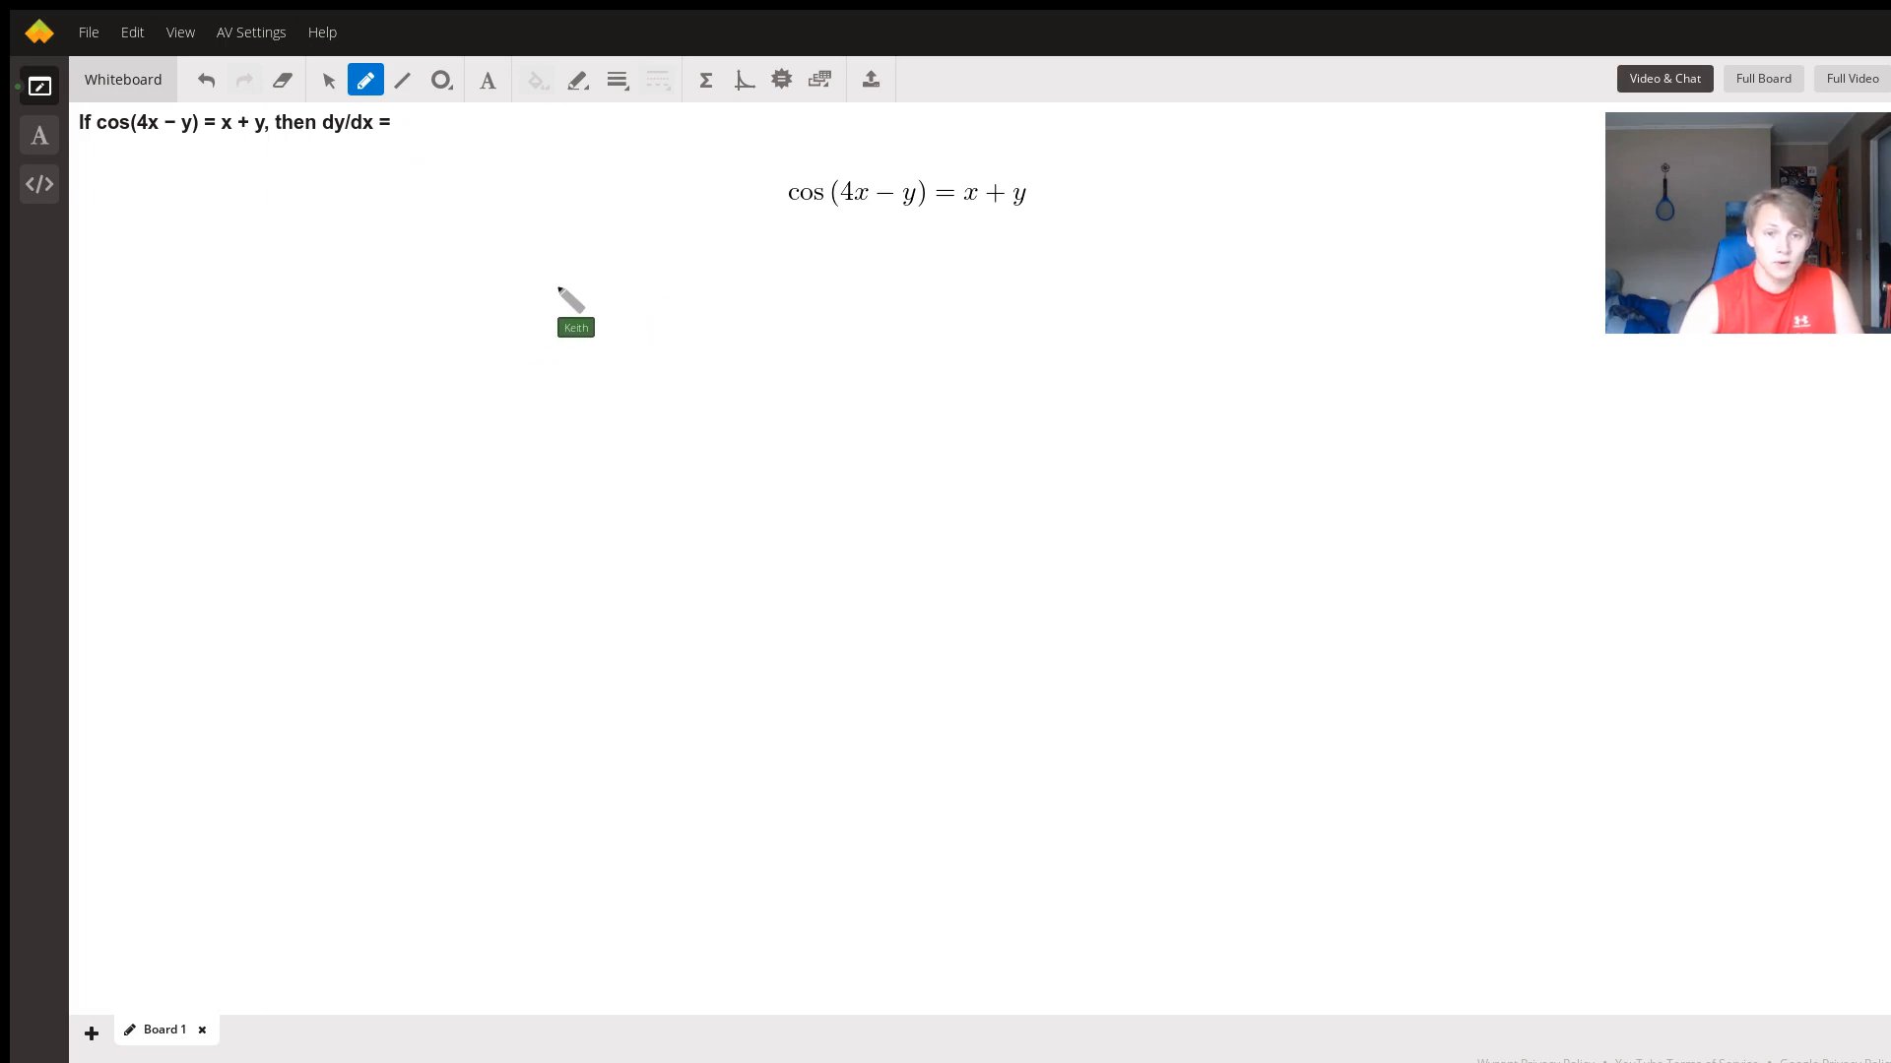
{"action": "mouse_move", "coordinate": [989, 260]}
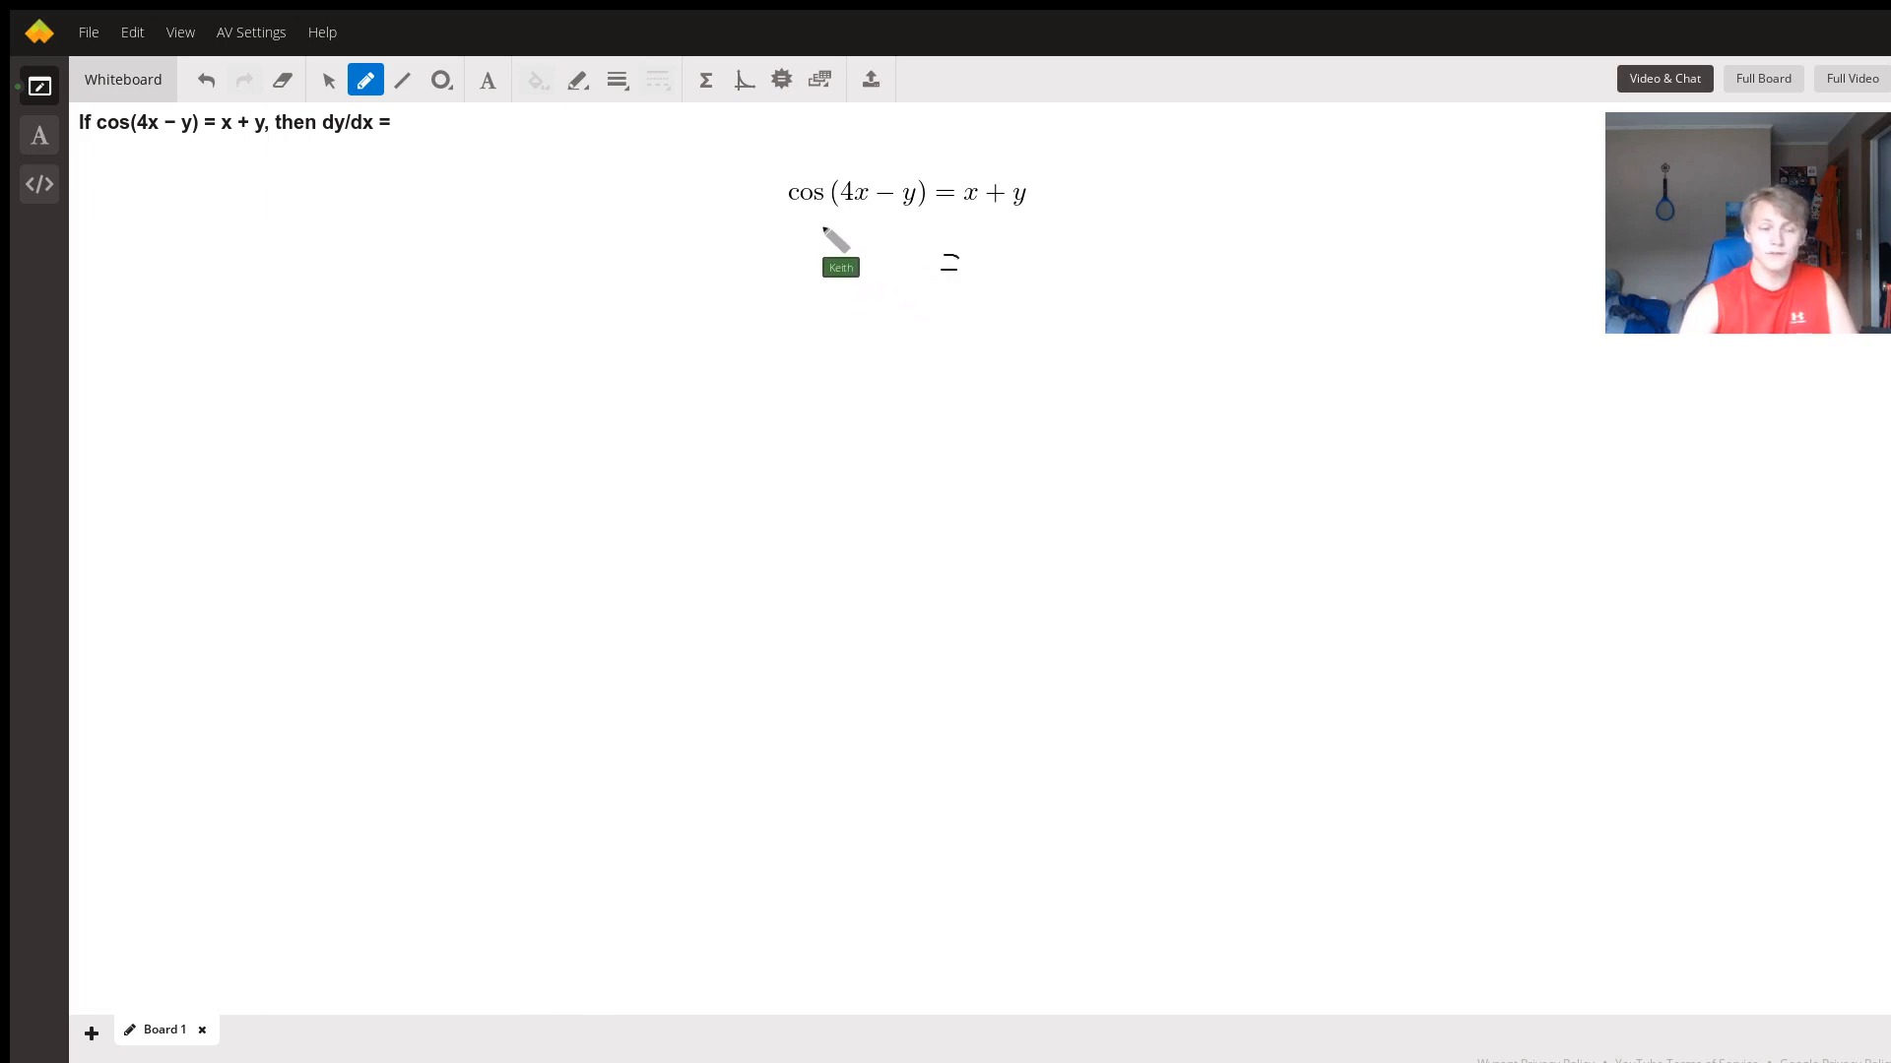
{"action": "mouse_move", "coordinate": [1006, 260]}
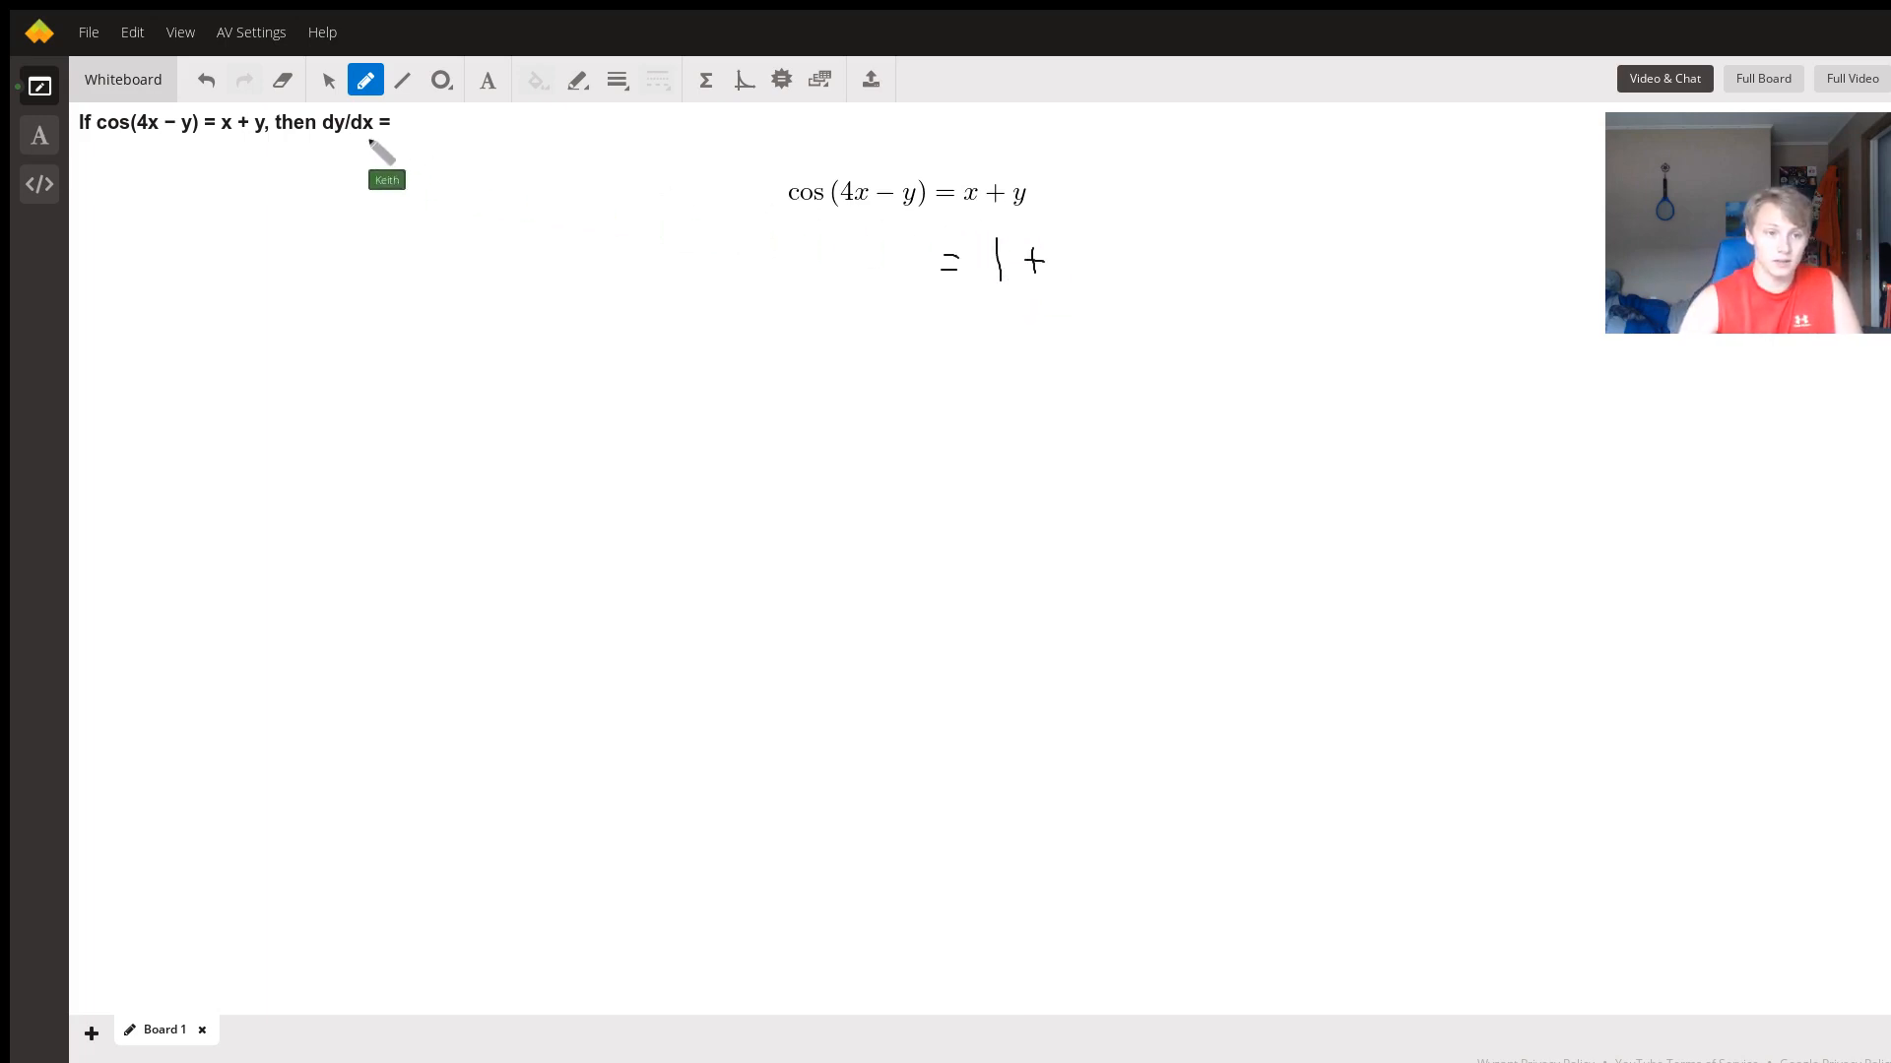
{"action": "mouse_move", "coordinate": [1055, 262]}
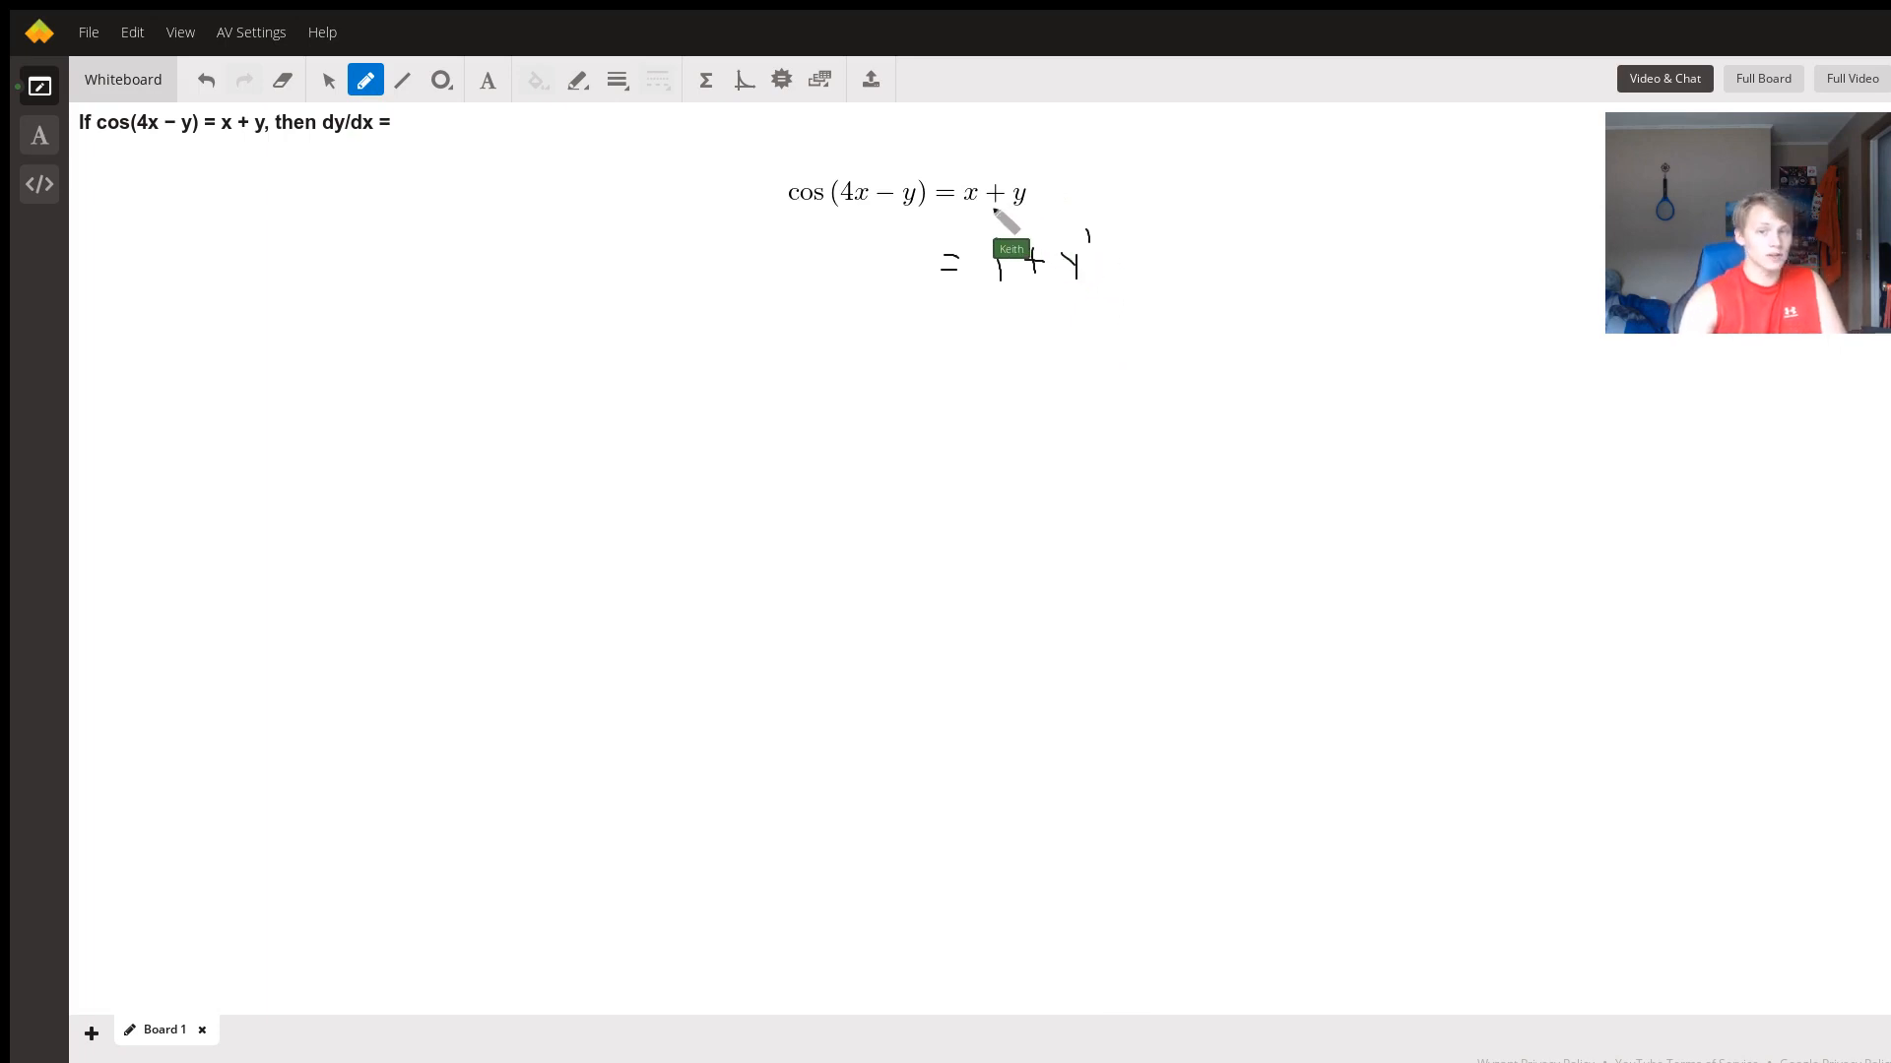
{"action": "mouse_move", "coordinate": [789, 248]}
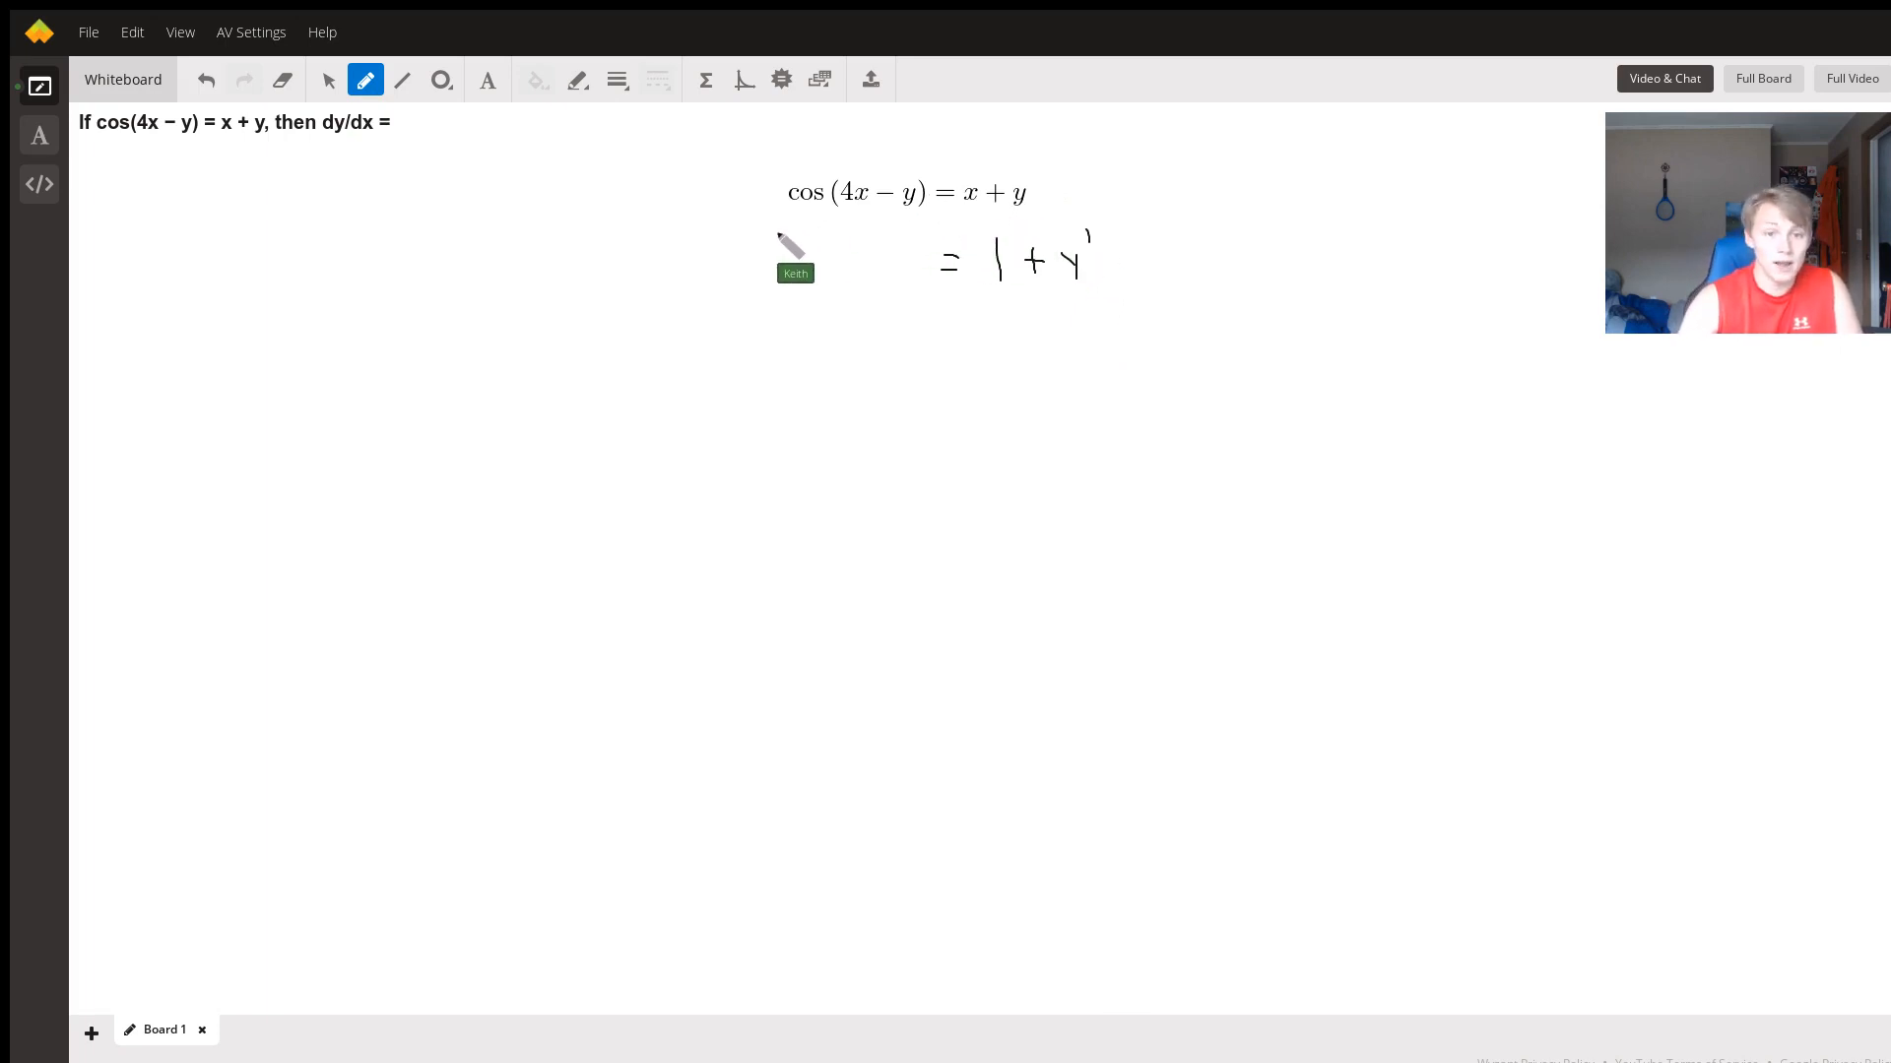
{"action": "mouse_move", "coordinate": [851, 228]}
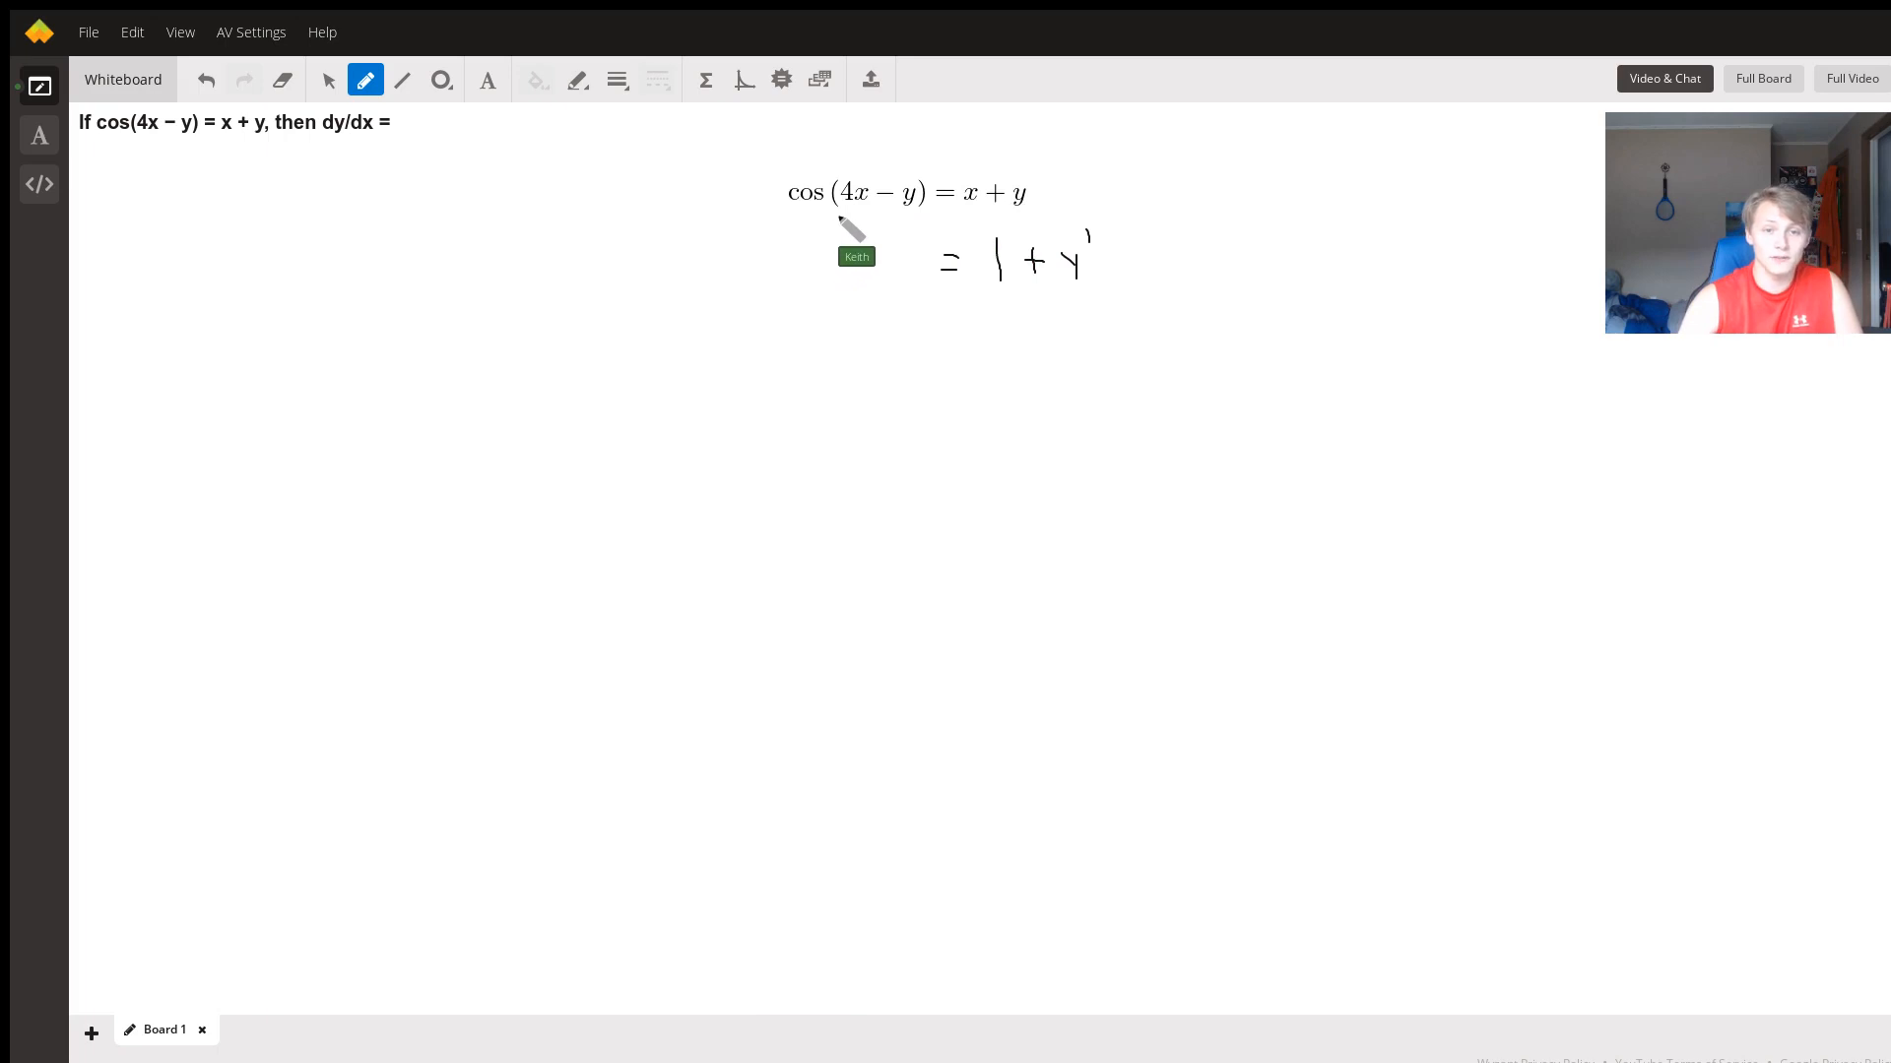
{"action": "mouse_move", "coordinate": [670, 289]}
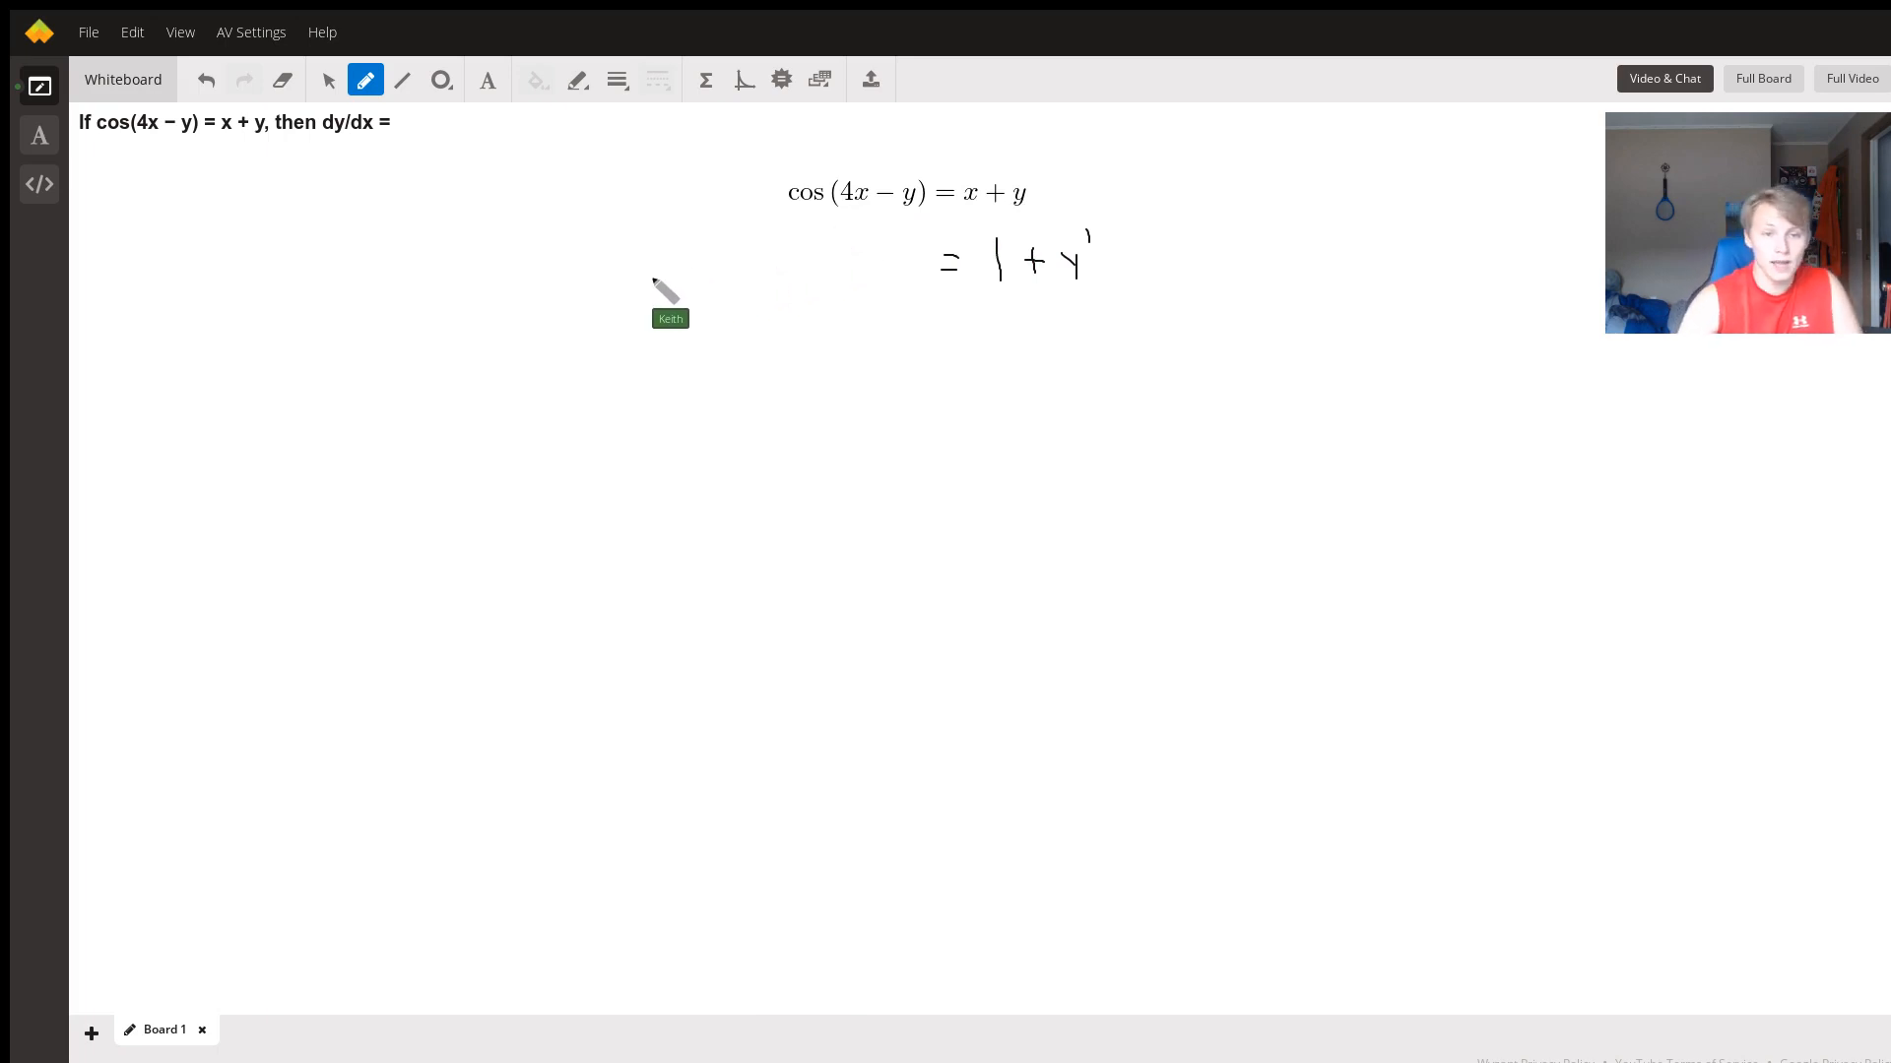
{"action": "mouse_move", "coordinate": [743, 277]}
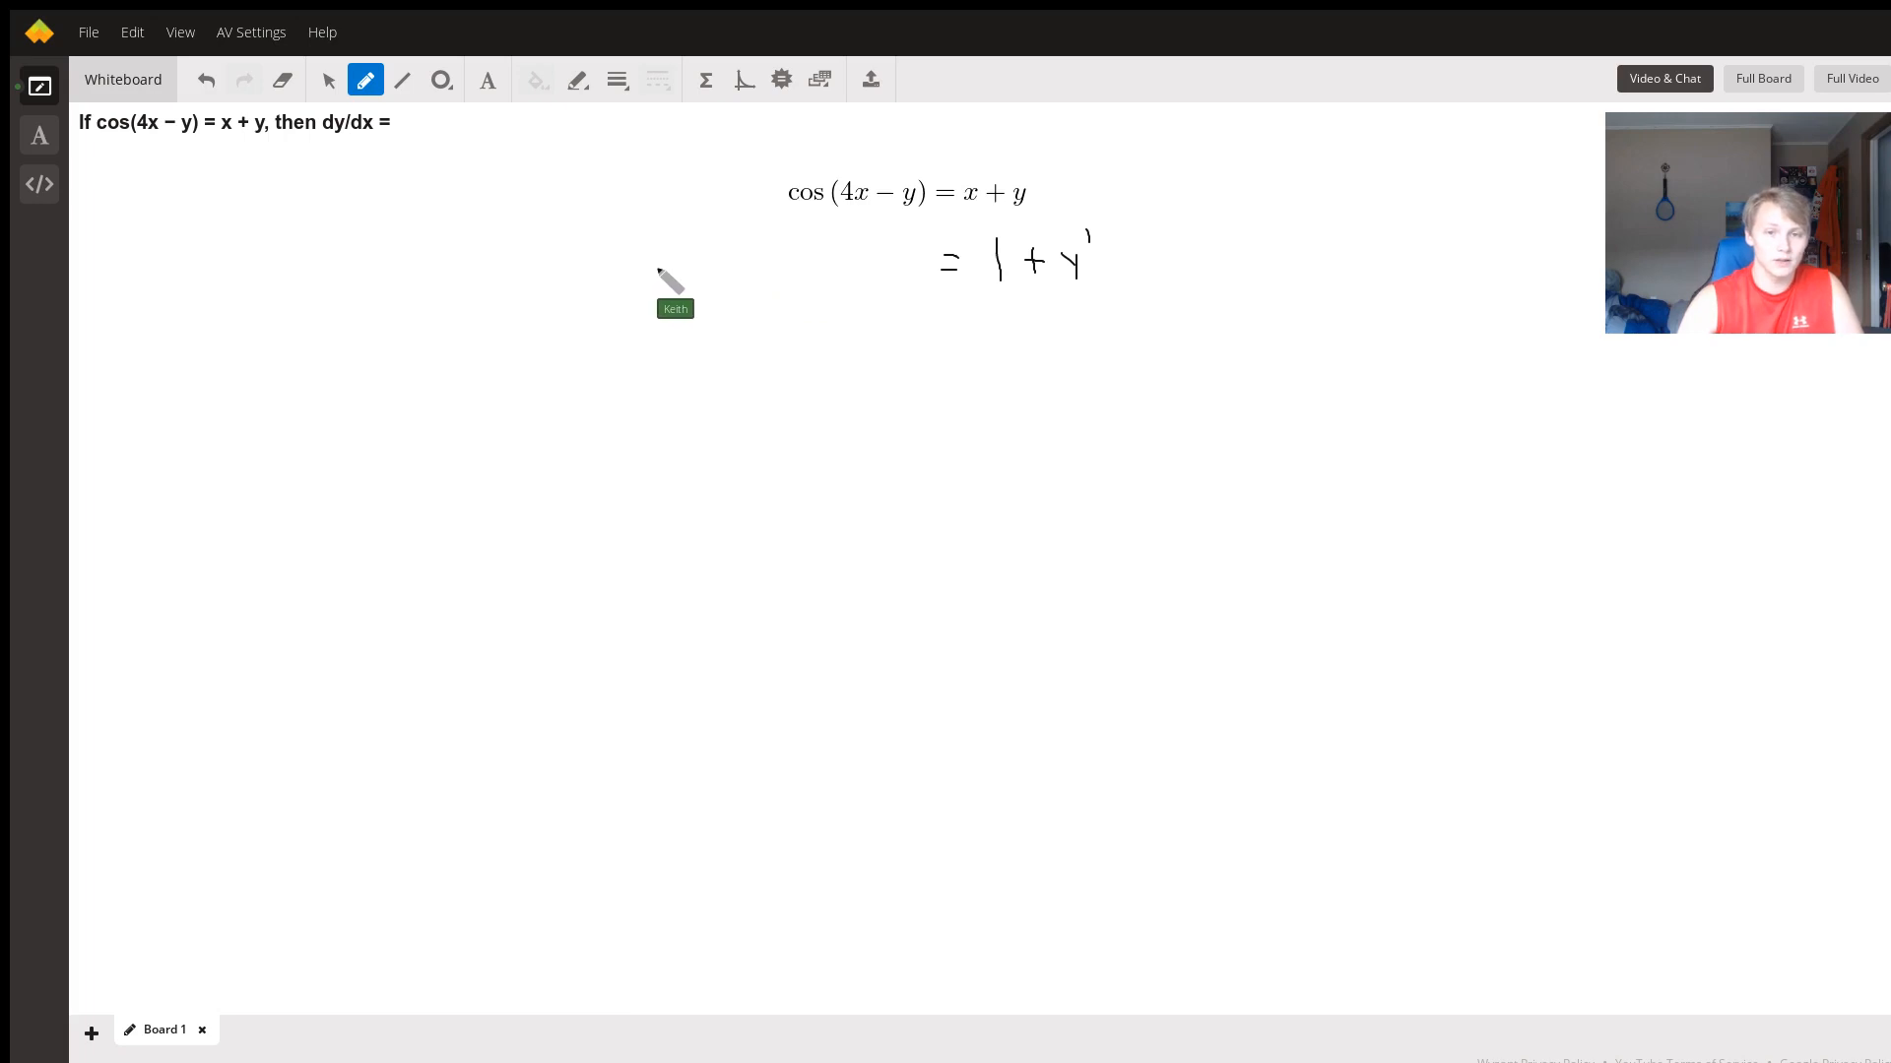
{"action": "mouse_move", "coordinate": [661, 279]}
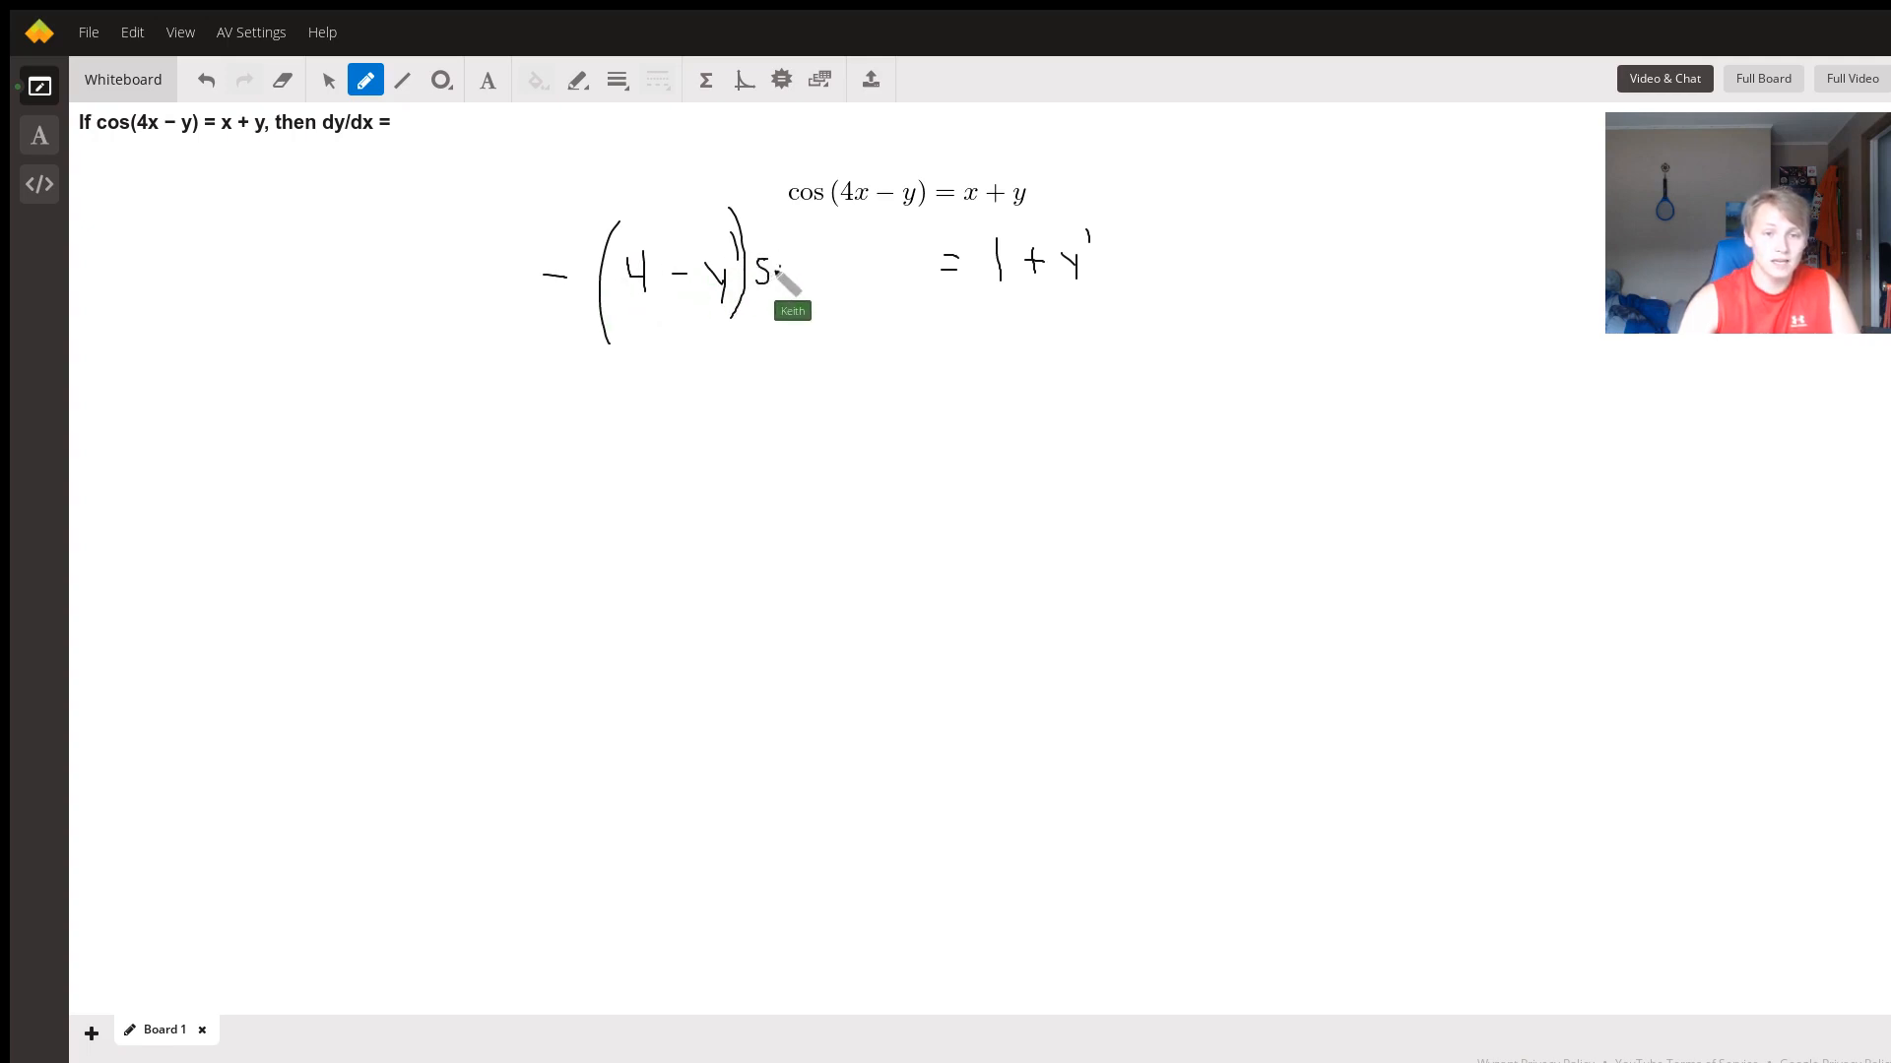
Handwrite "−(4 − y') sin(4x − y)" to the left of "= 1 + y'"
{"action": "left_click_drag", "start_coordinate": [784, 276], "coordinate": [831, 268]}
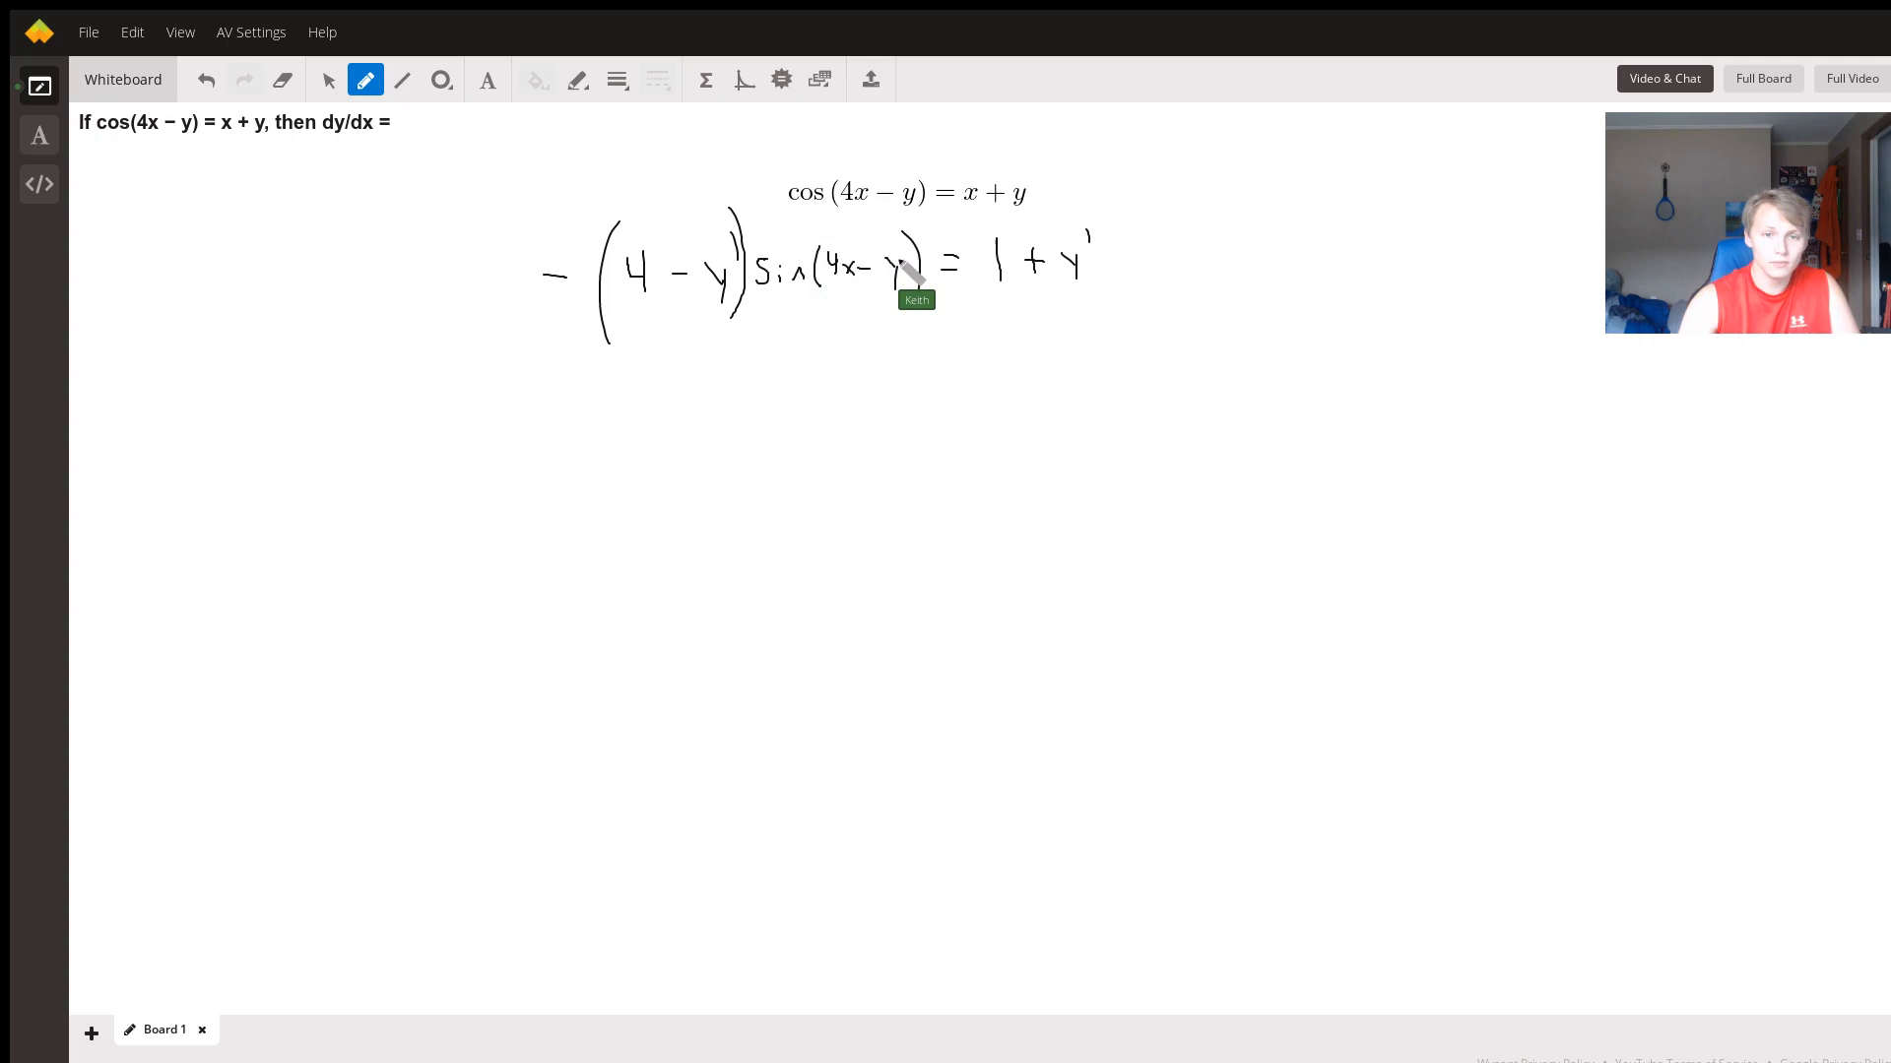
{"action": "mouse_move", "coordinate": [1030, 319]}
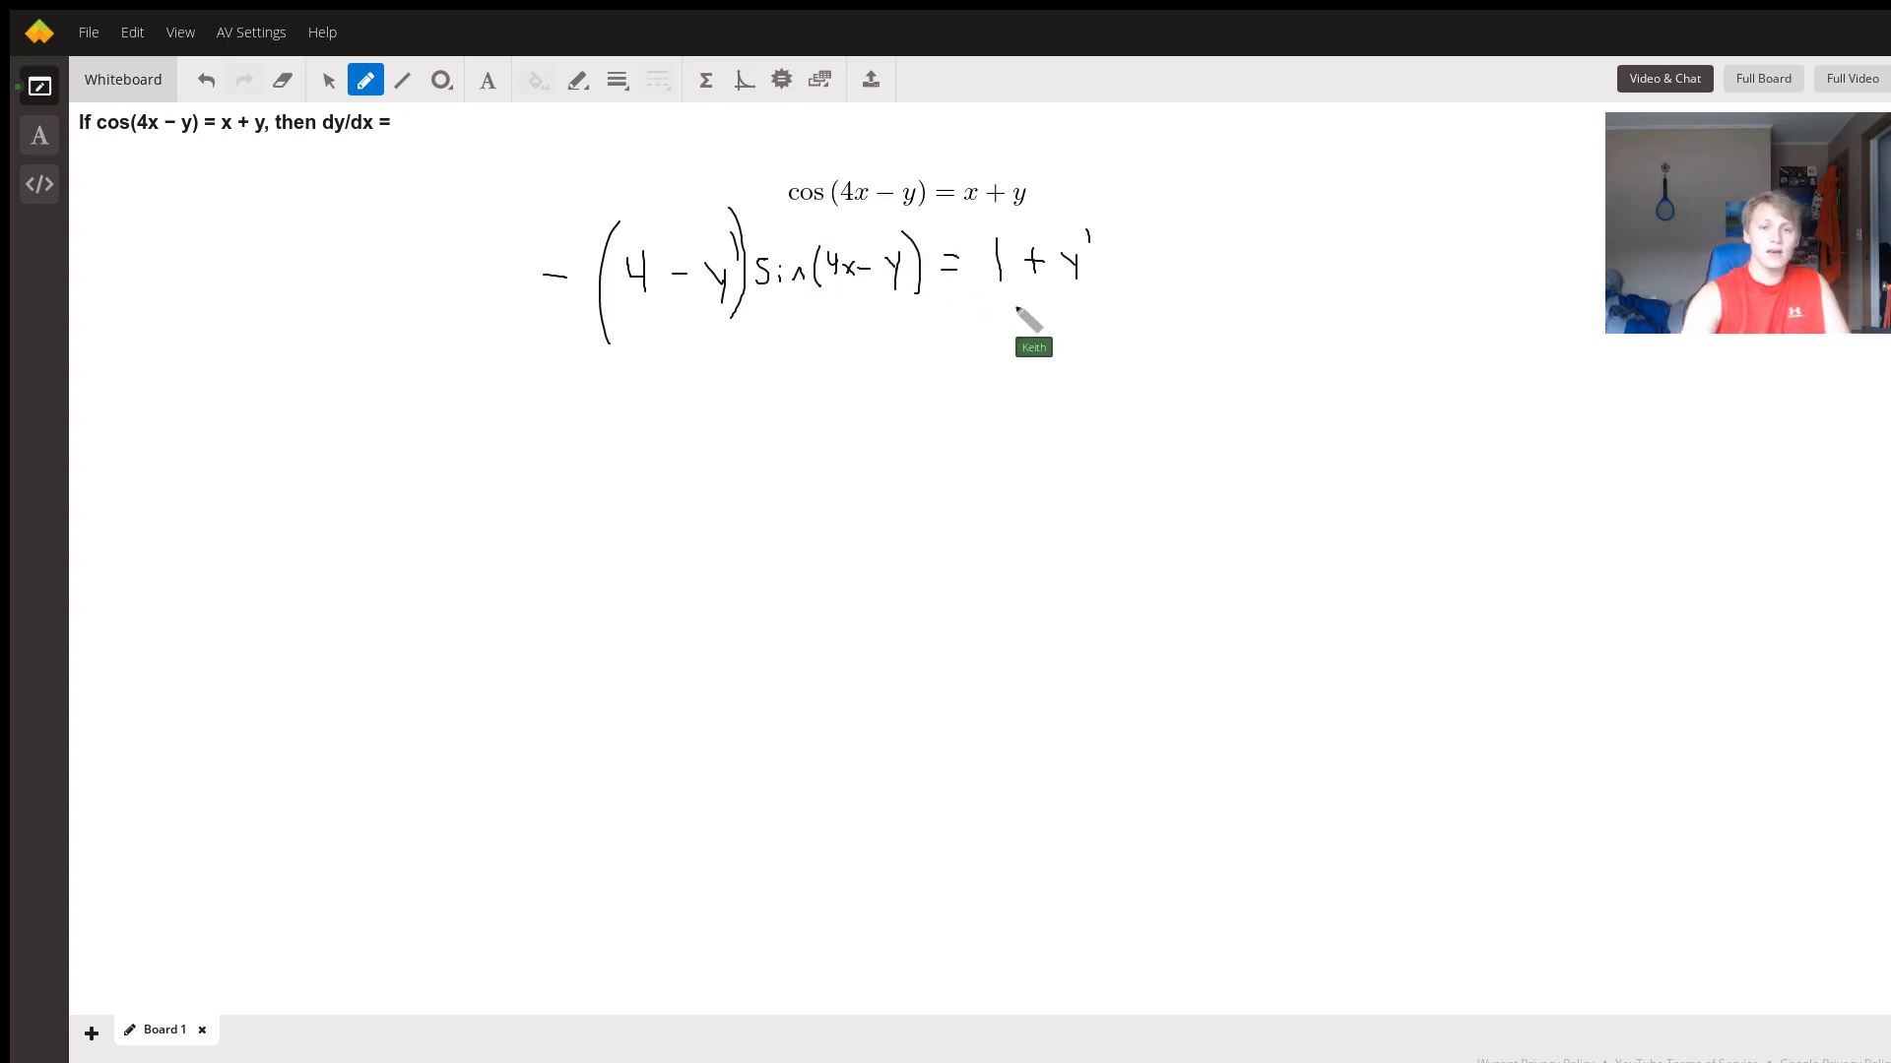
{"action": "mouse_move", "coordinate": [1022, 308]}
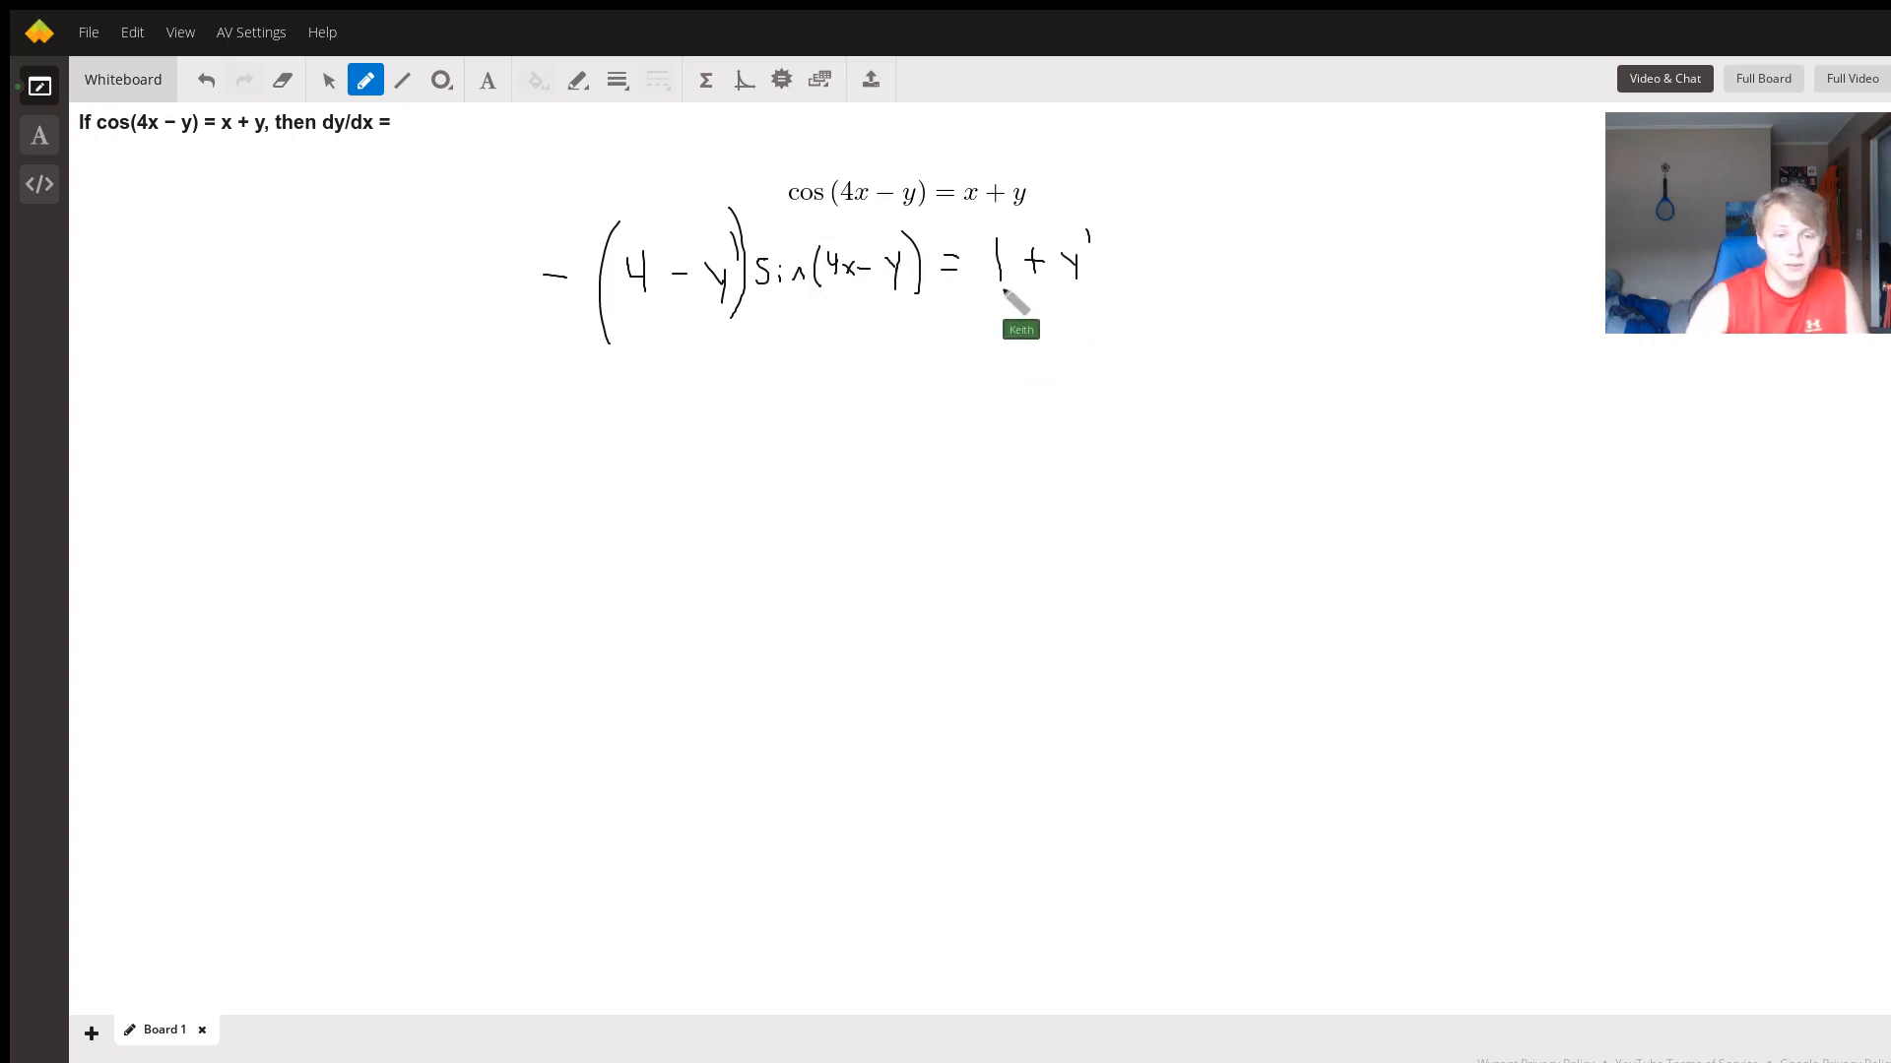
{"action": "mouse_move", "coordinate": [784, 296]}
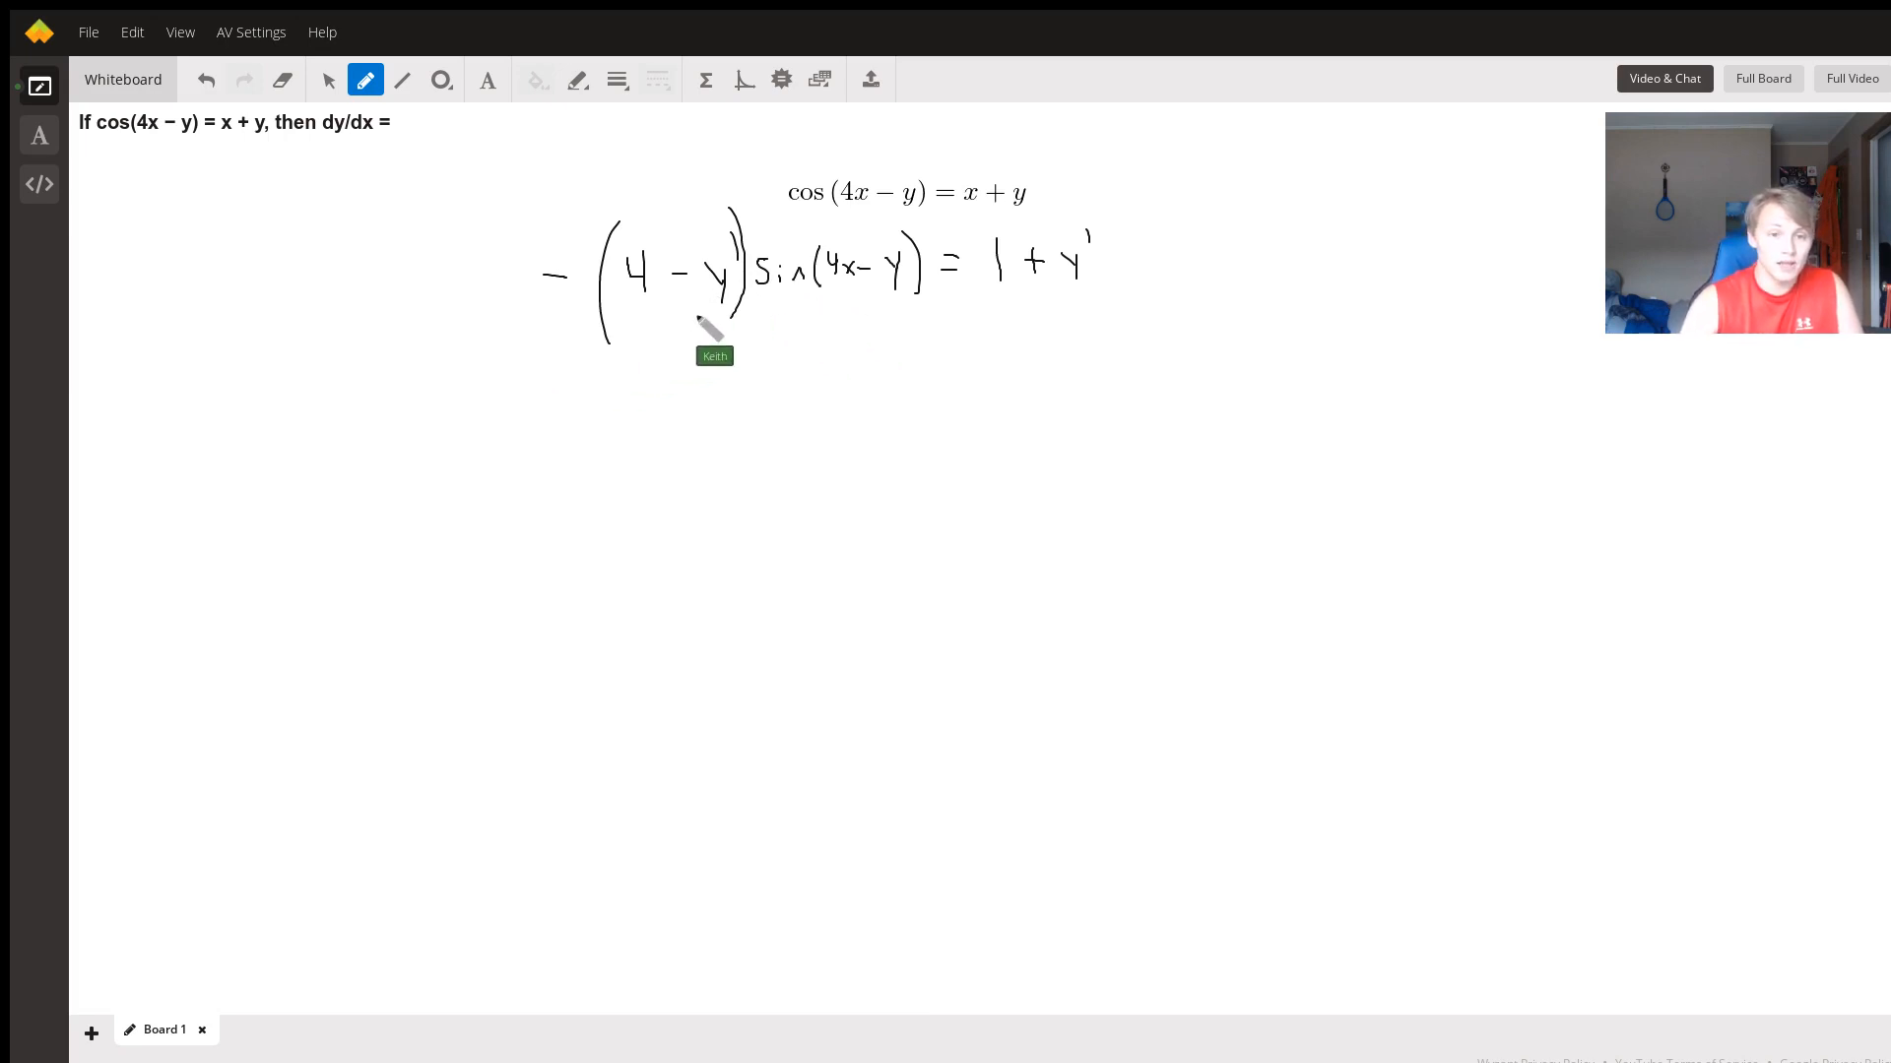
{"action": "mouse_move", "coordinate": [517, 409]}
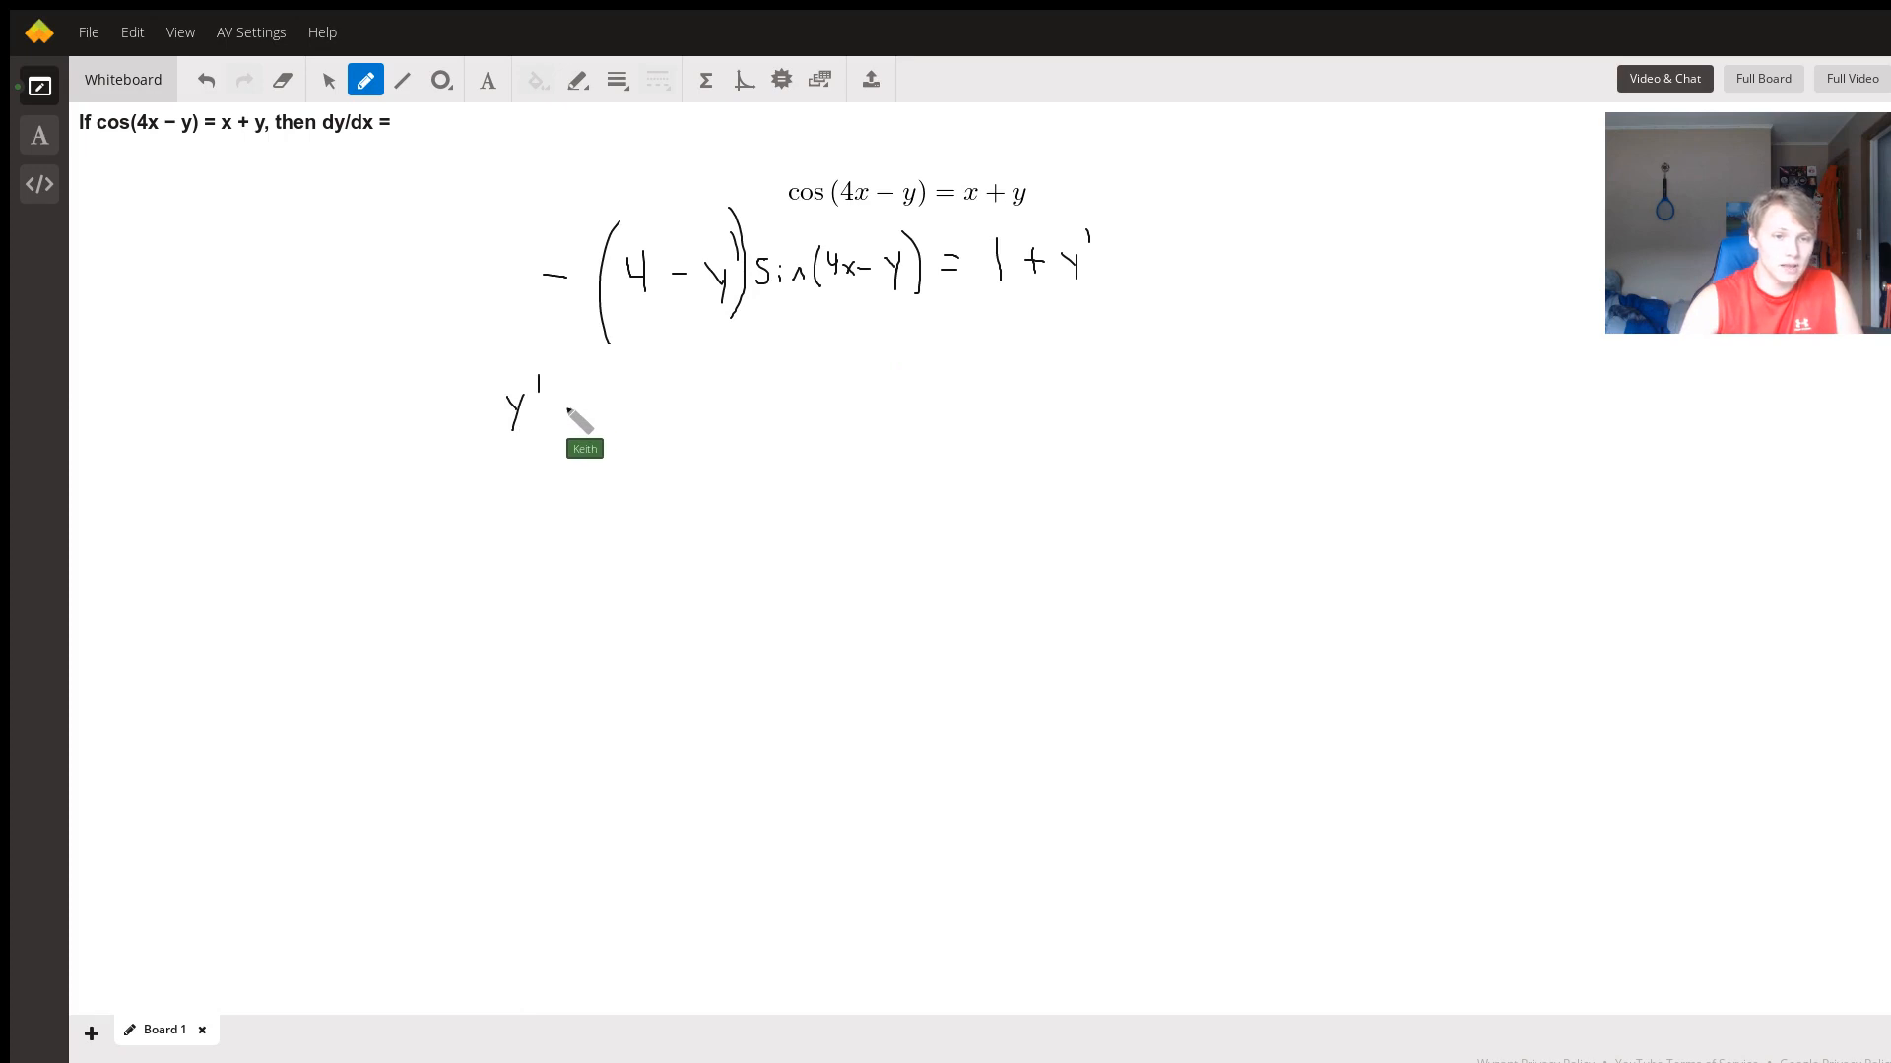
Handwrite the expanded line "y' sin(4x − y) − 4 sin(4x − y) = 1 + y'" below
{"action": "left_click_drag", "start_coordinate": [561, 410], "coordinate": [658, 416]}
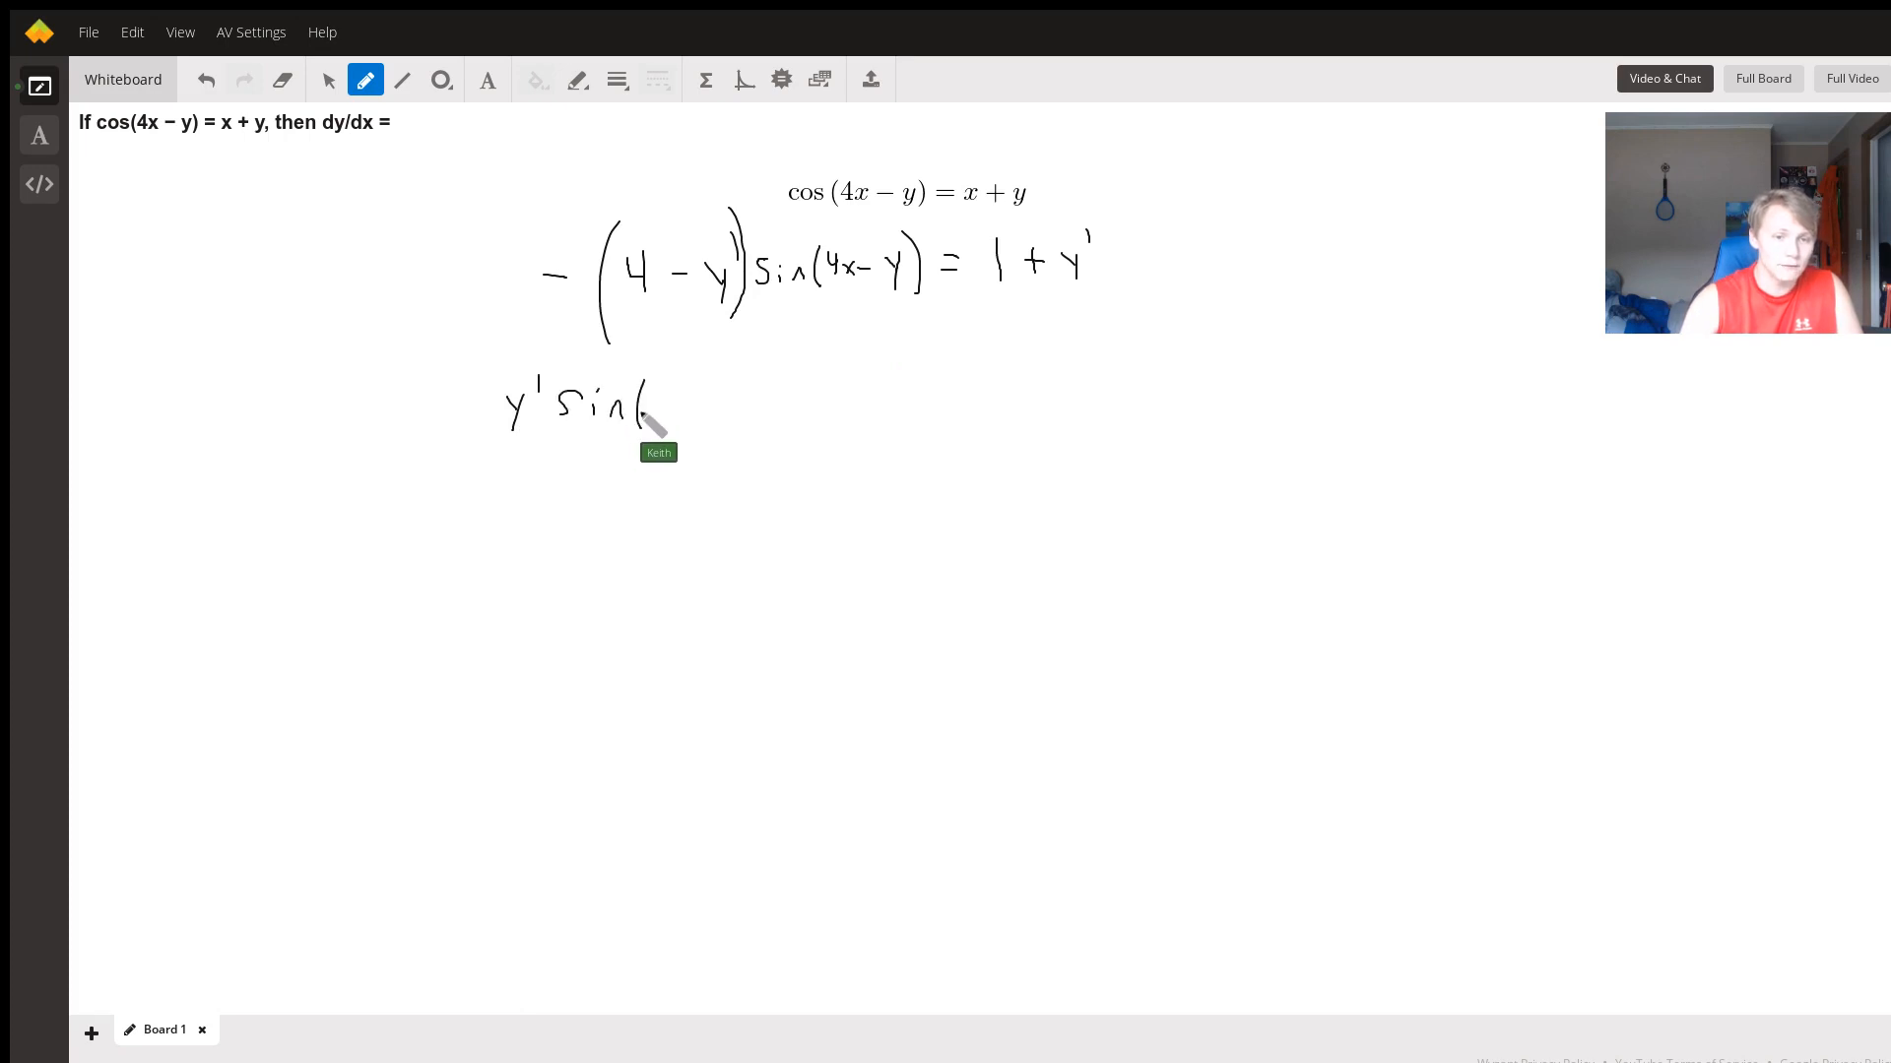
{"action": "left_click_drag", "start_coordinate": [652, 404], "coordinate": [717, 404]}
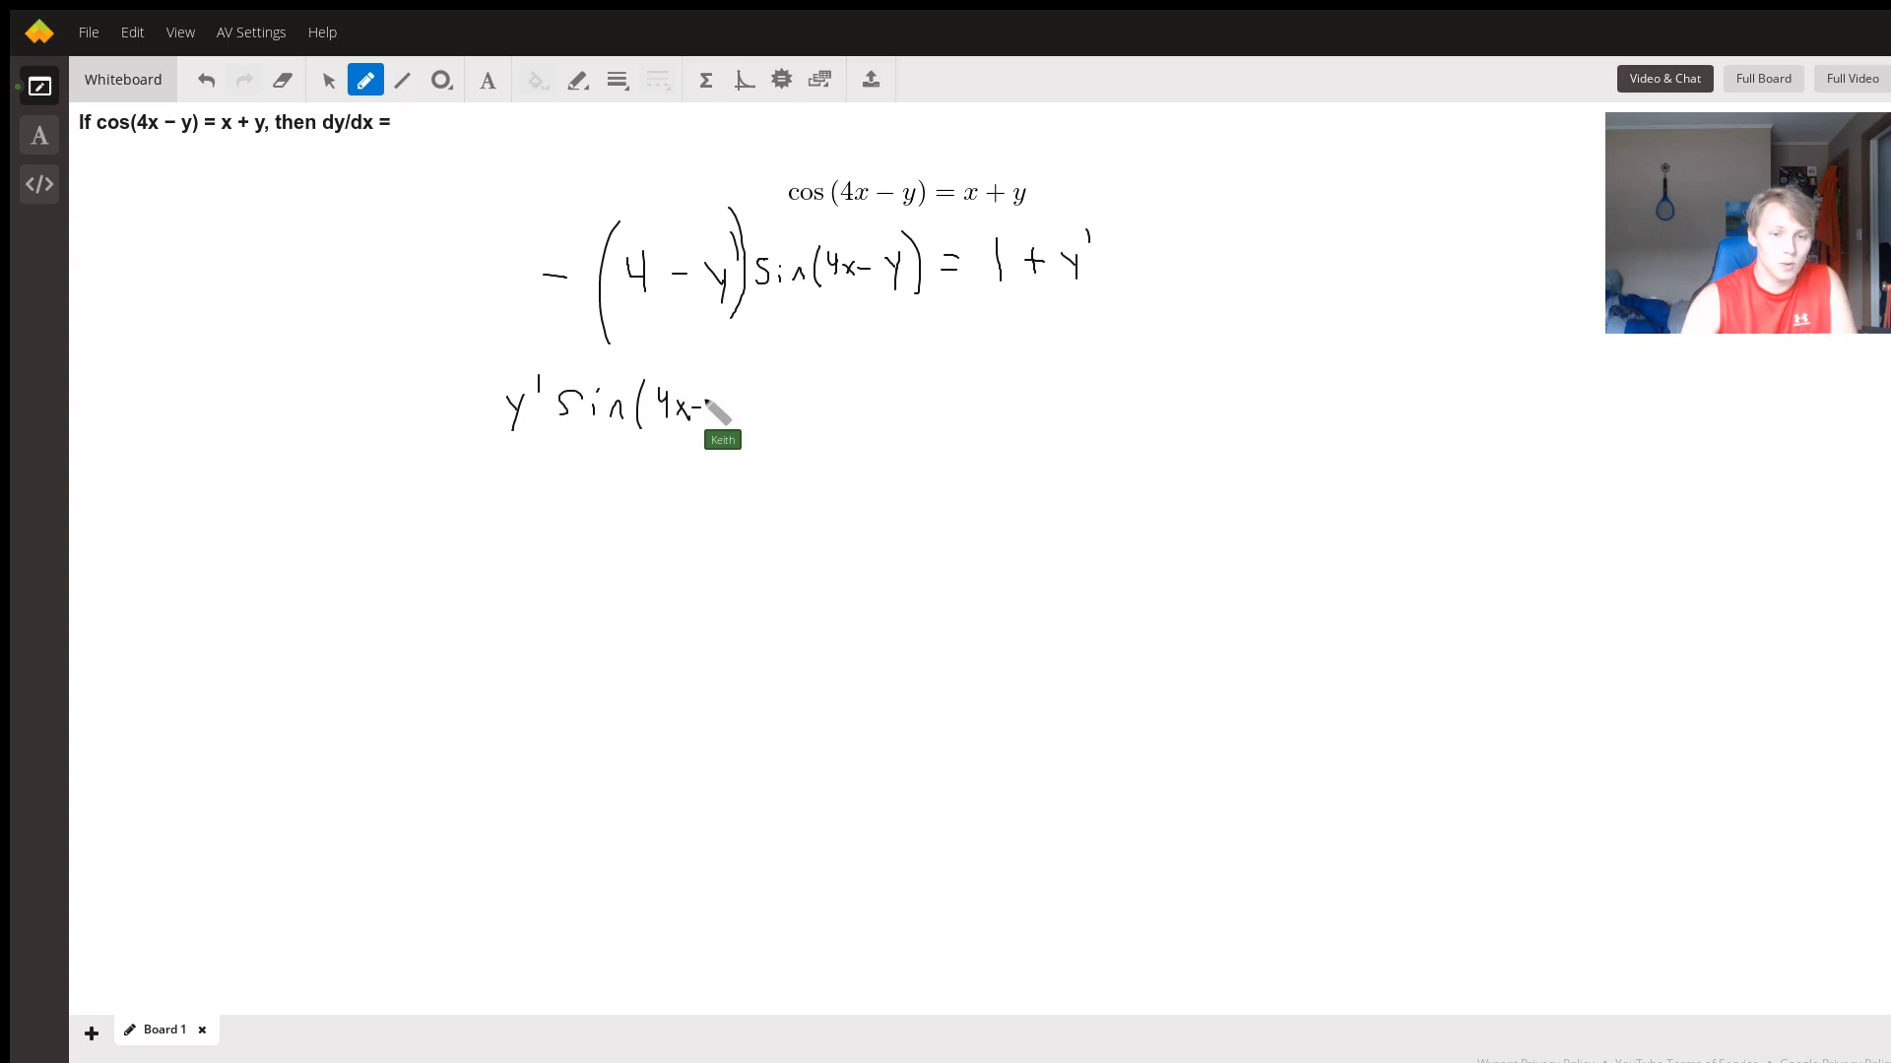
{"action": "left_click_drag", "start_coordinate": [705, 404], "coordinate": [743, 416]}
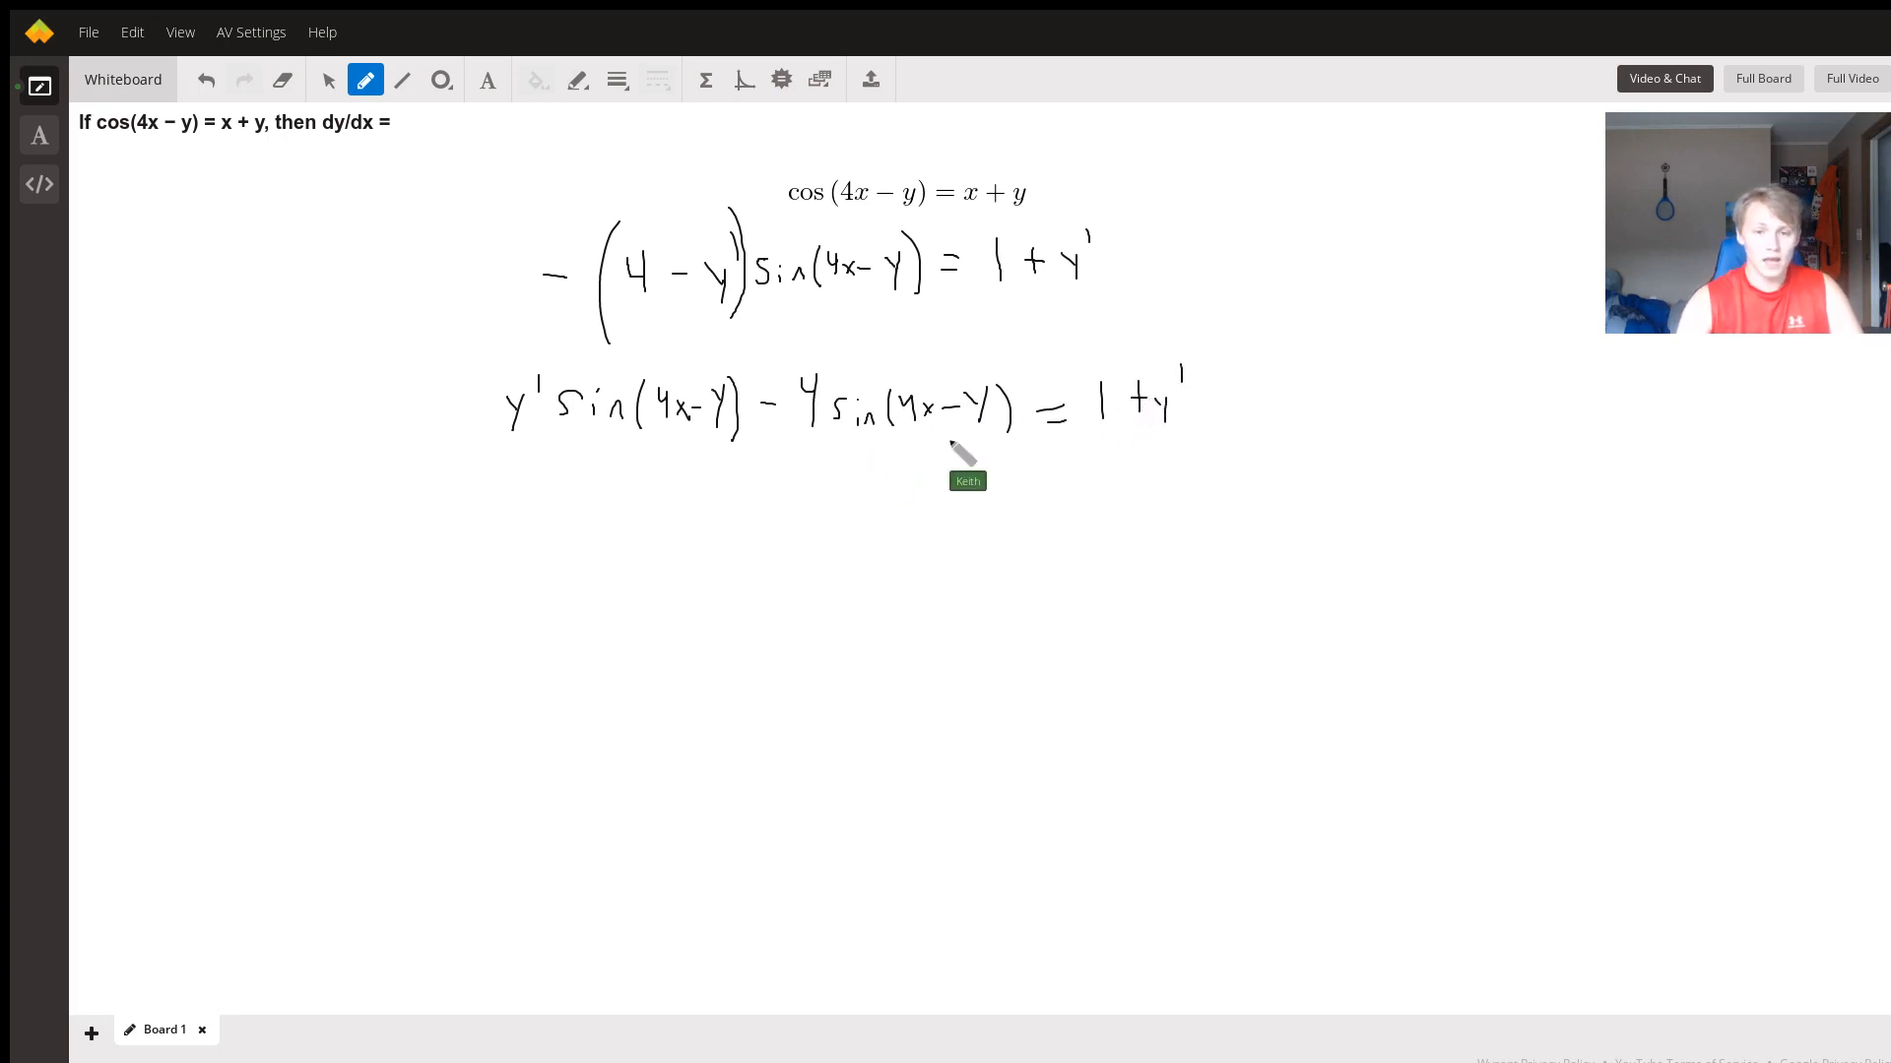
{"action": "mouse_move", "coordinate": [492, 540]}
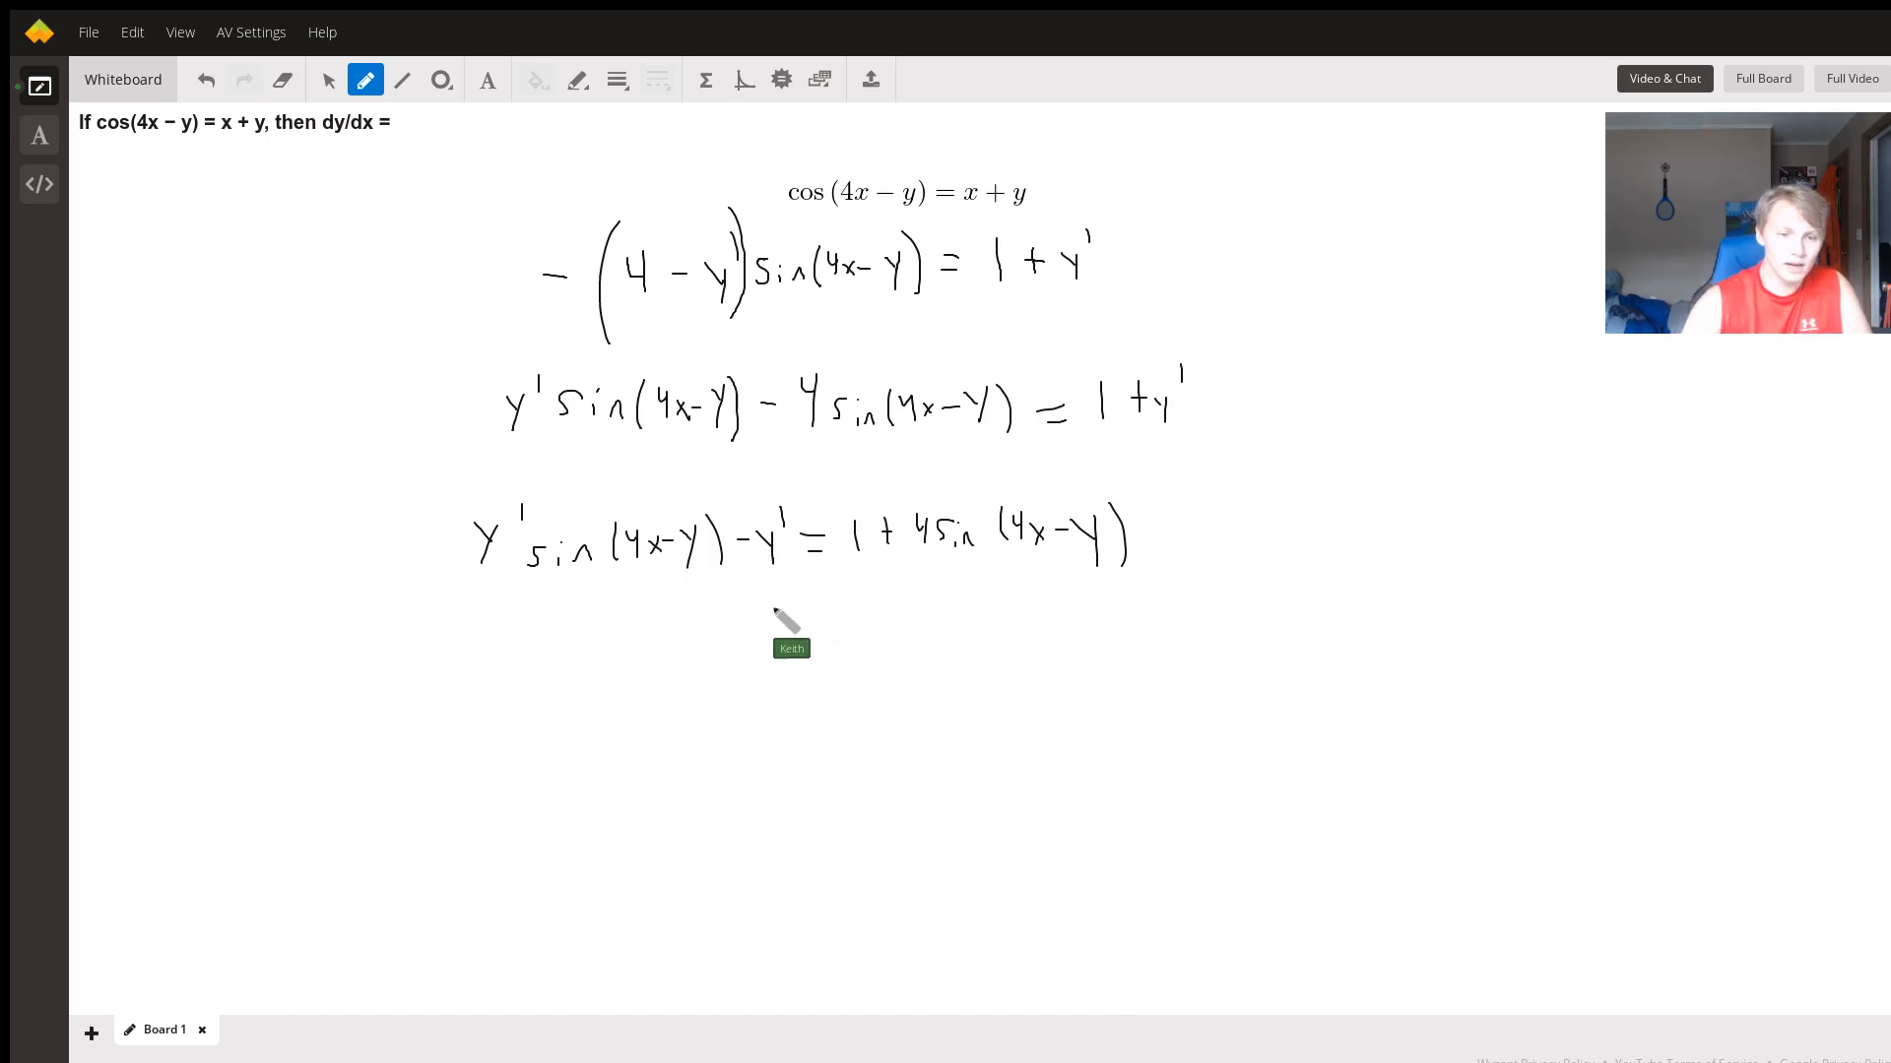
{"action": "mouse_move", "coordinate": [357, 664]}
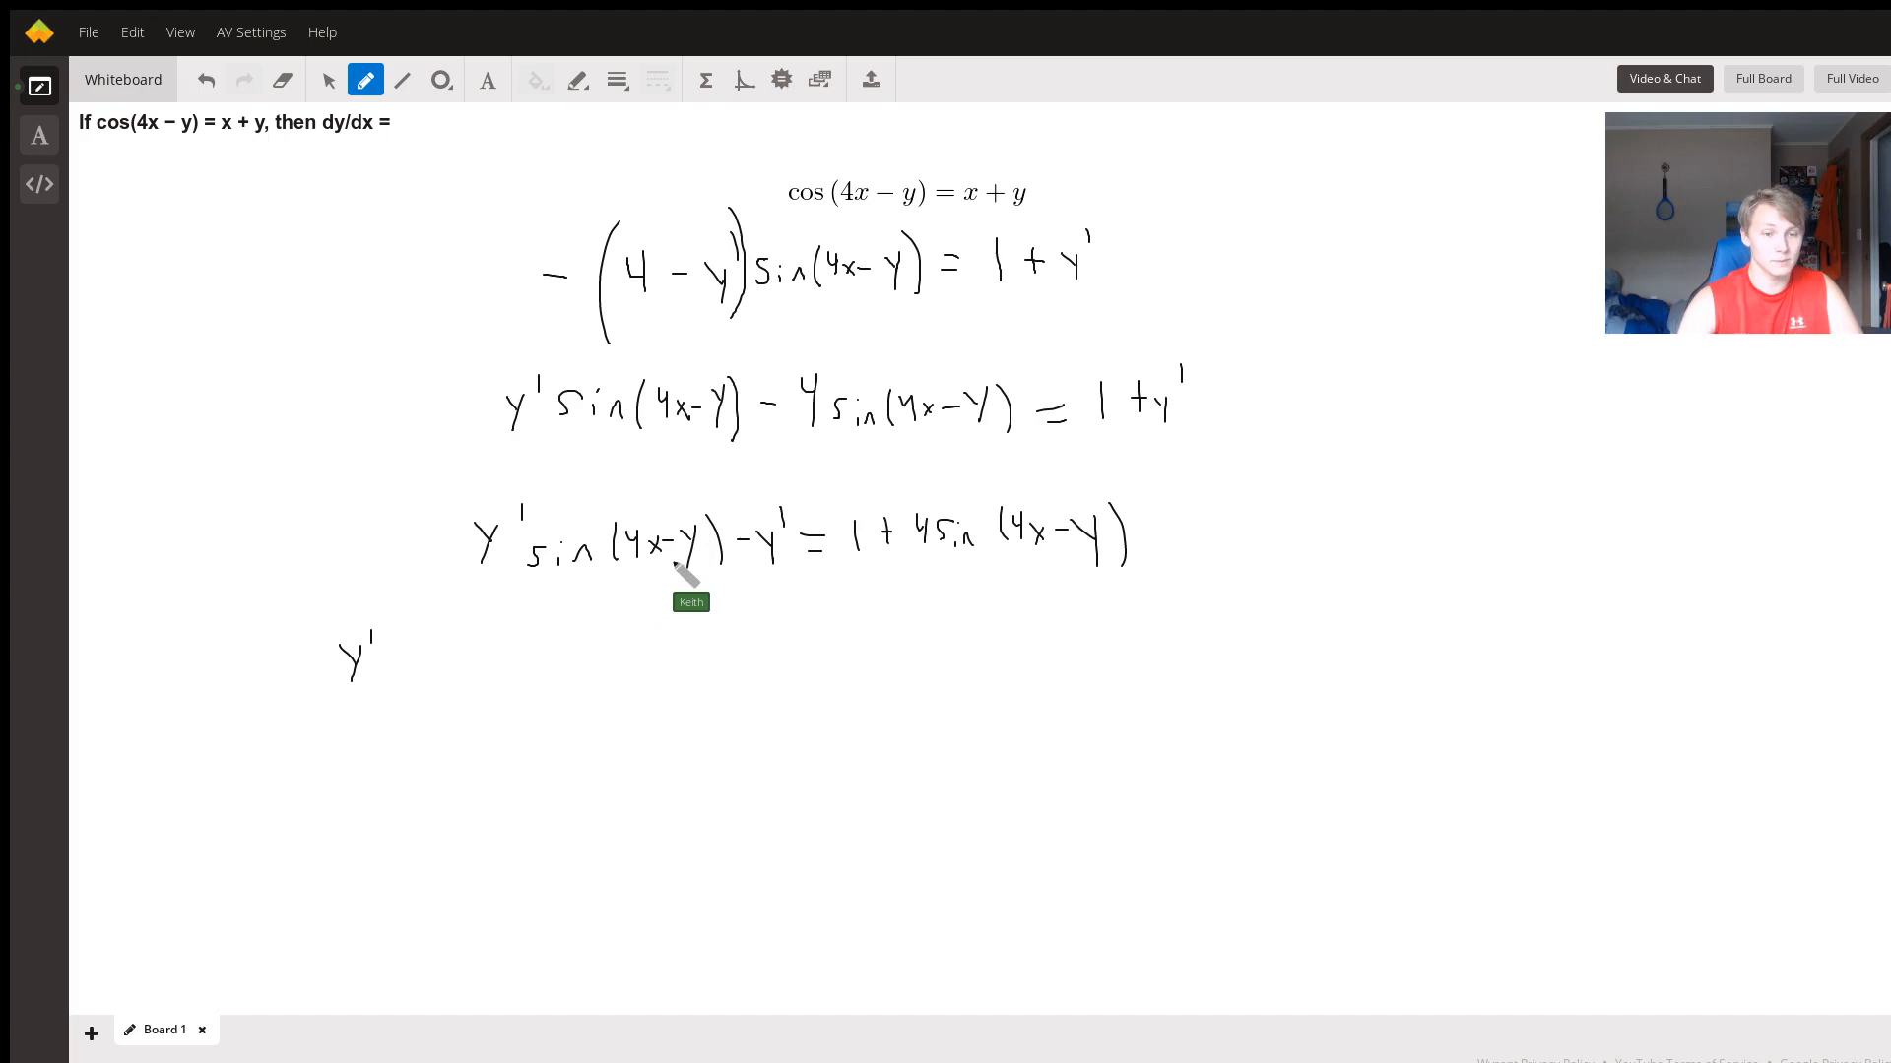
{"action": "mouse_move", "coordinate": [536, 658]}
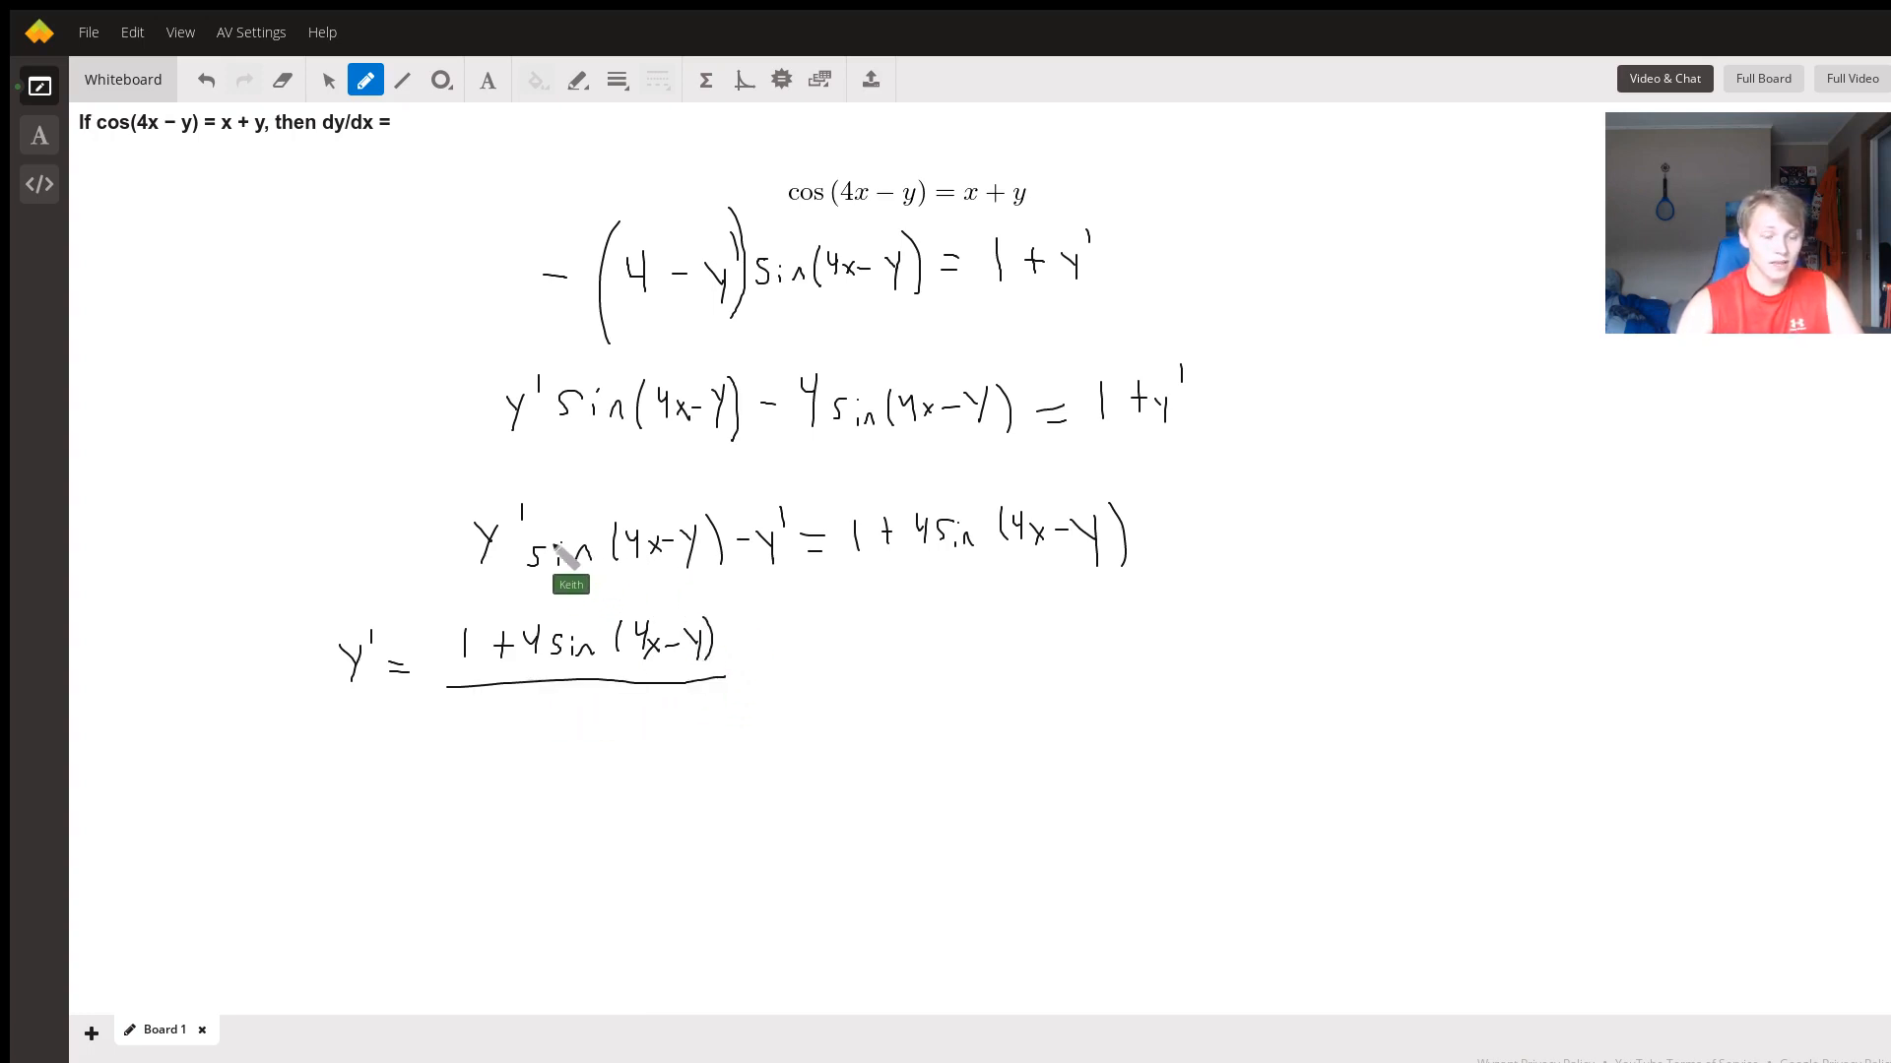
{"action": "mouse_move", "coordinate": [480, 717]}
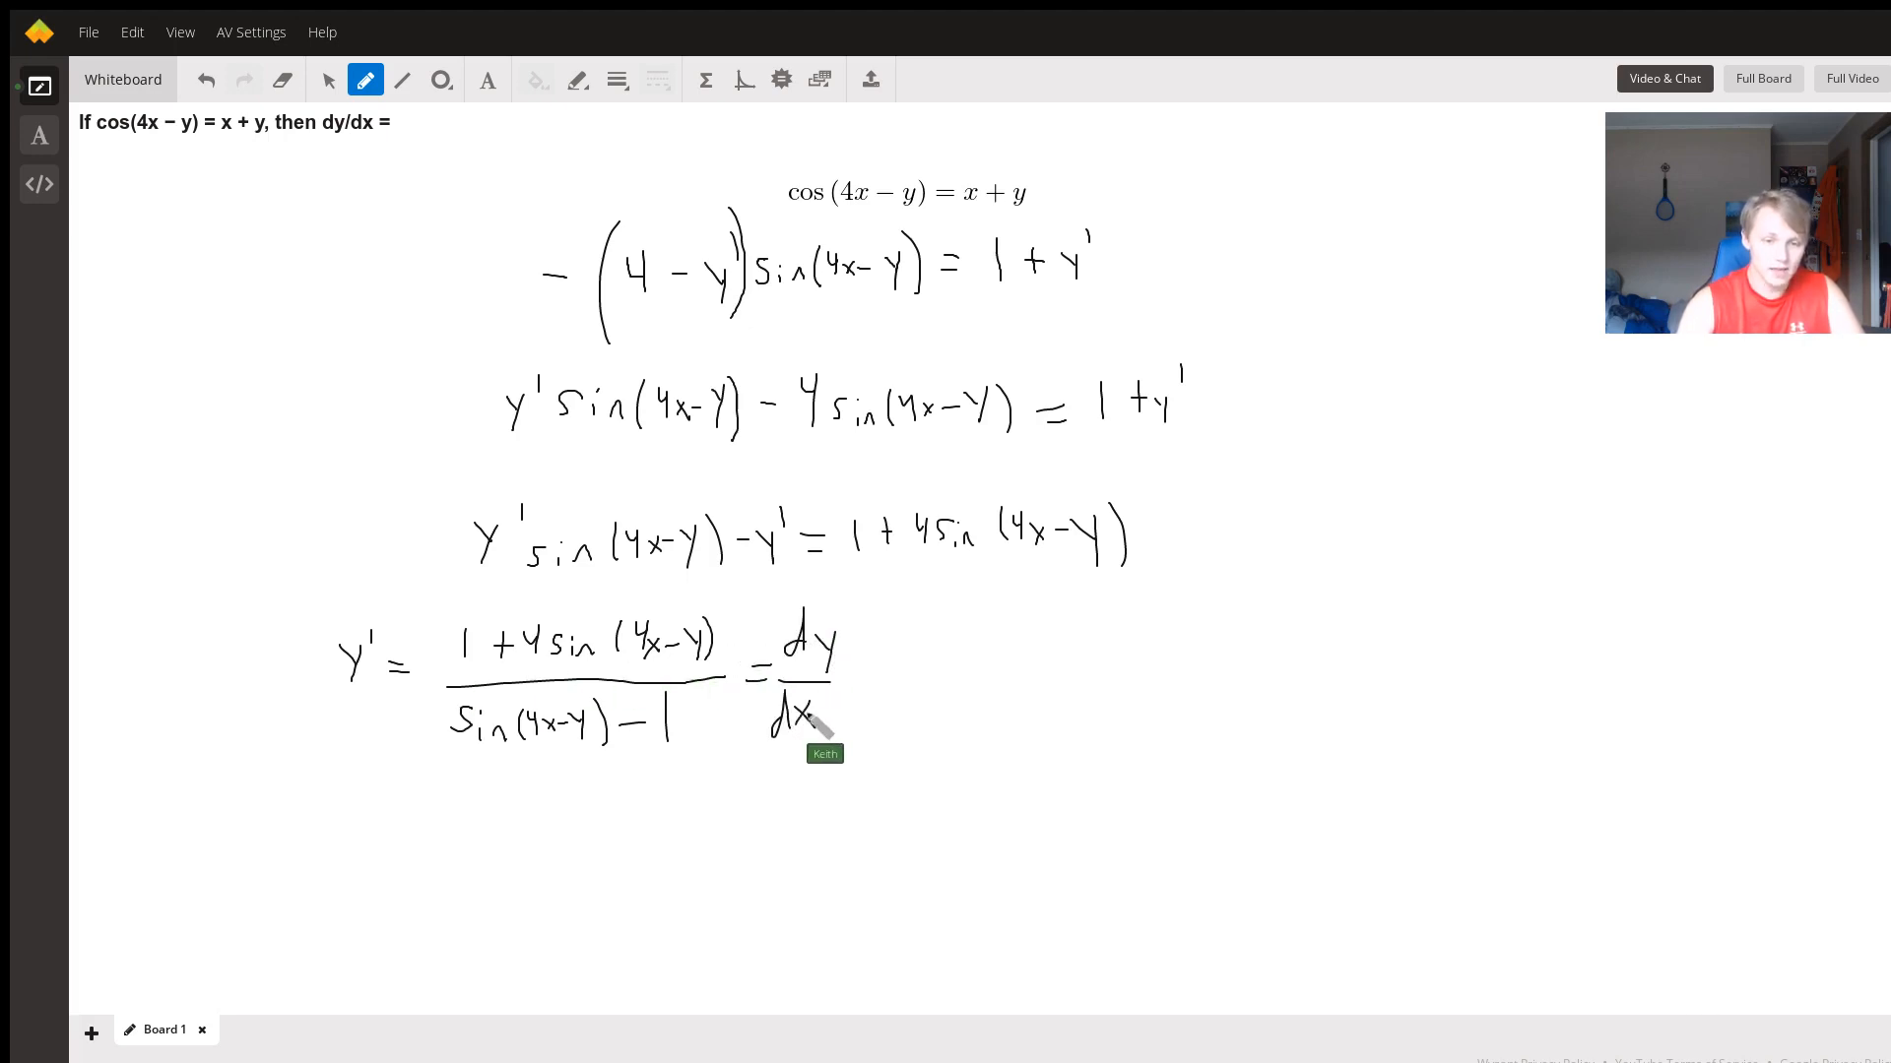
{"action": "mouse_move", "coordinate": [807, 734]}
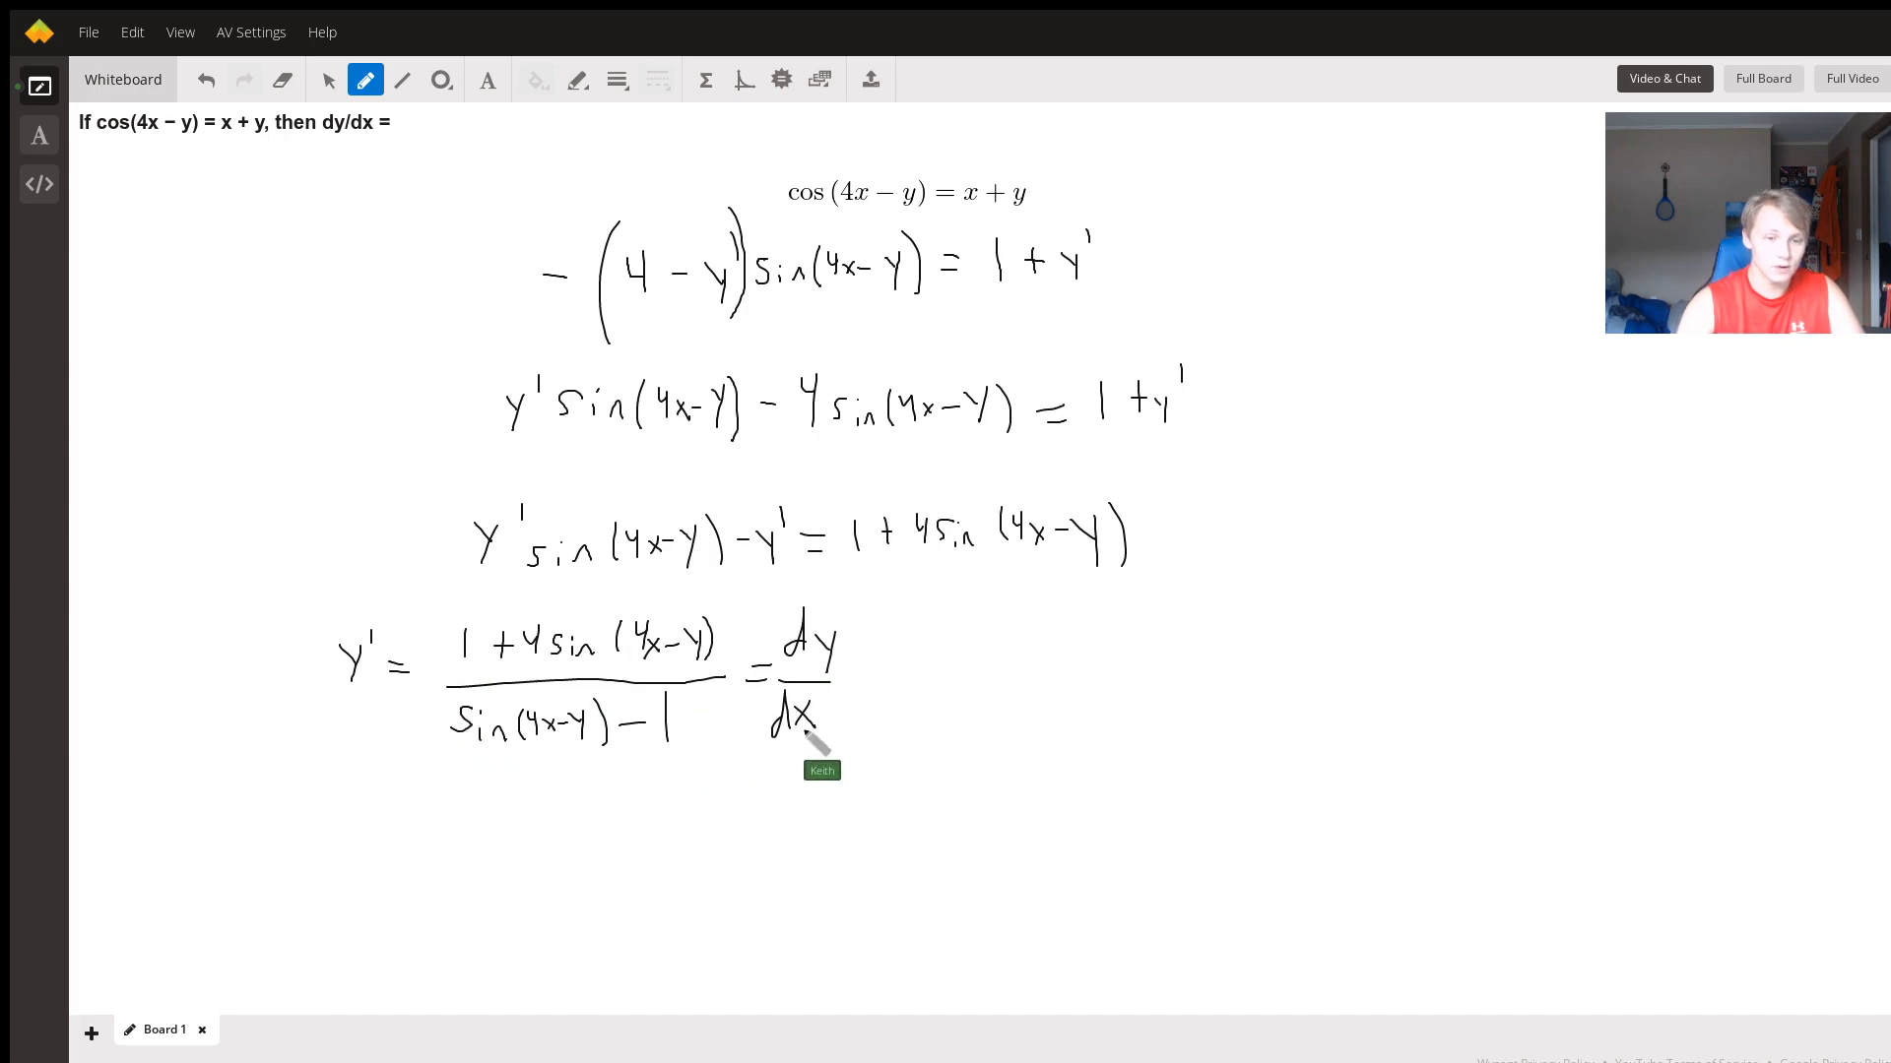